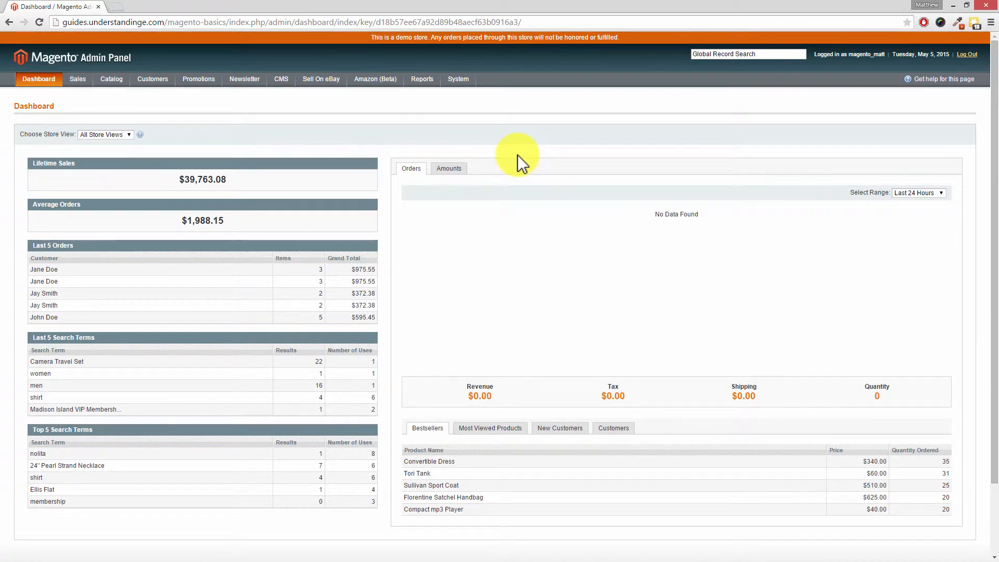
Go to Catalog > Manage Products and start adding a new product.
{"action": "left_click", "coordinate": [111, 78]}
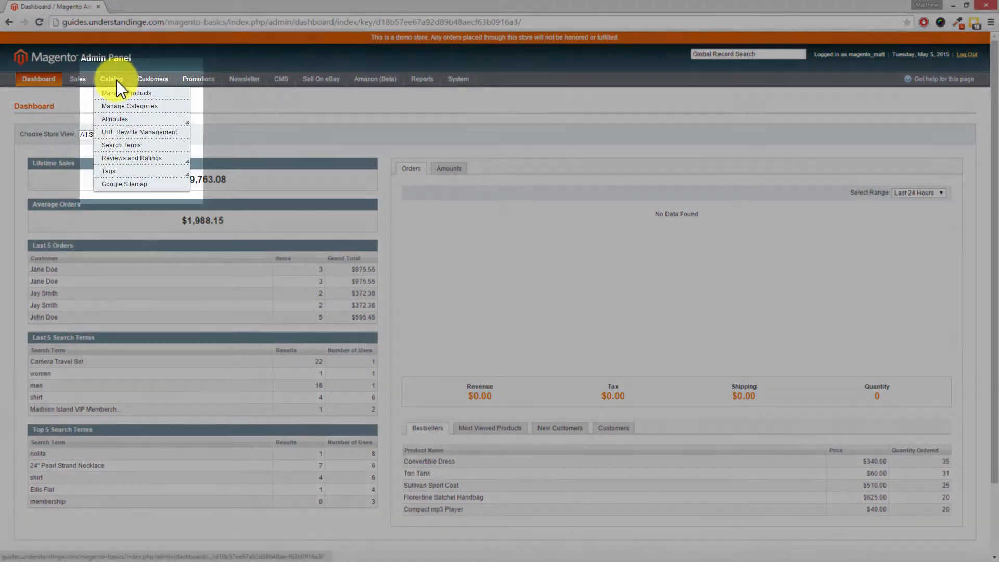
{"action": "left_click", "coordinate": [126, 93]}
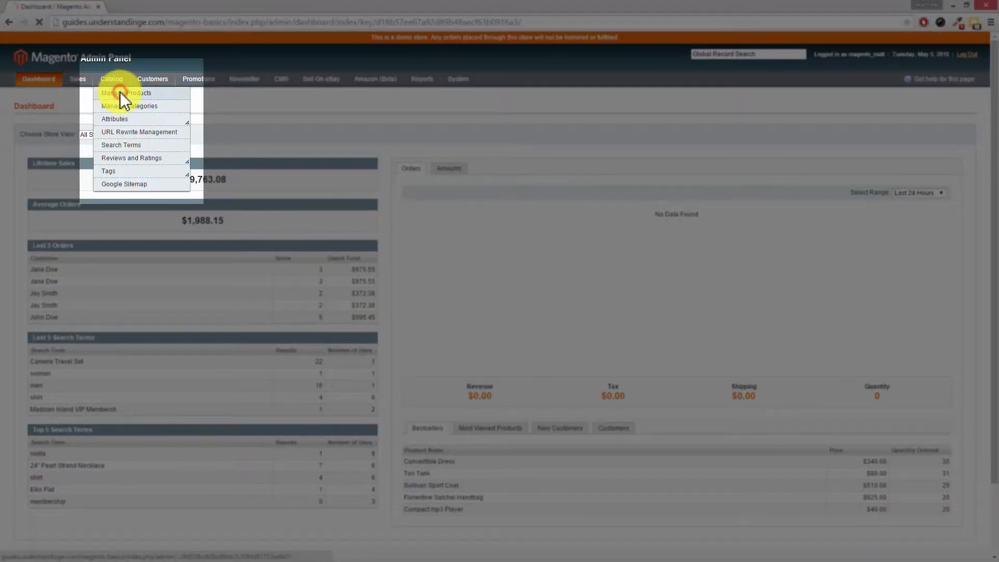
{"action": "left_click", "coordinate": [127, 93]}
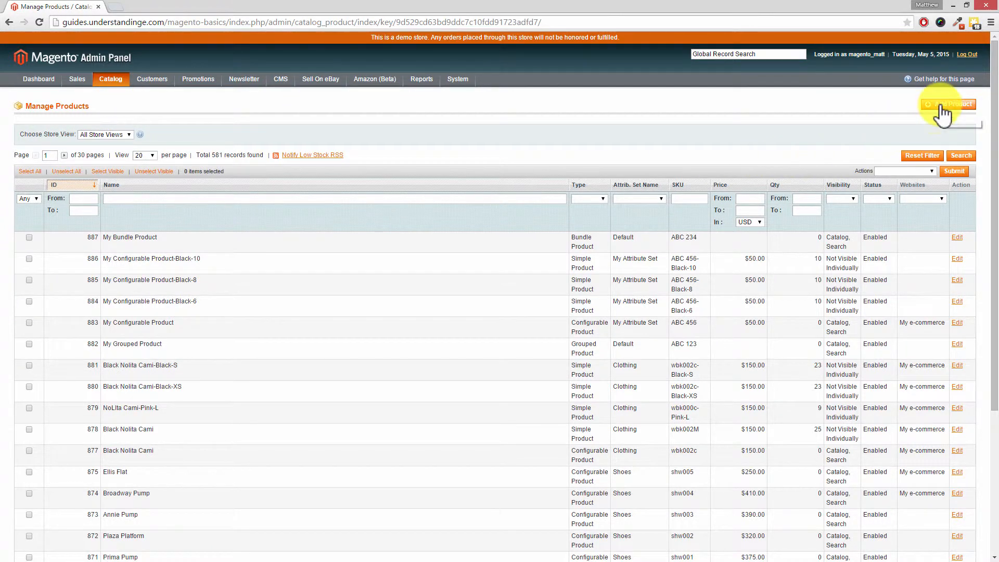
{"action": "left_click", "coordinate": [948, 104]}
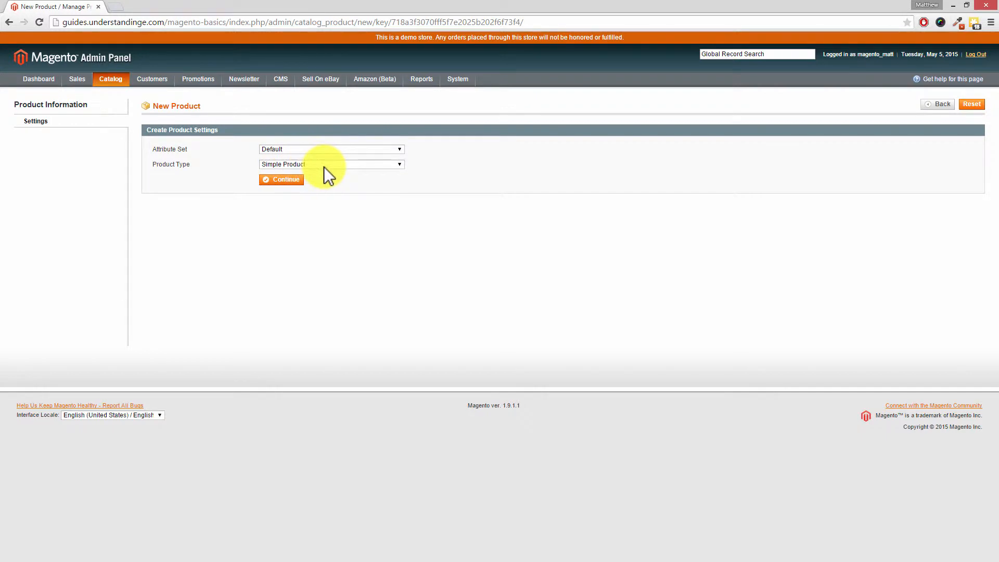
{"action": "mouse_move", "coordinate": [309, 188]}
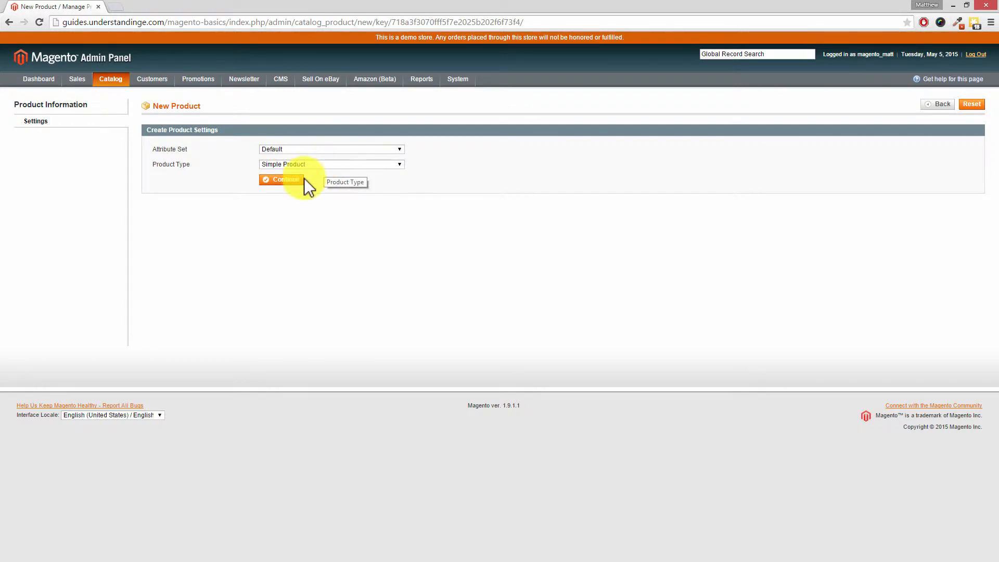
Continue with the Default attribute set and Simple Product type.
{"action": "left_click", "coordinate": [280, 179]}
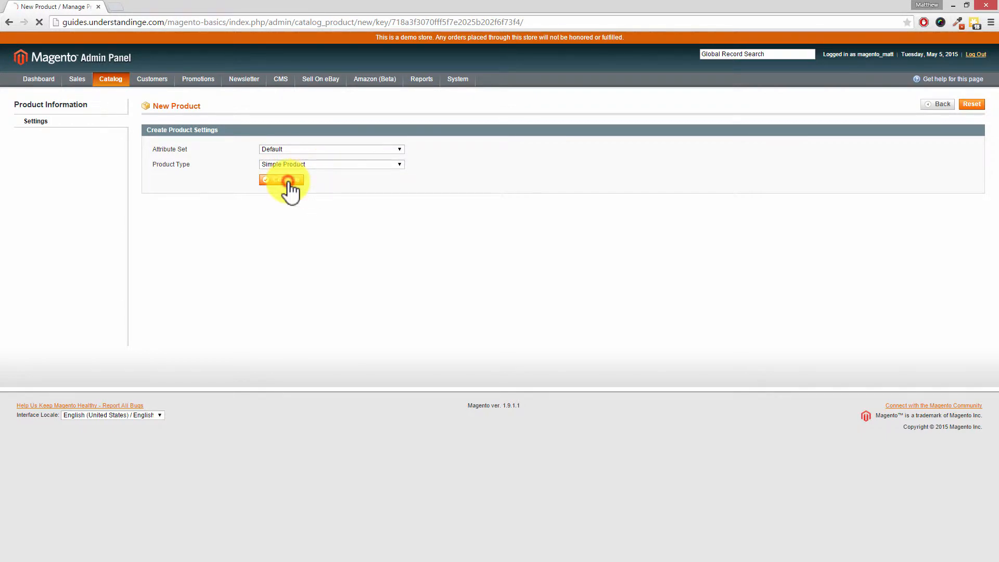
{"action": "left_click", "coordinate": [281, 179]}
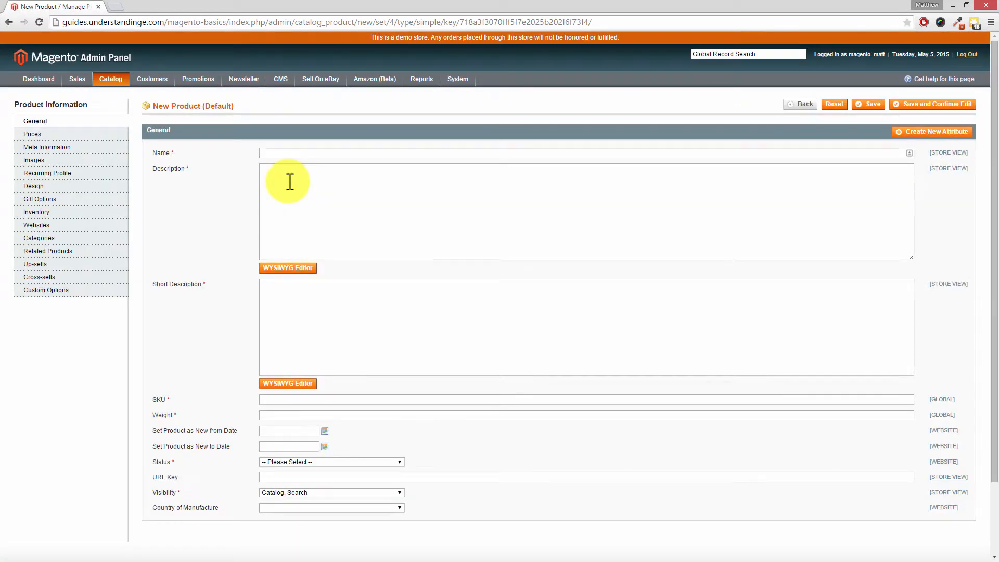
{"action": "mouse_move", "coordinate": [286, 154]}
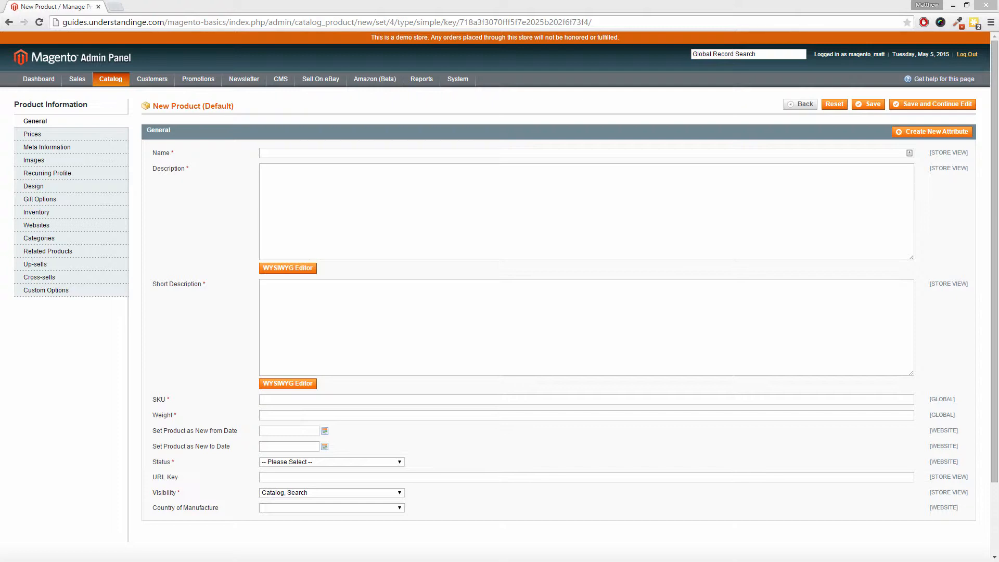
{"action": "mouse_move", "coordinate": [214, 169]}
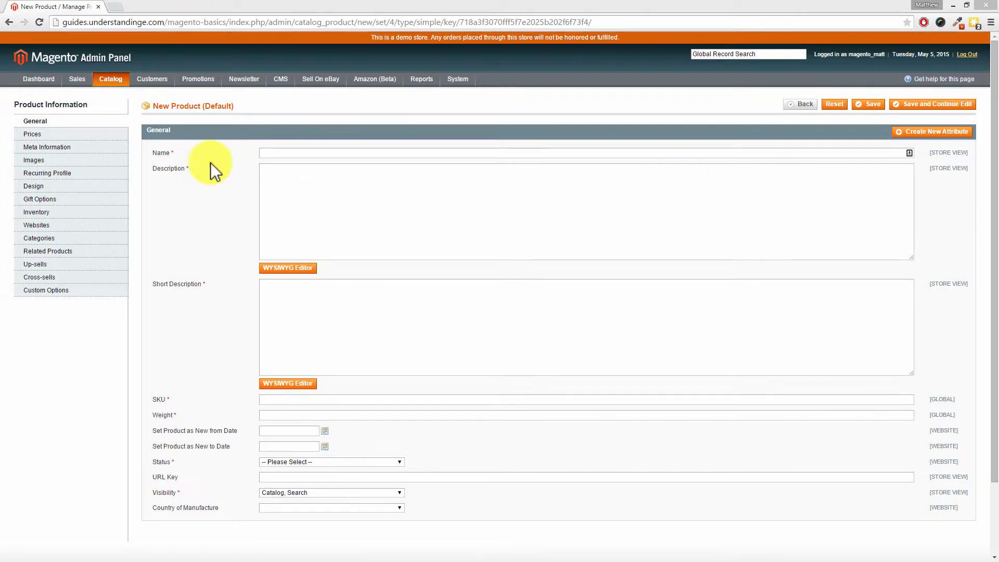
{"action": "mouse_move", "coordinate": [241, 158]}
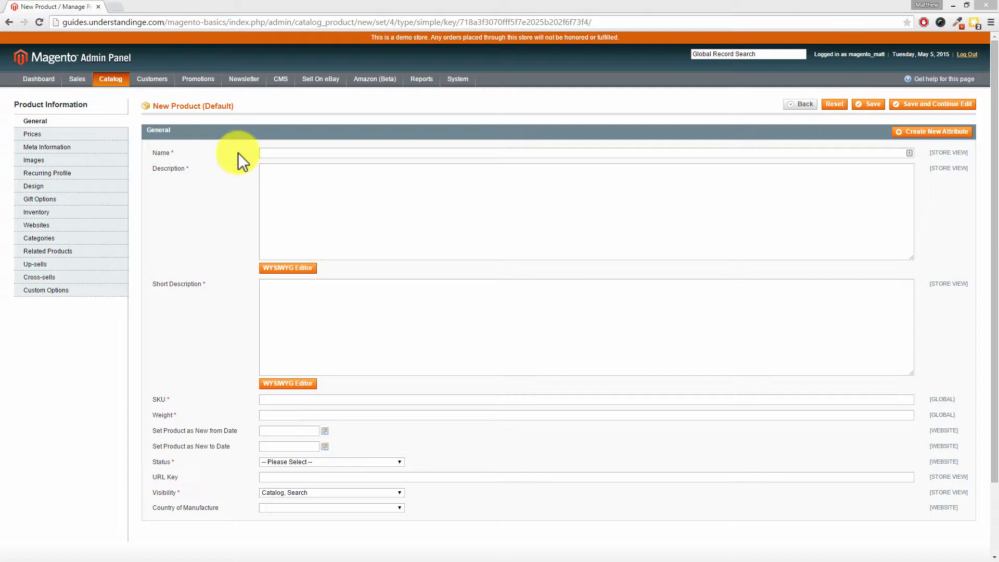
Enter 'Wiltshire FSC Eucalyptus Wood 6 Seater Outdoor Dining Set' as the product name.
{"action": "type", "text": "Wiltshire FSC Eucalyptus Wood 6 Seater Outdoor Dining Set"}
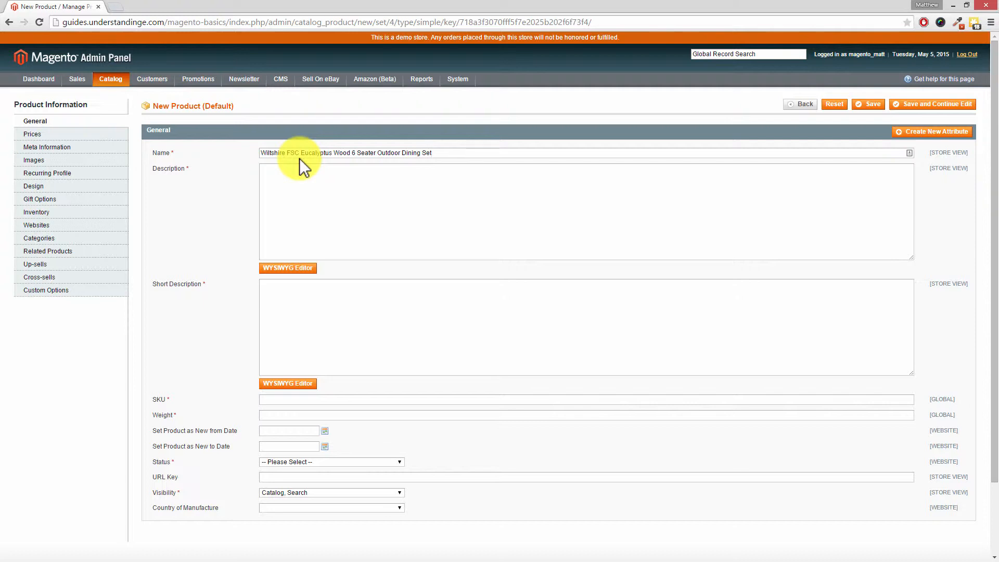
{"action": "mouse_move", "coordinate": [230, 176]}
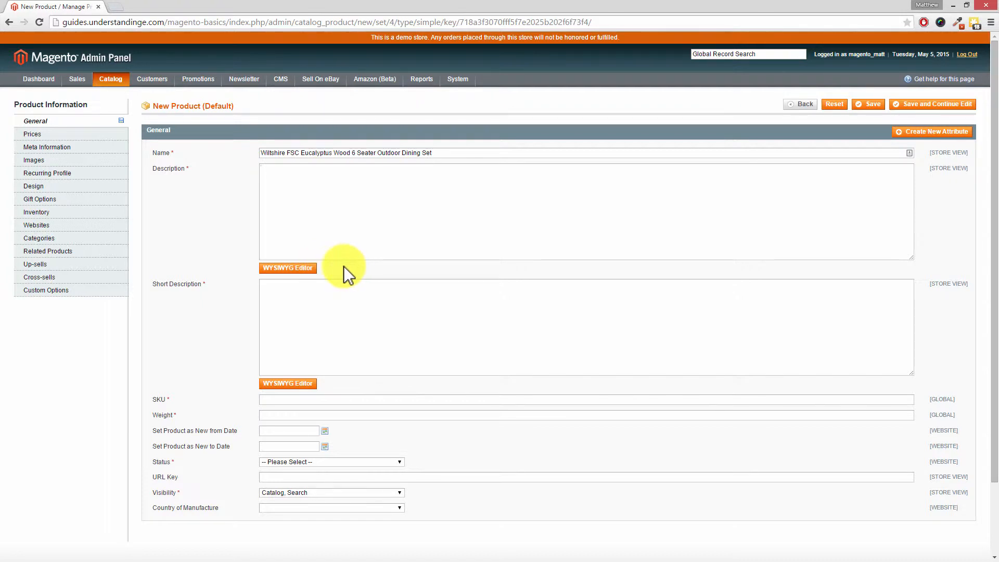
{"action": "mouse_move", "coordinate": [304, 271]}
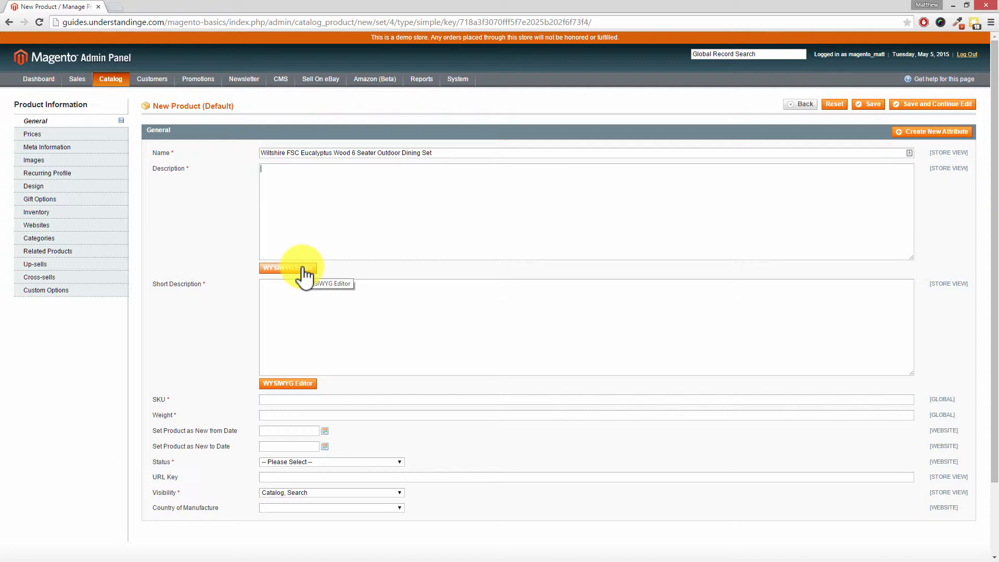
Add the four-paragraph description via the WYSIWYG editor, bolding 'ideal for family dining or garden parties'.
{"action": "left_click", "coordinate": [288, 267]}
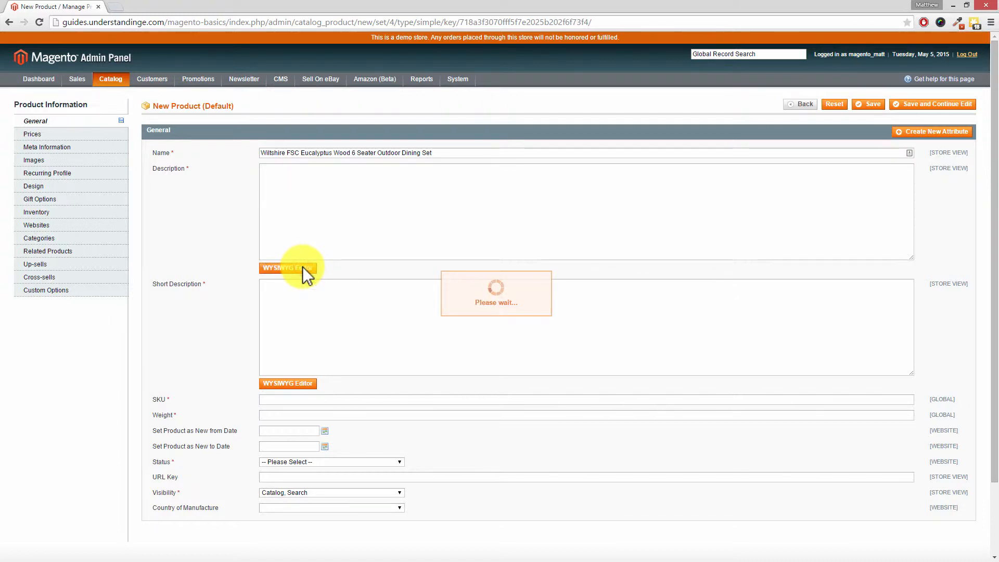
{"action": "left_click", "coordinate": [287, 268]}
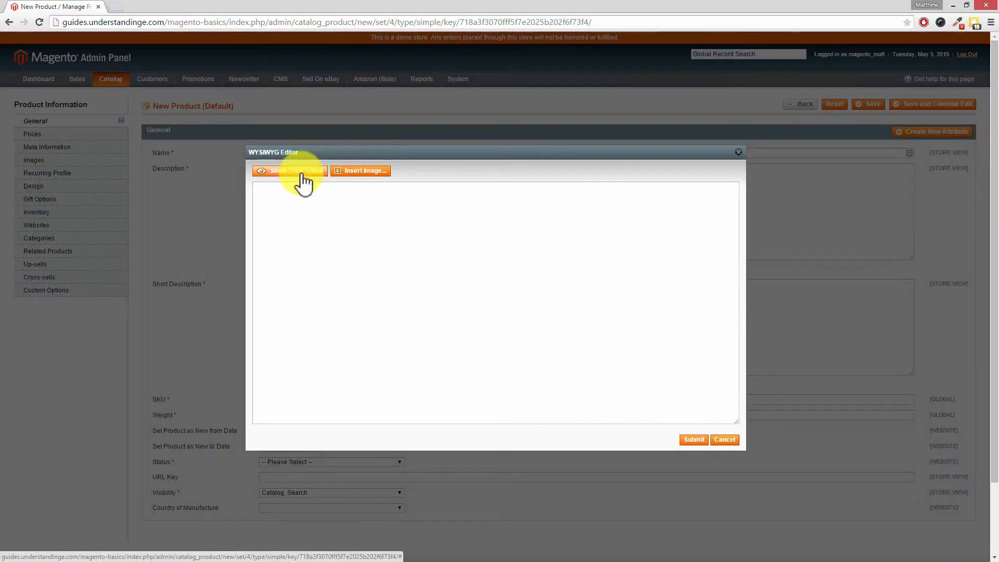
{"action": "left_click", "coordinate": [295, 171]}
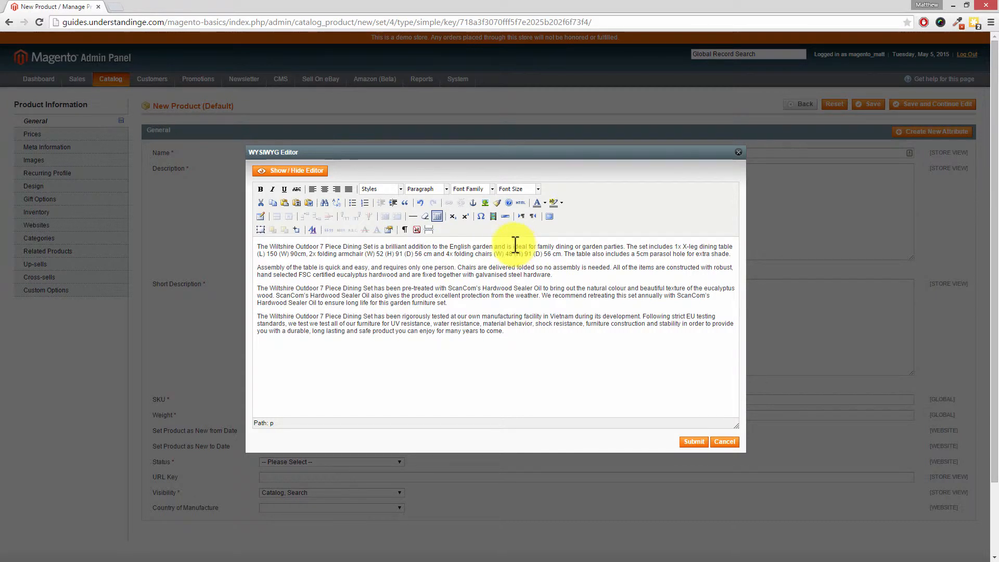
{"action": "left_click_drag", "start_coordinate": [512, 246], "coordinate": [573, 247]}
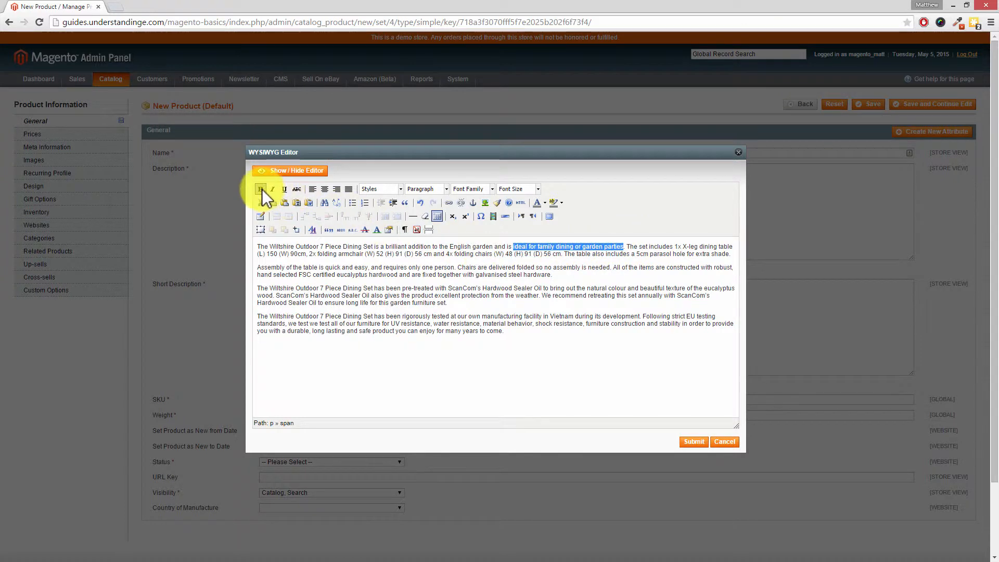
{"action": "left_click", "coordinate": [260, 189]}
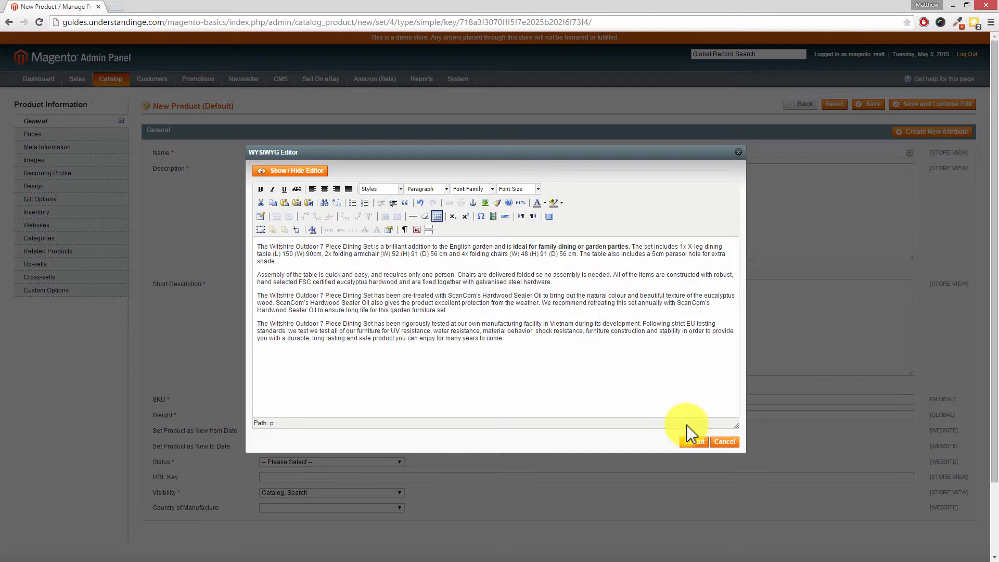
{"action": "left_click", "coordinate": [692, 442]}
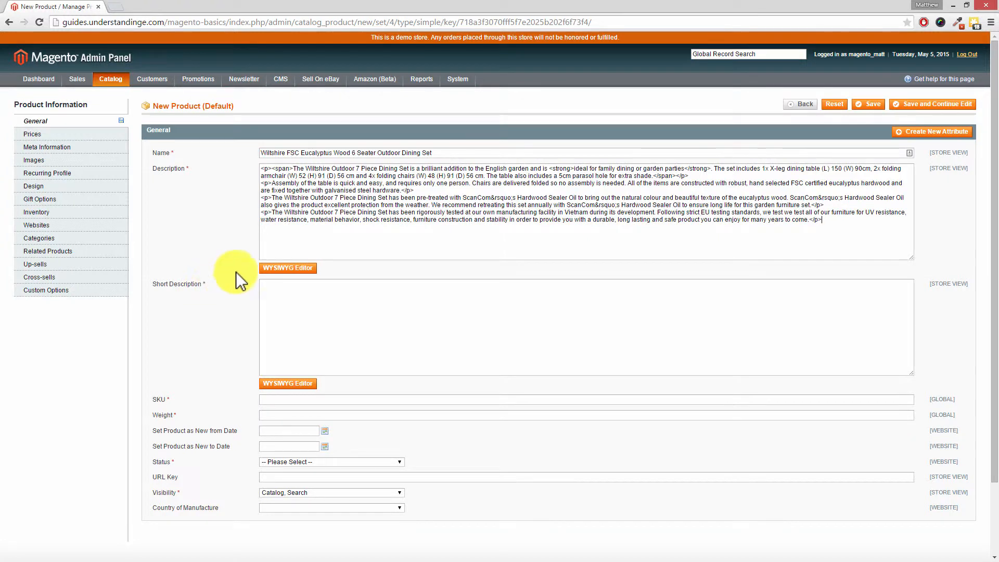
Copy the description's first paragraph markup, bold phrase included, into Short Description.
{"action": "left_click_drag", "start_coordinate": [261, 168], "coordinate": [687, 176]}
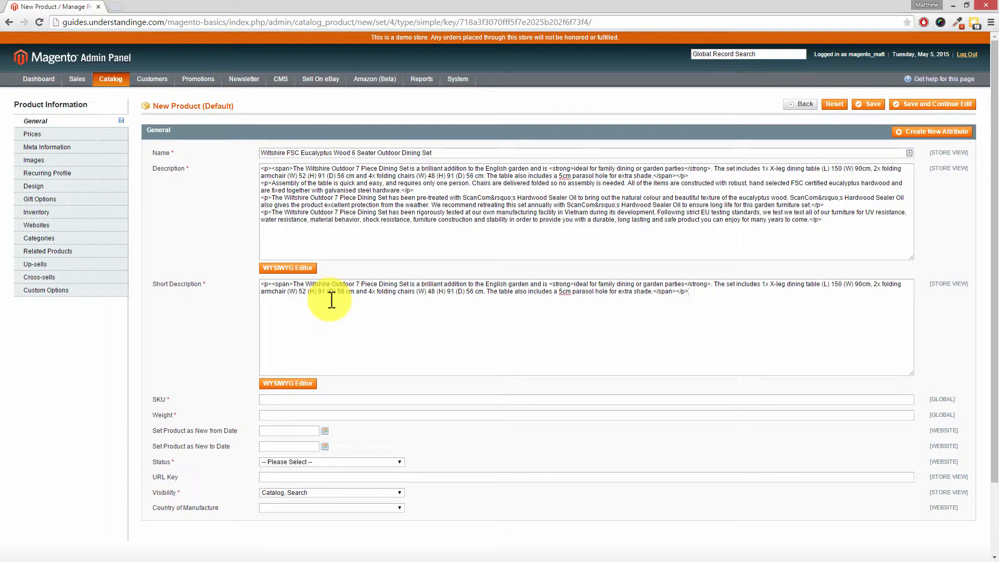
{"action": "scroll", "scroll_direction": "down", "scroll_amount": 3}
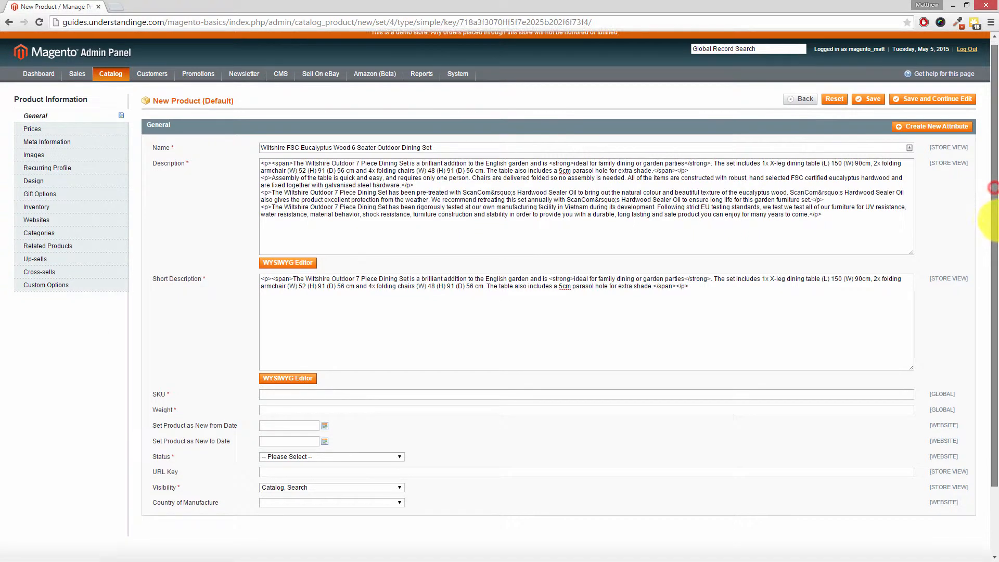
{"action": "scroll", "scroll_direction": "down", "scroll_amount": 3}
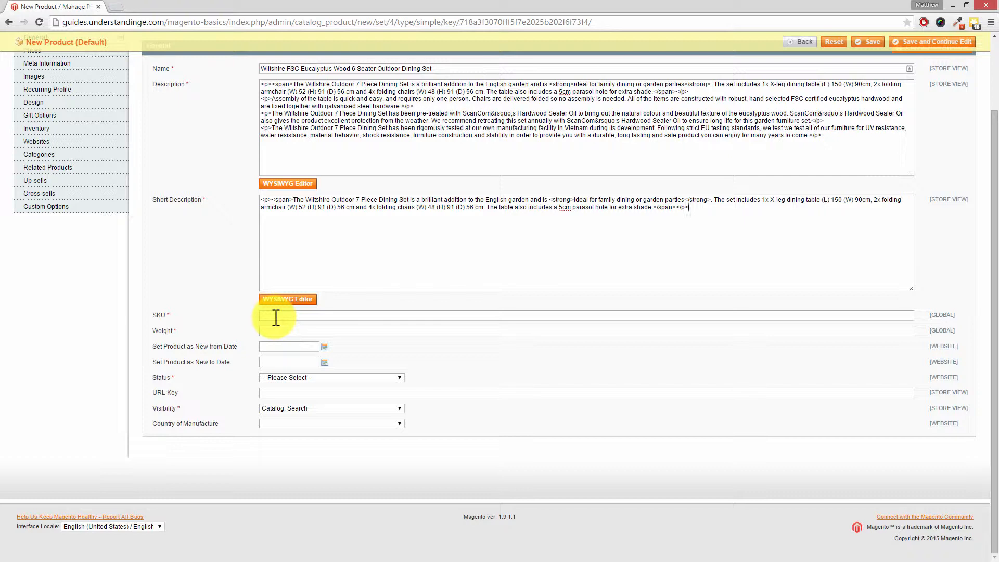
Enter SKU 'Wiltshire' and weight 56.
{"action": "left_click", "coordinate": [277, 315]}
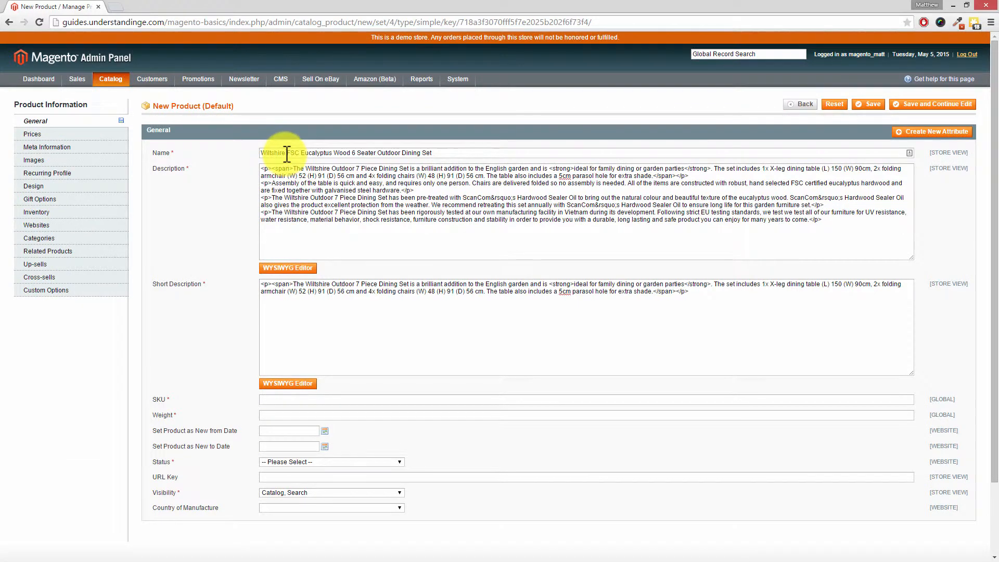
{"action": "scroll", "scroll_direction": "down", "scroll_amount": 3}
{"action": "type", "text": "Wiltshire"}
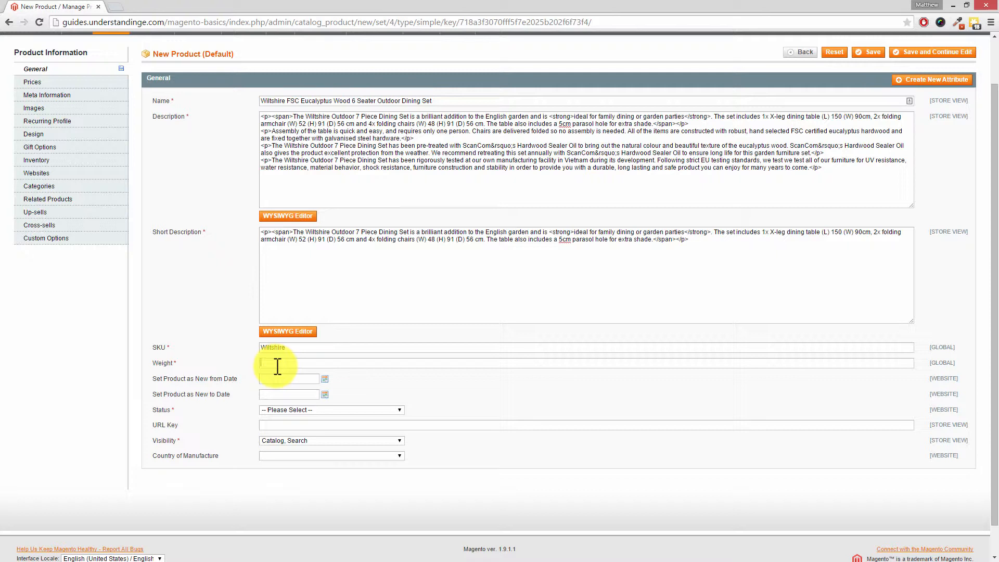
{"action": "type", "text": "56"}
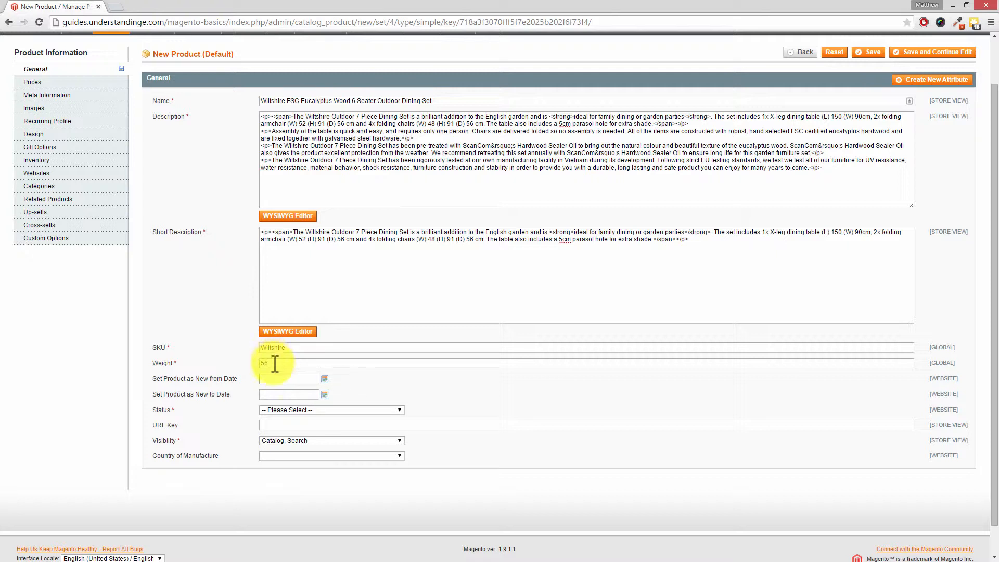
{"action": "mouse_move", "coordinate": [262, 370]}
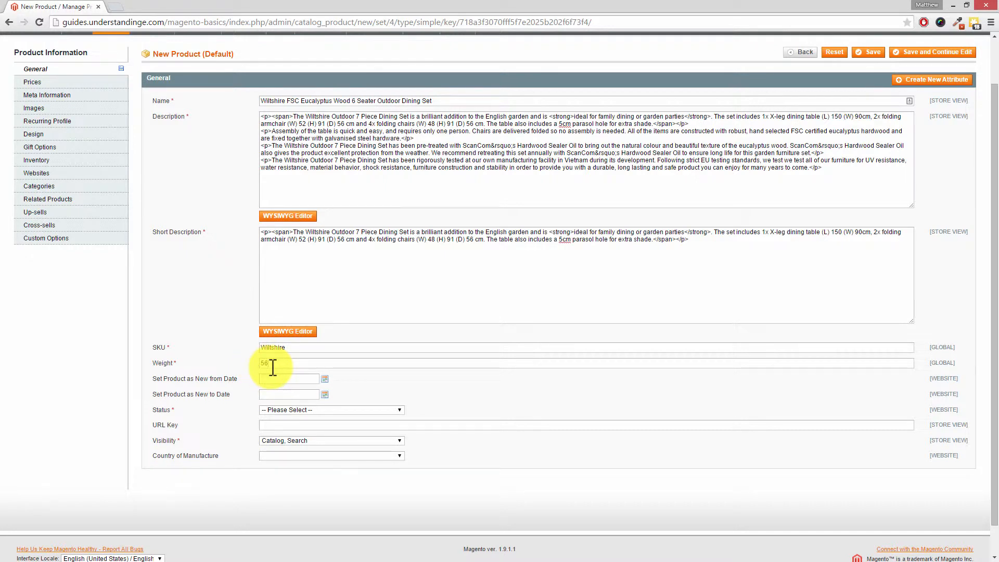
{"action": "mouse_move", "coordinate": [244, 368]}
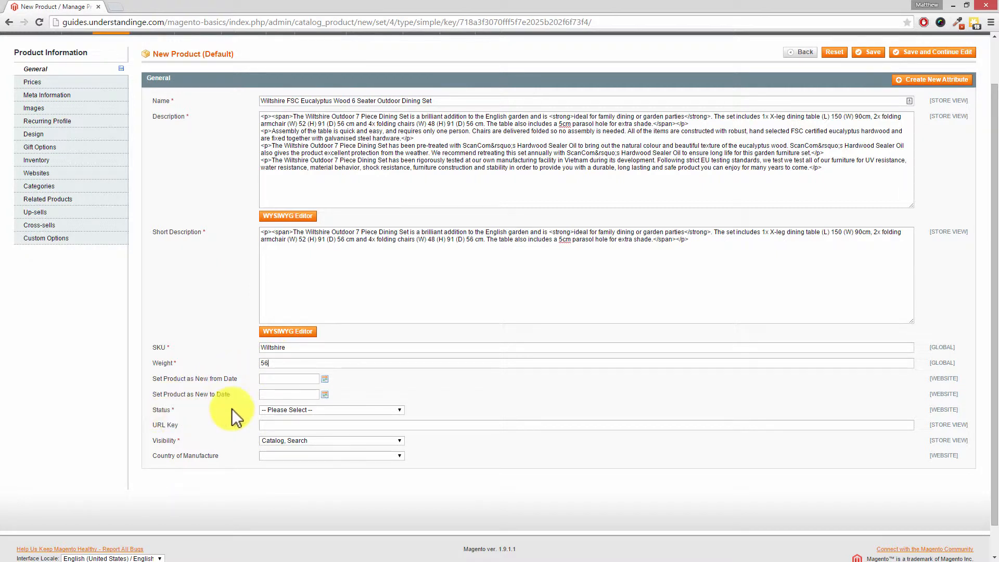
Set the product status to Enabled and visibility to 'Catalog, Search'.
{"action": "left_click", "coordinate": [331, 409]}
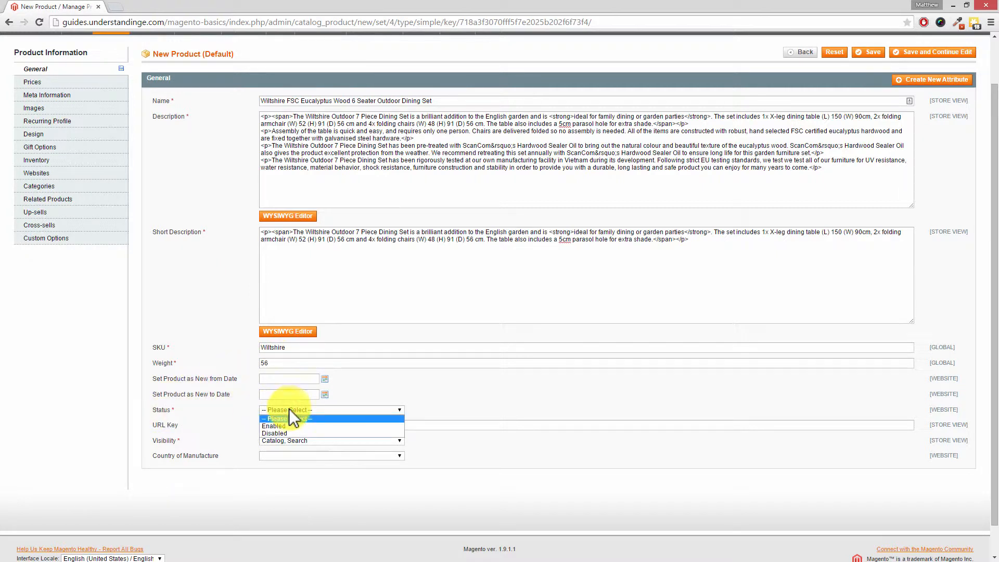
{"action": "left_click", "coordinate": [274, 426]}
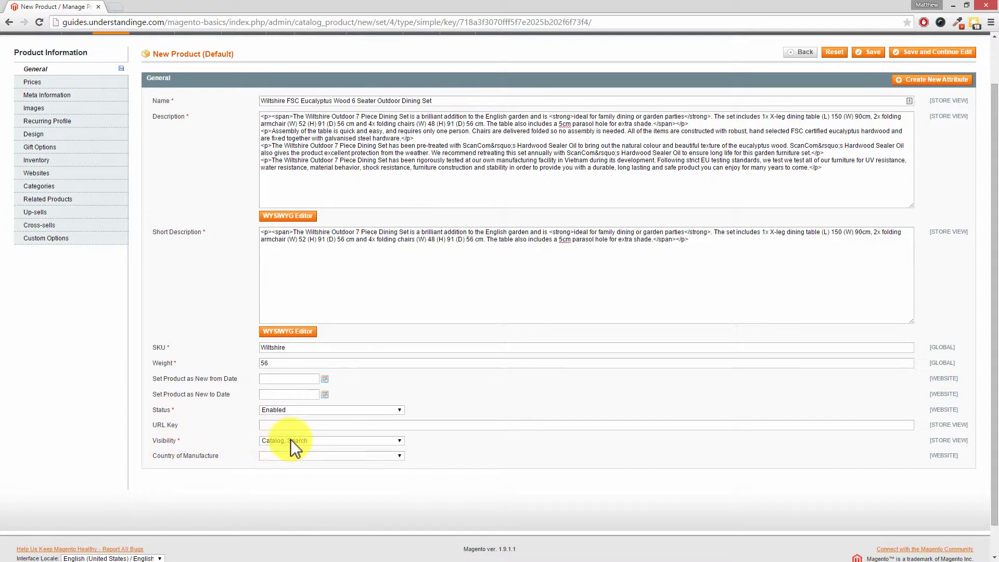
{"action": "left_click", "coordinate": [331, 440]}
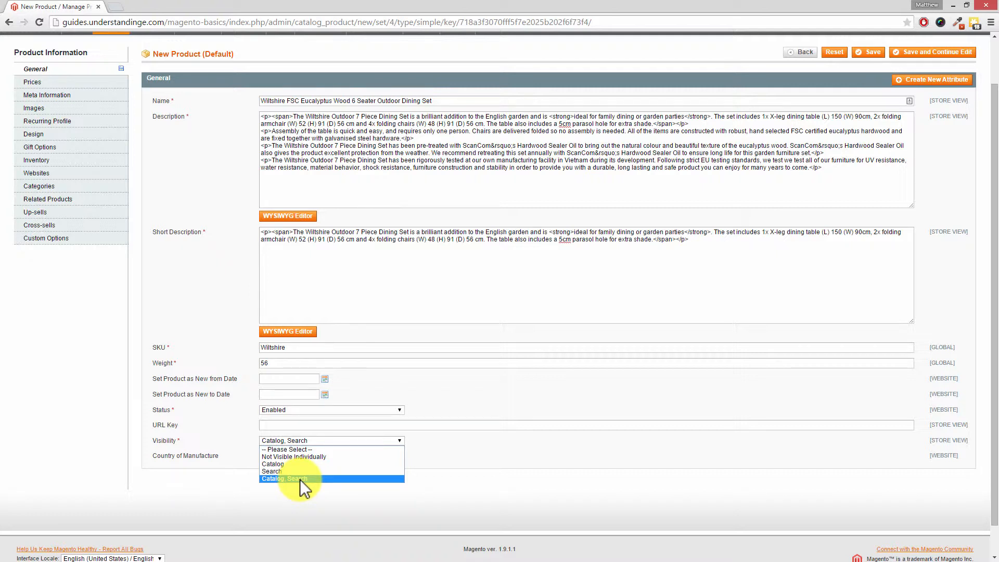
{"action": "left_click", "coordinate": [284, 479]}
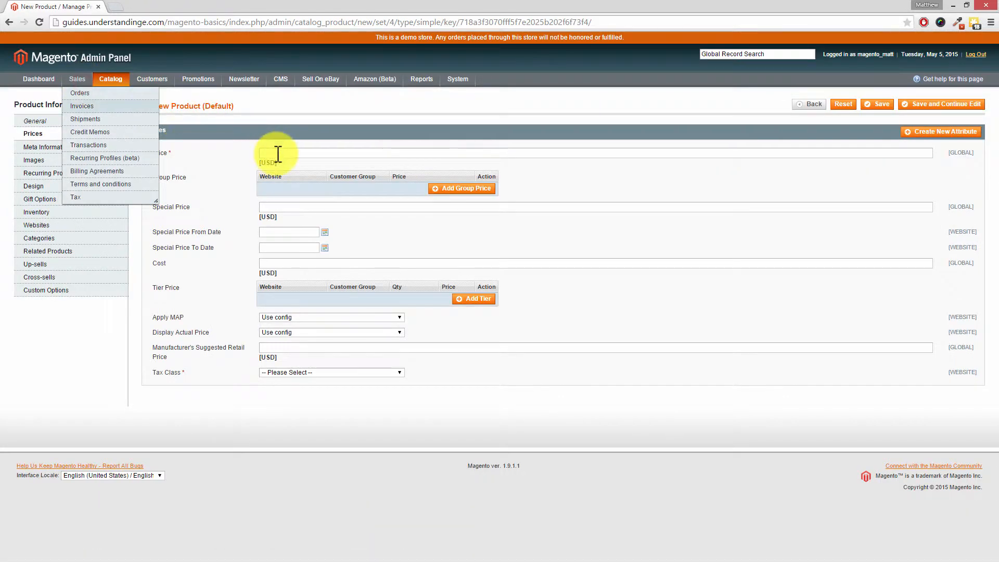
{"action": "mouse_move", "coordinate": [277, 155]}
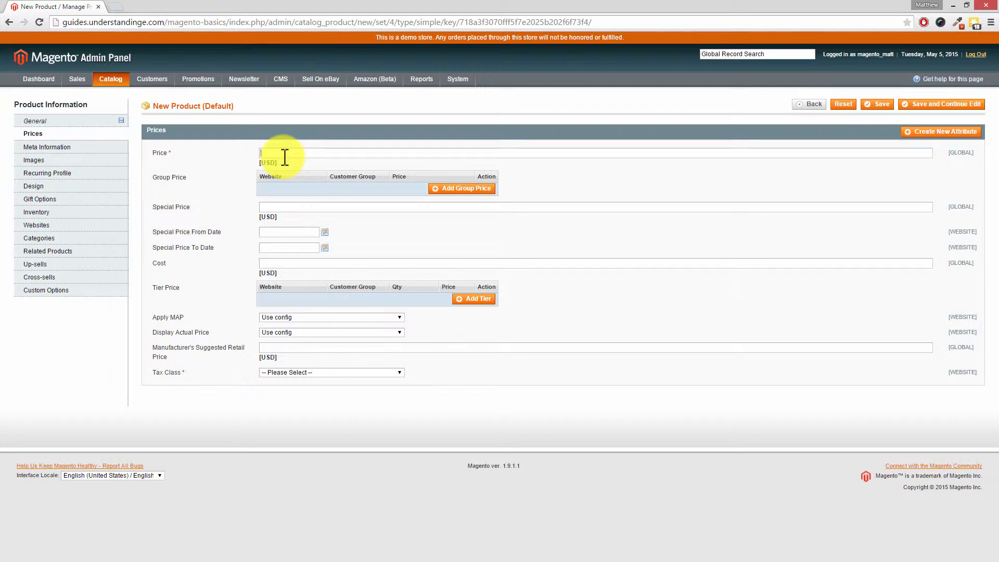
Set the price to 699.99 and the tax class to None.
{"action": "type", "text": "699.99"}
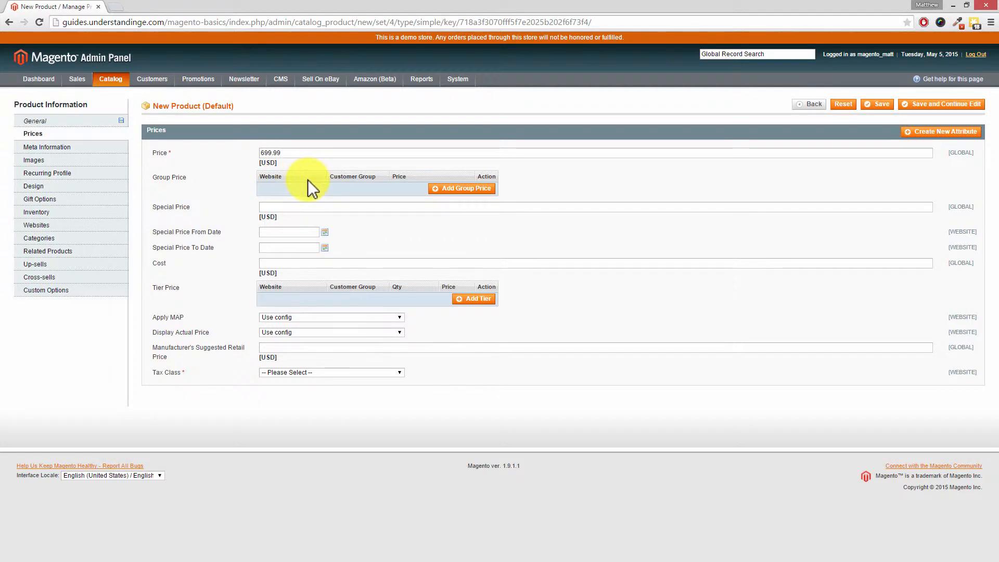
{"action": "mouse_move", "coordinate": [198, 235]}
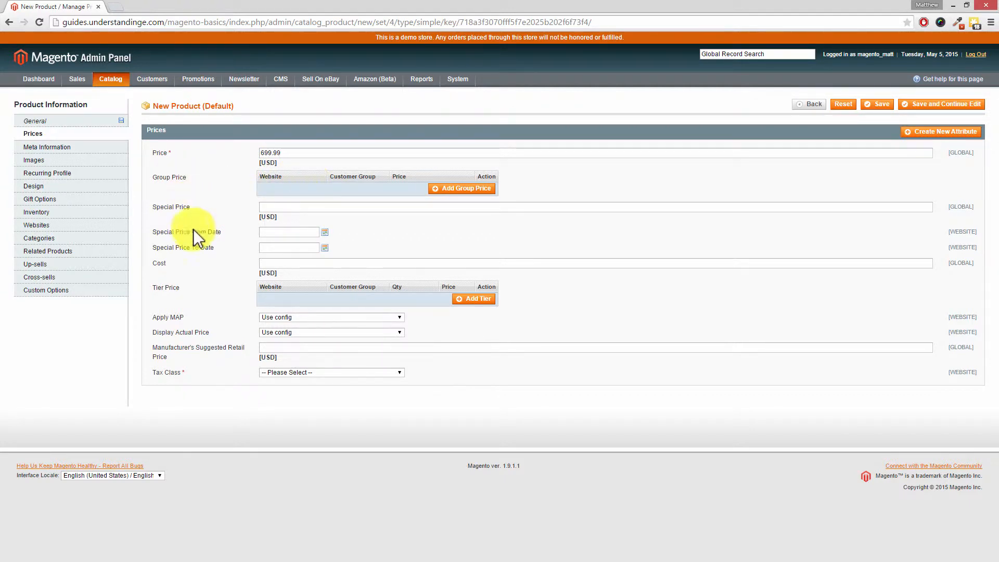
{"action": "mouse_move", "coordinate": [217, 382]}
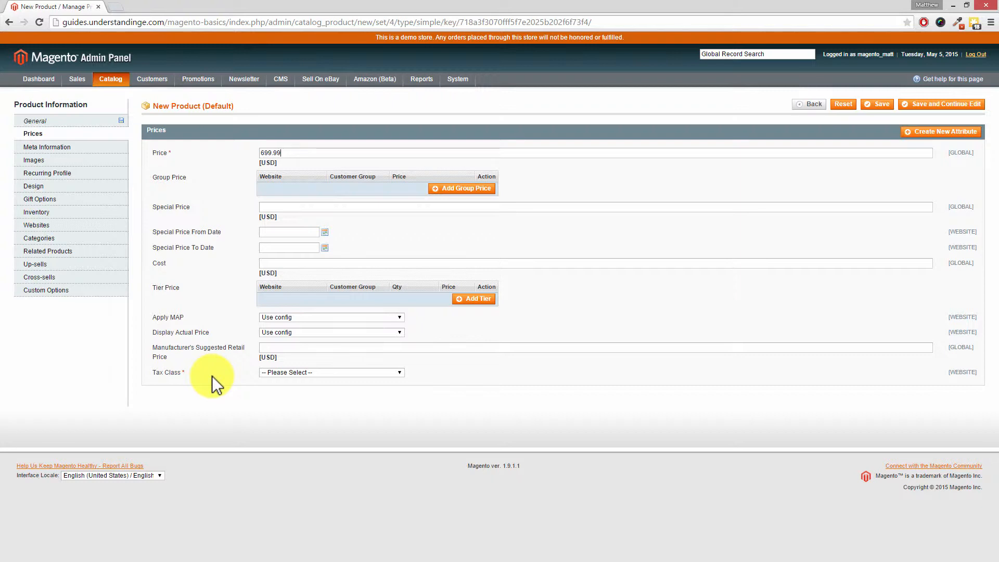
{"action": "mouse_move", "coordinate": [219, 380]}
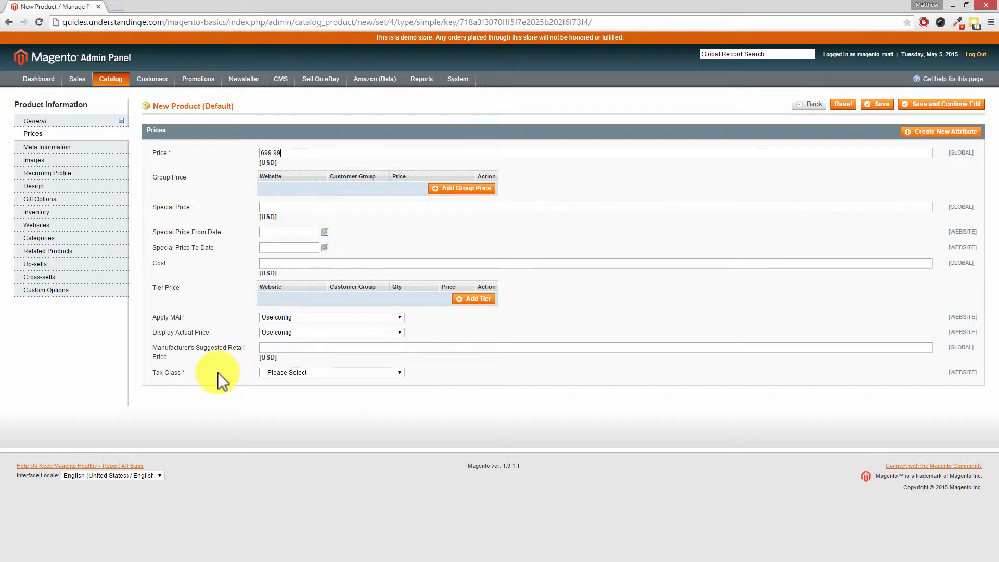
{"action": "mouse_move", "coordinate": [232, 290]}
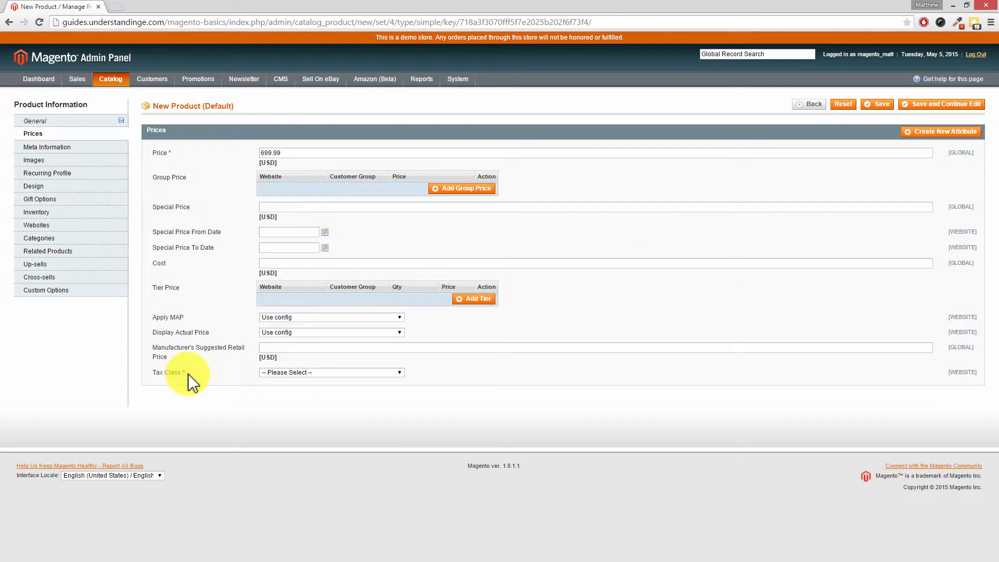
{"action": "left_click", "coordinate": [330, 372]}
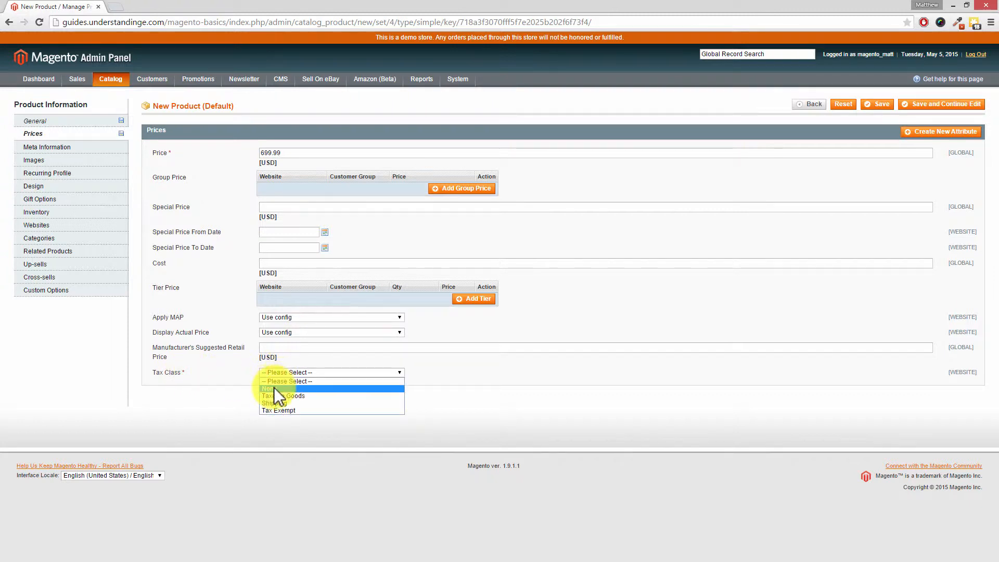
{"action": "left_click", "coordinate": [267, 388]}
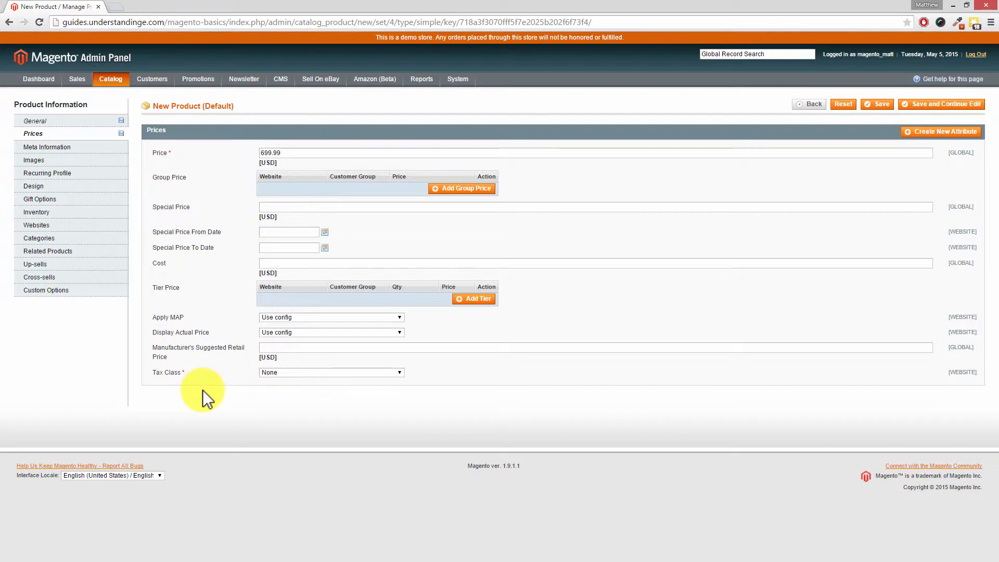
{"action": "mouse_move", "coordinate": [195, 387]}
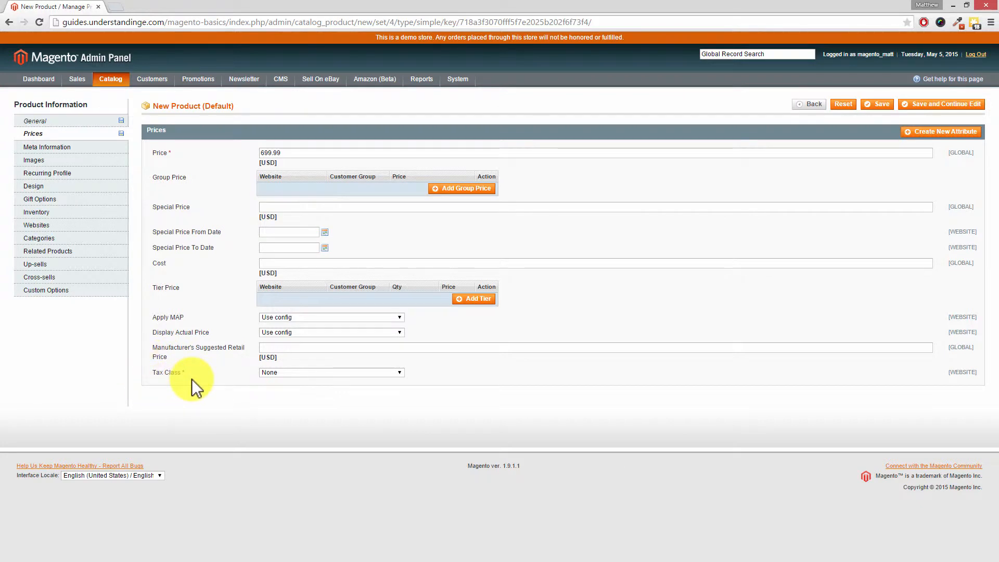
{"action": "mouse_move", "coordinate": [206, 382]}
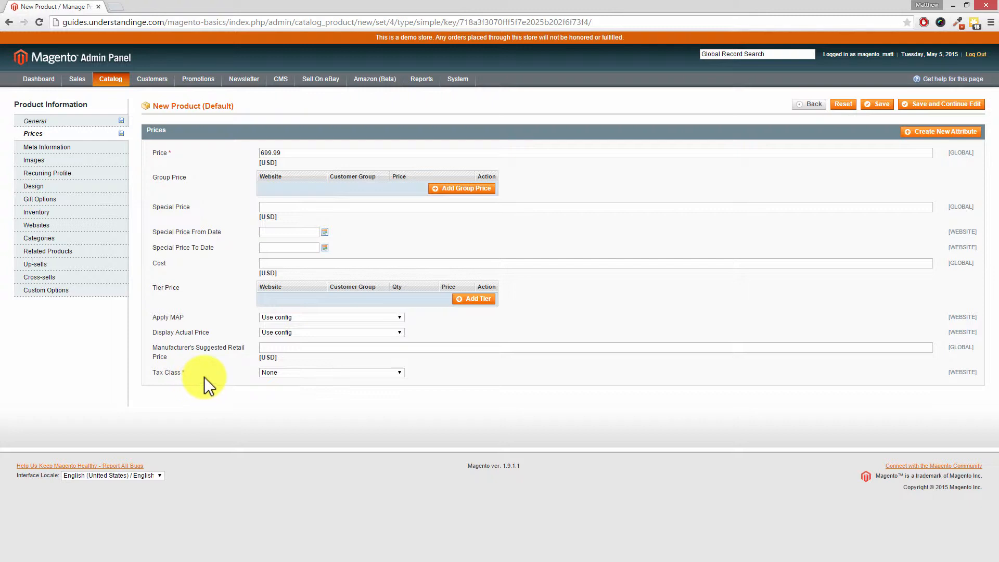
{"action": "mouse_move", "coordinate": [183, 380]}
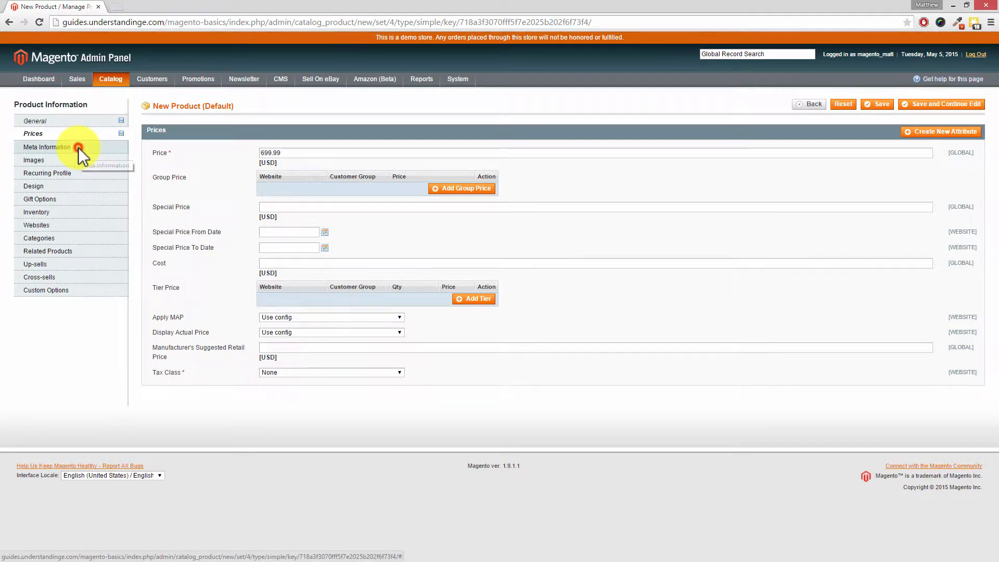
Leave Meta Information blank after rechecking General, ending on the empty Images section.
{"action": "left_click", "coordinate": [48, 146]}
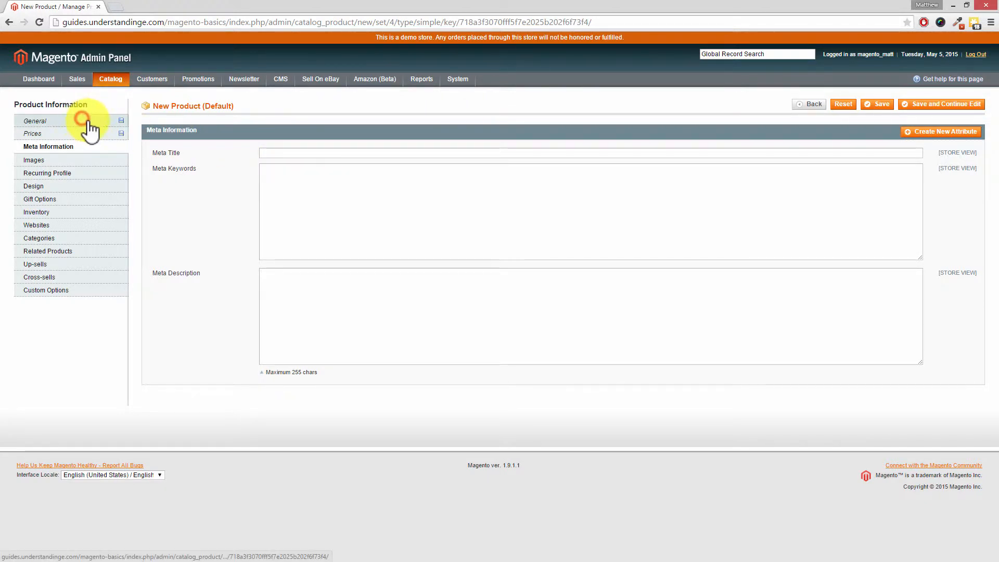
{"action": "left_click", "coordinate": [35, 120]}
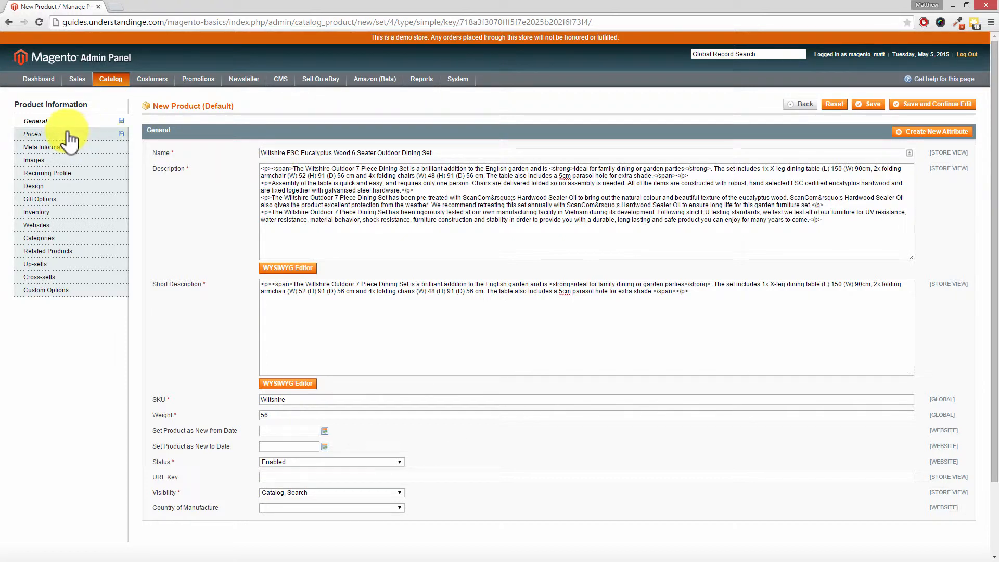
{"action": "left_click", "coordinate": [43, 147]}
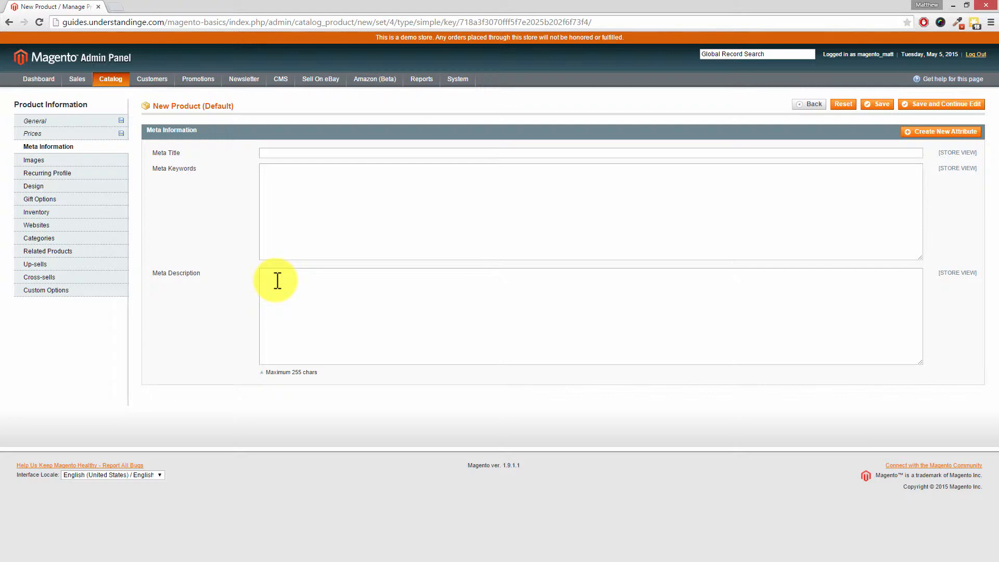
{"action": "mouse_move", "coordinate": [284, 207]}
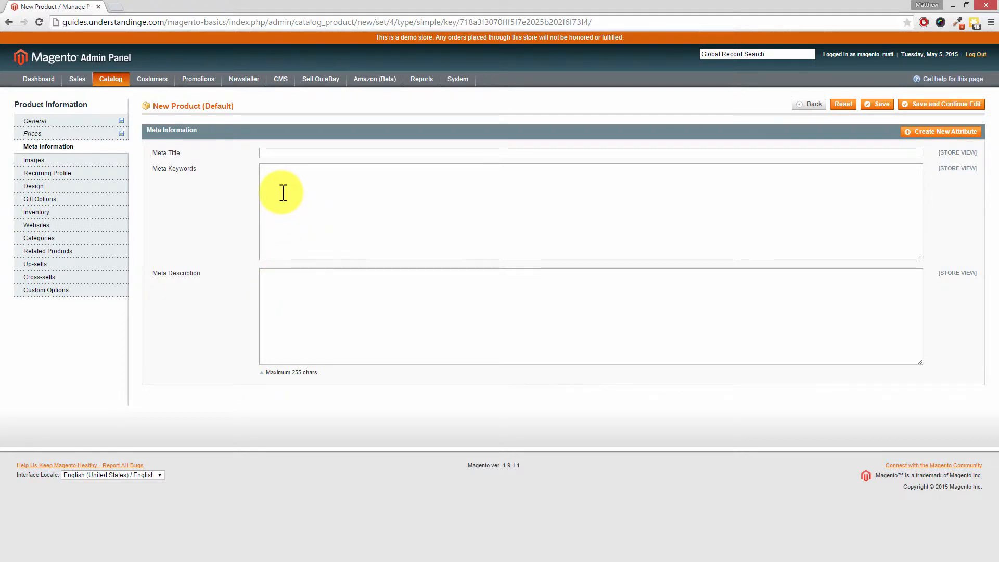
{"action": "mouse_move", "coordinate": [181, 191]}
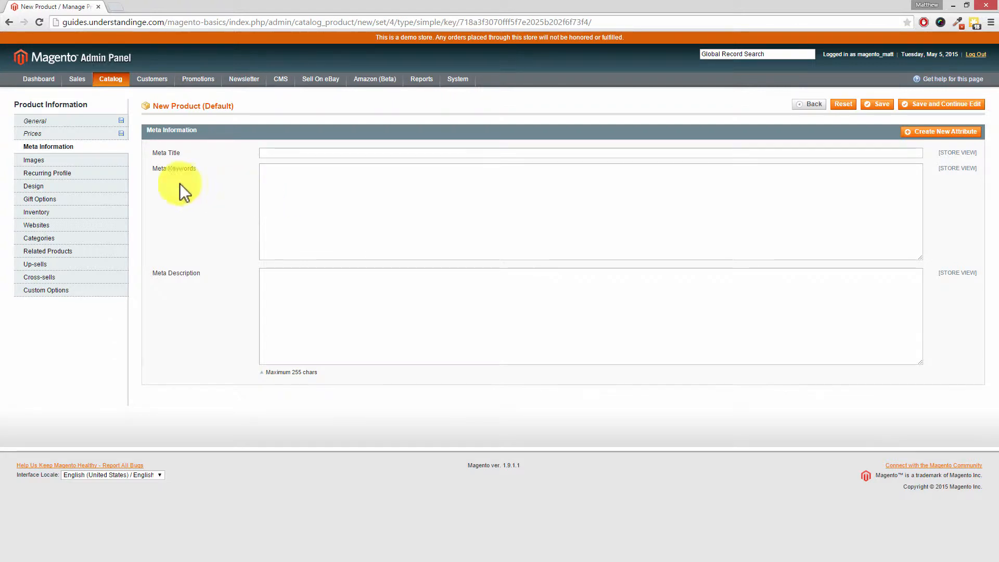
{"action": "left_click", "coordinate": [34, 159]}
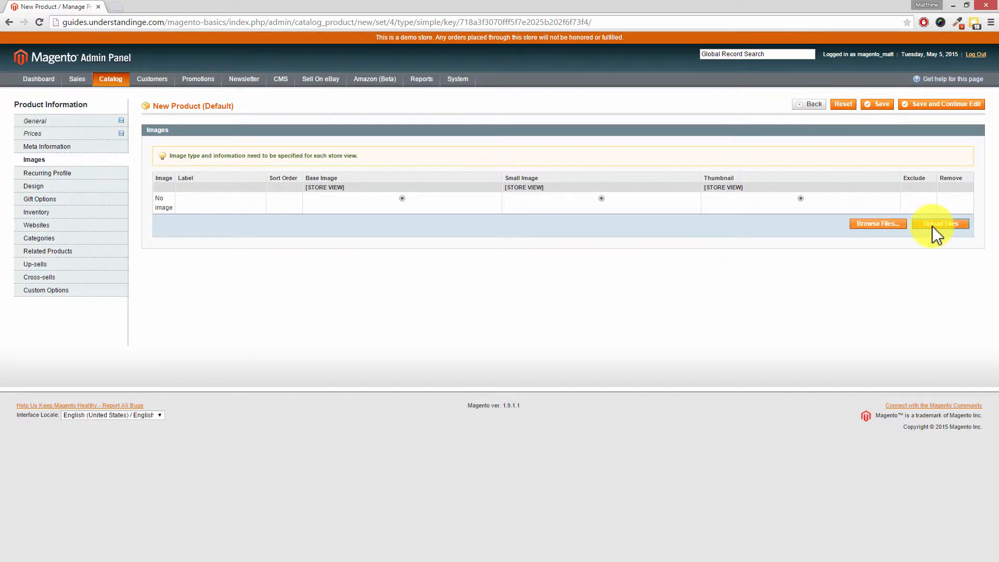
{"action": "mouse_move", "coordinate": [885, 118]}
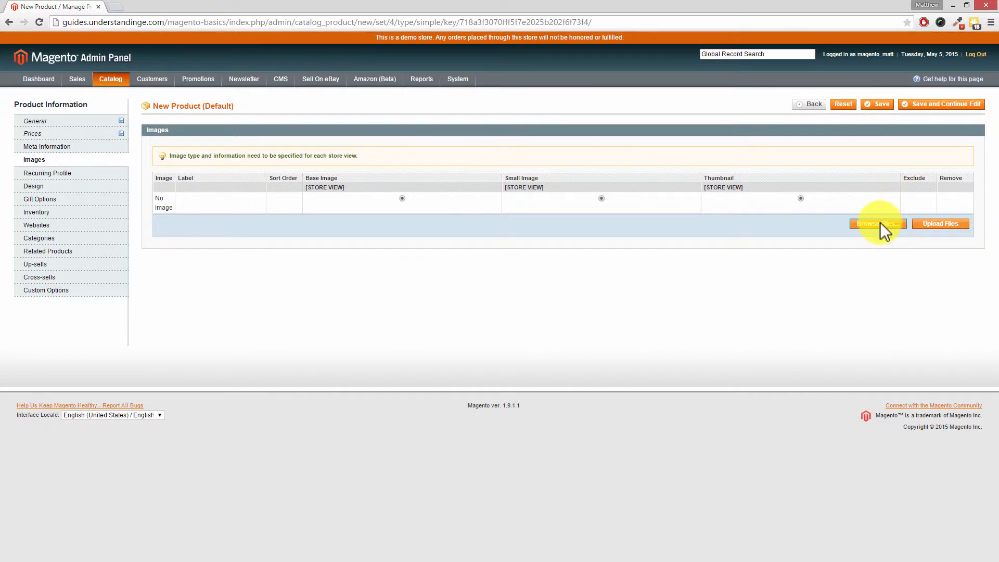
Open the file picker on the Product Images folder of dining set photos.
{"action": "left_click", "coordinate": [878, 224]}
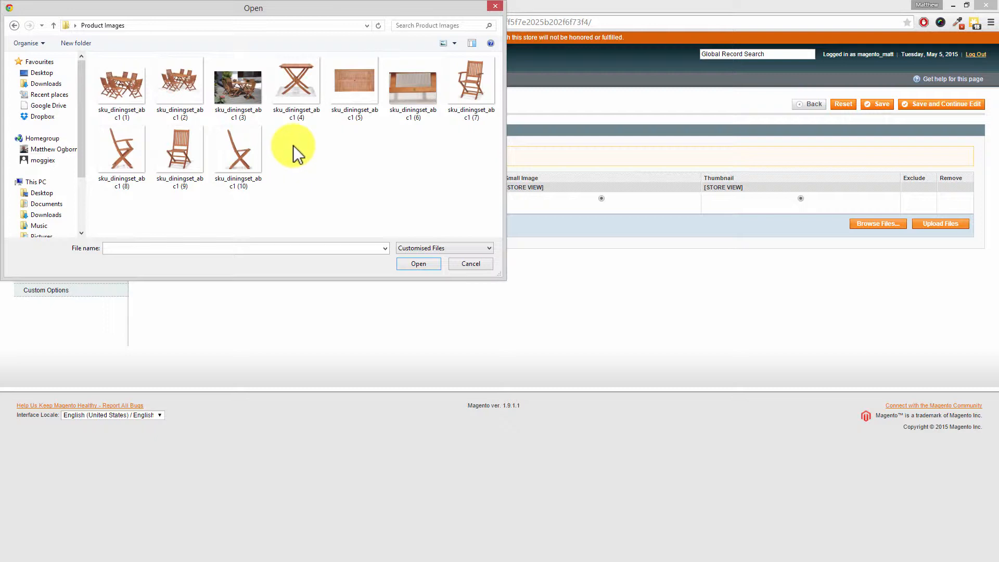
Select all ten sku_diningset_abc1 images and confirm them for upload.
{"action": "left_click", "coordinate": [238, 82]}
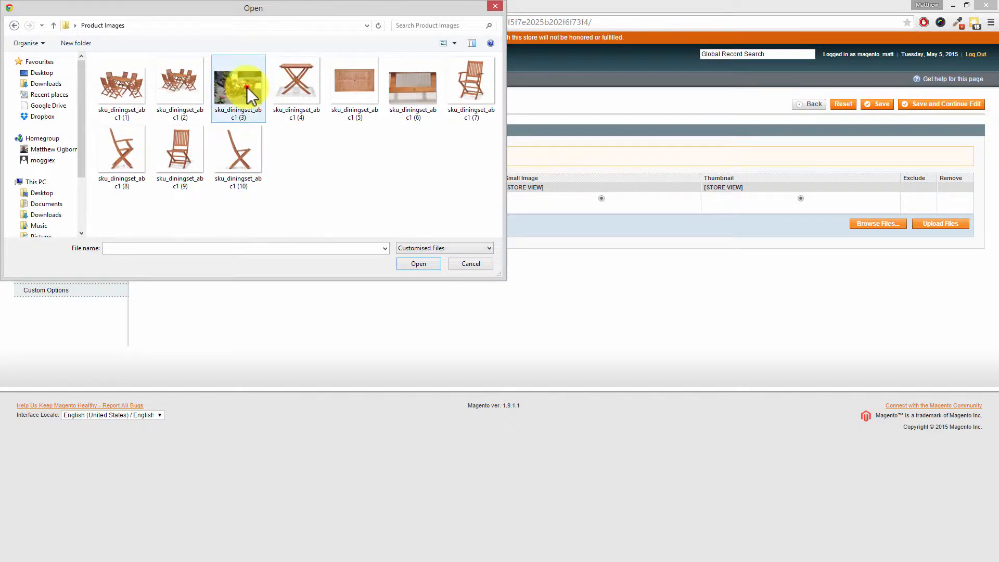
{"action": "left_click", "coordinate": [412, 83]}
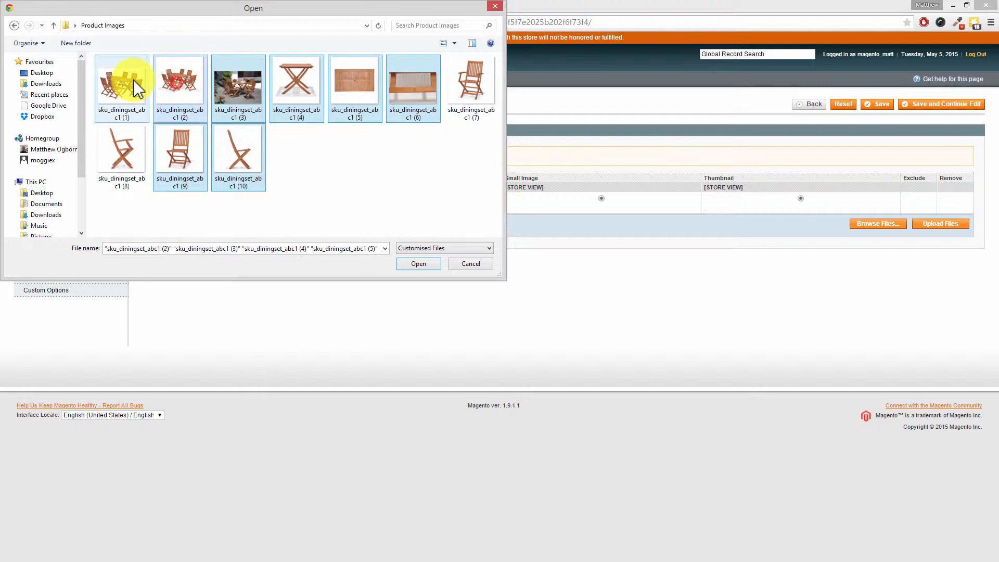
{"action": "left_click", "coordinate": [412, 80]}
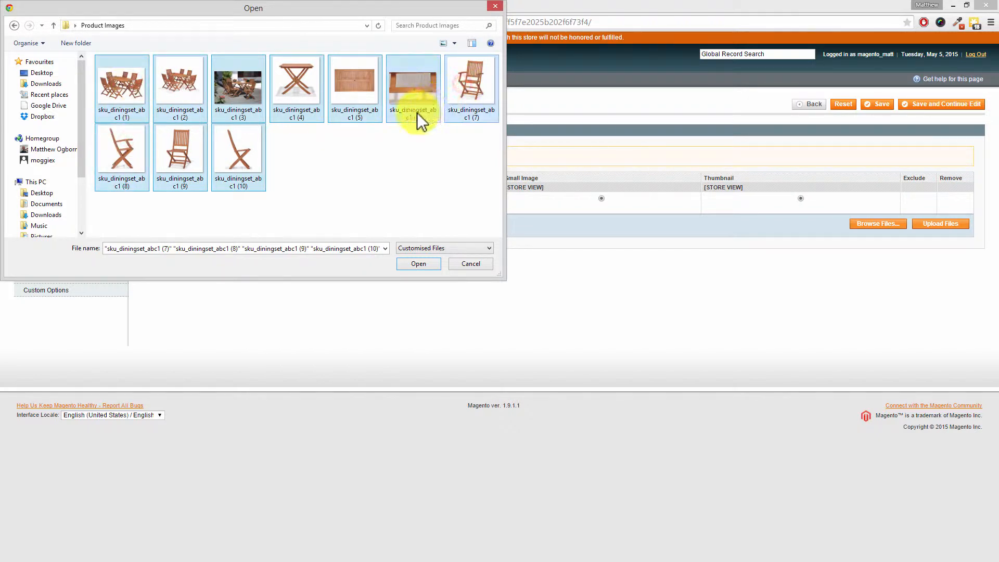
{"action": "mouse_move", "coordinate": [412, 118]}
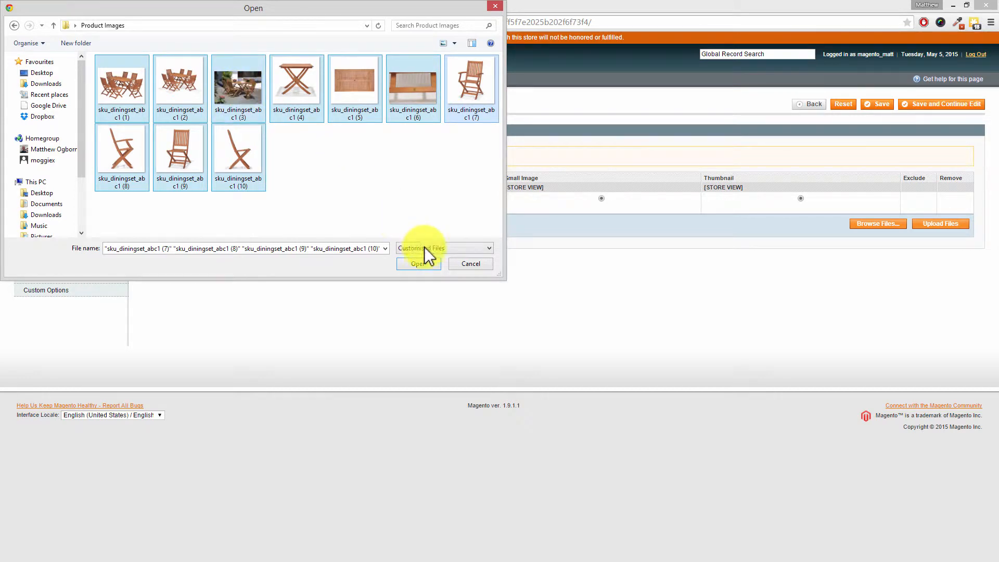
{"action": "left_click", "coordinate": [418, 263]}
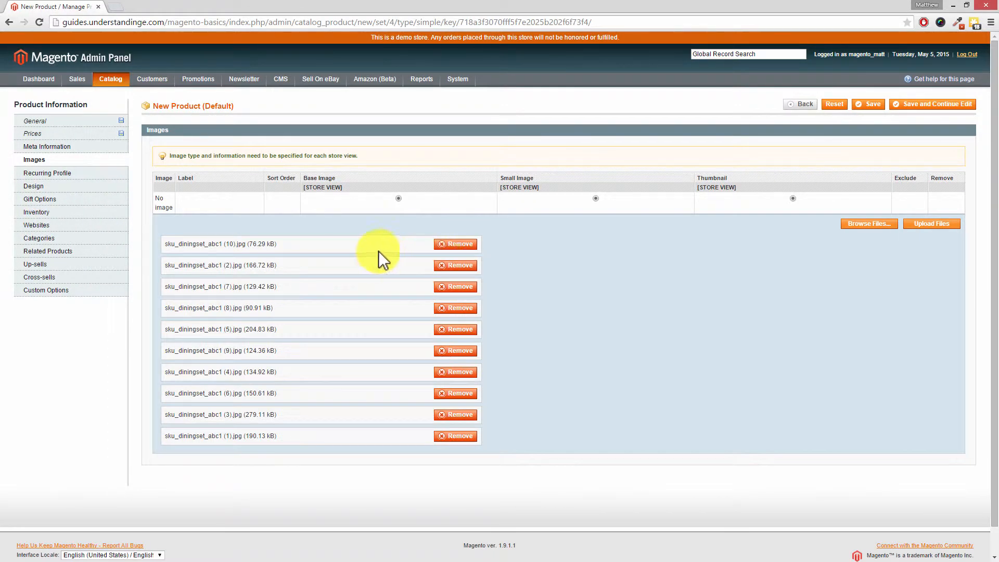
{"action": "mouse_move", "coordinate": [355, 440]}
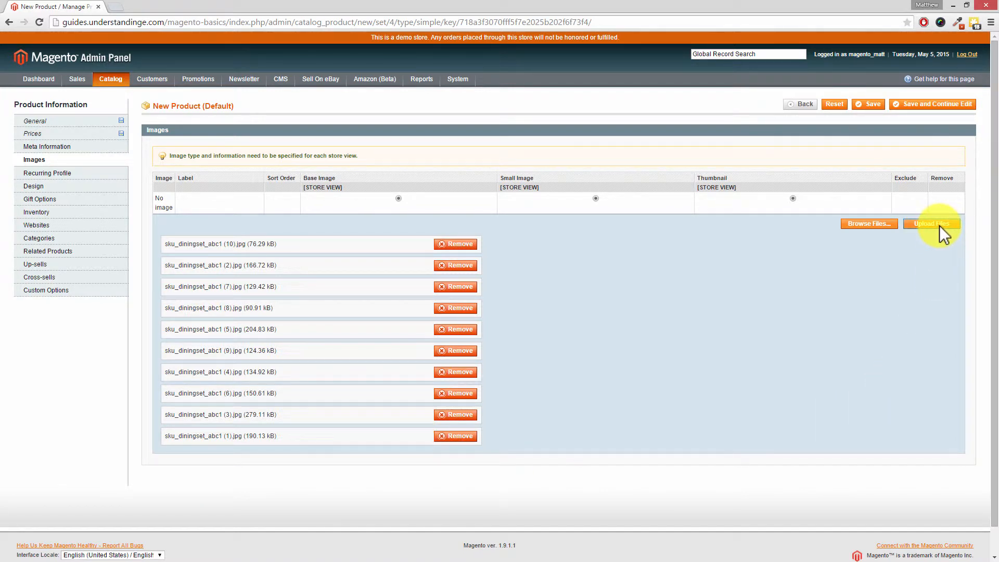
Upload the ten queued dining set images into the product's image table.
{"action": "left_click", "coordinate": [931, 224]}
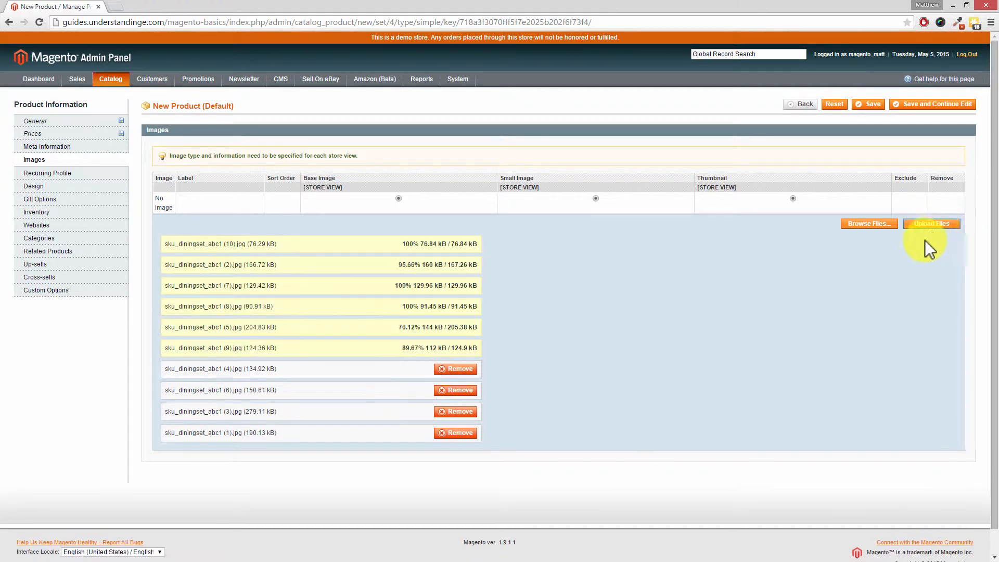
{"action": "left_click", "coordinate": [930, 224]}
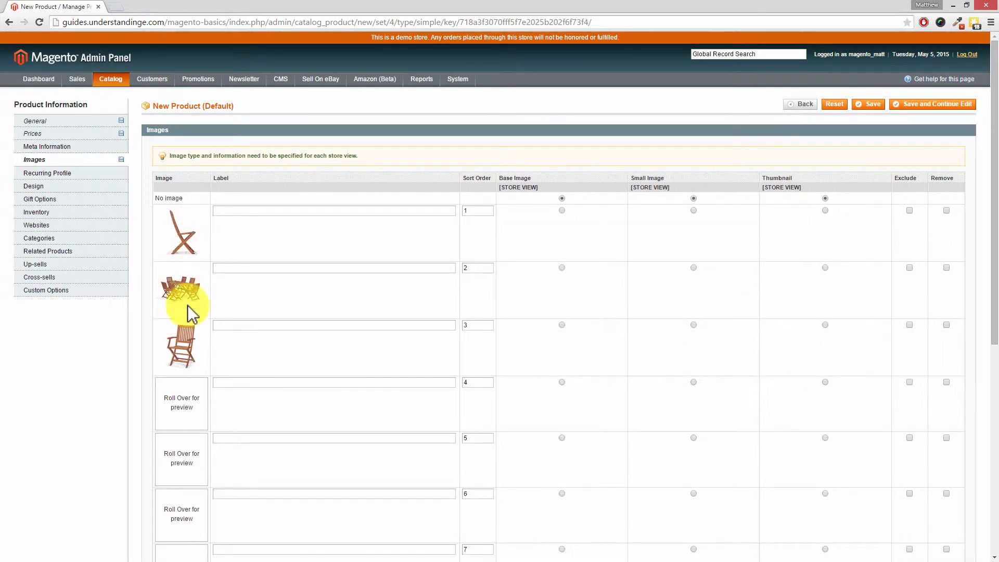
Make the ninth-row outdoor photo the base image, small image and thumbnail.
{"action": "scroll", "scroll_direction": "down", "scroll_amount": 3}
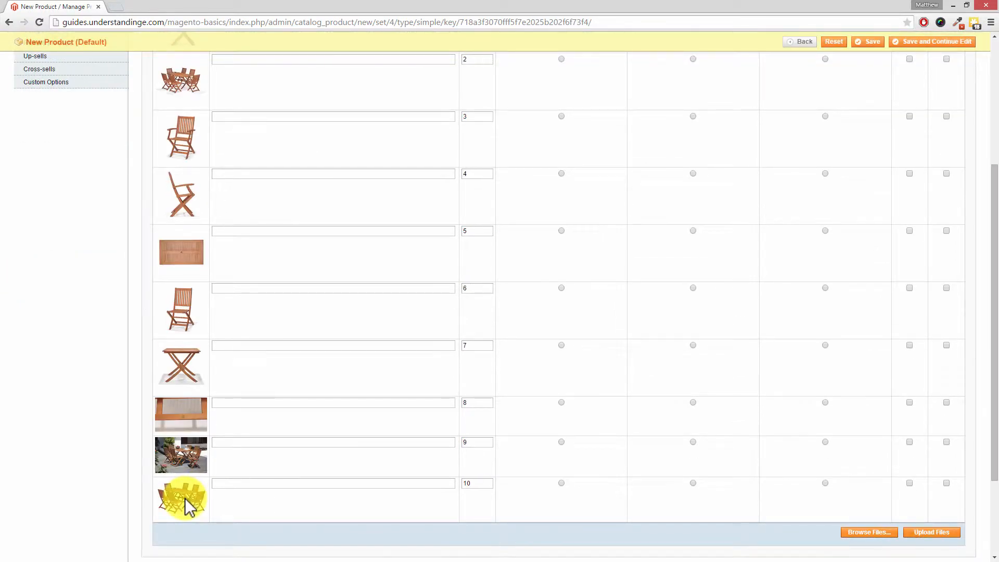
{"action": "scroll", "scroll_direction": "down", "scroll_amount": 3}
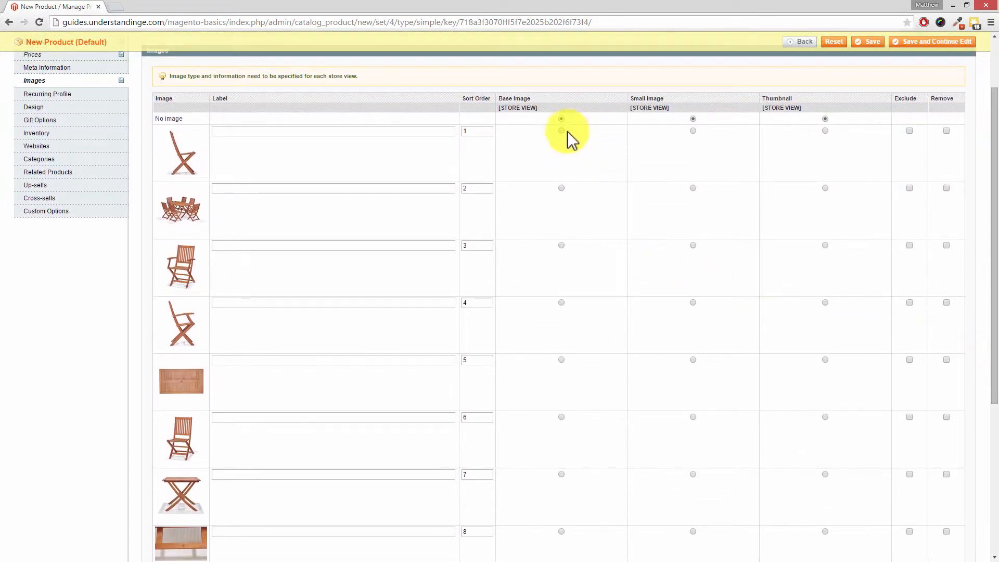
{"action": "left_click", "coordinate": [561, 118]}
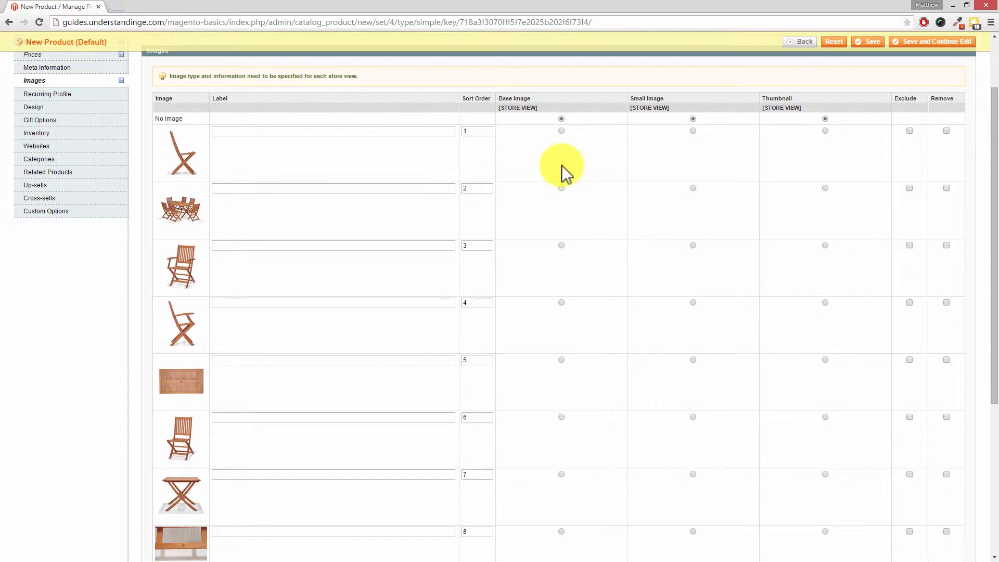
{"action": "mouse_move", "coordinate": [543, 111]}
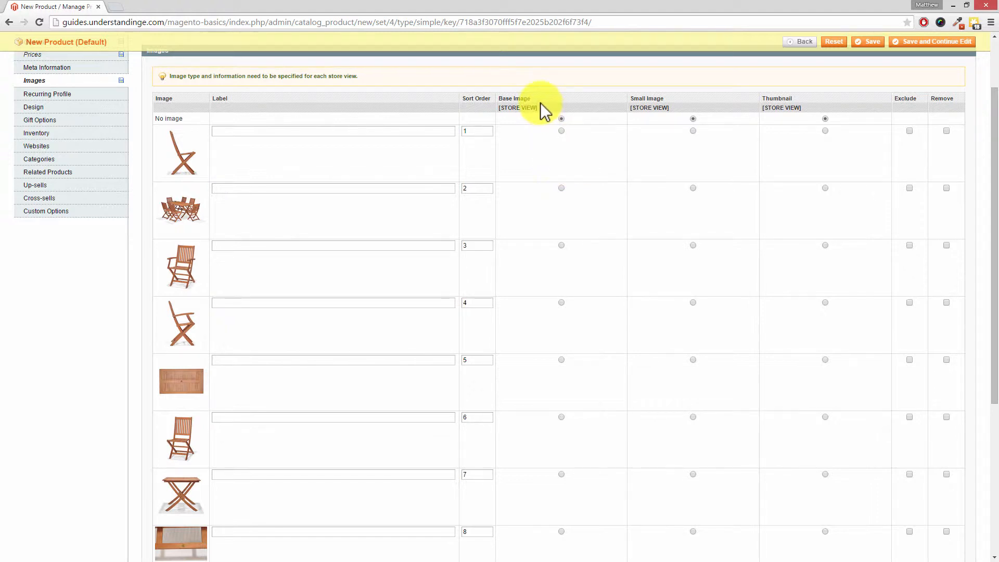
{"action": "mouse_move", "coordinate": [752, 122]}
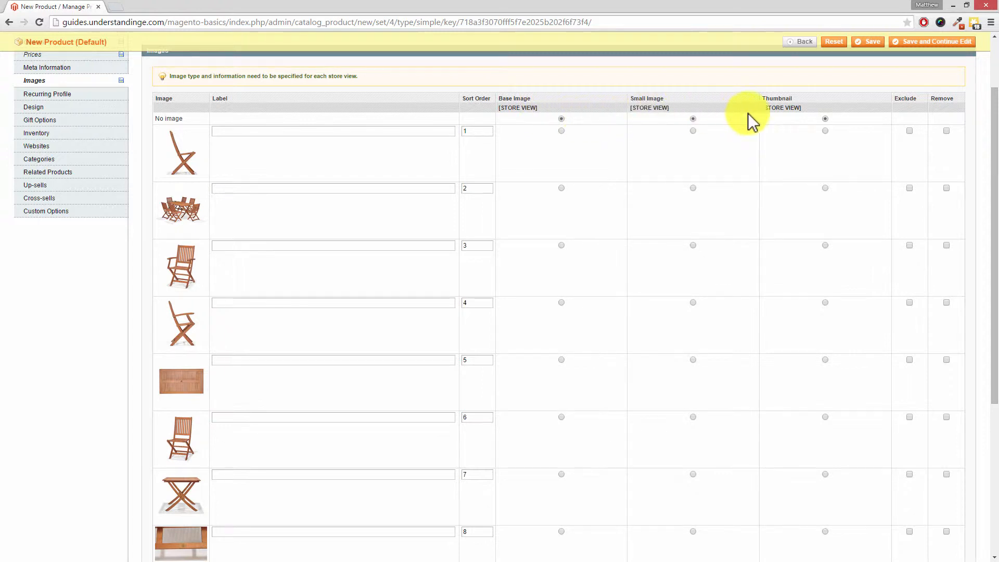
{"action": "mouse_move", "coordinate": [789, 111]}
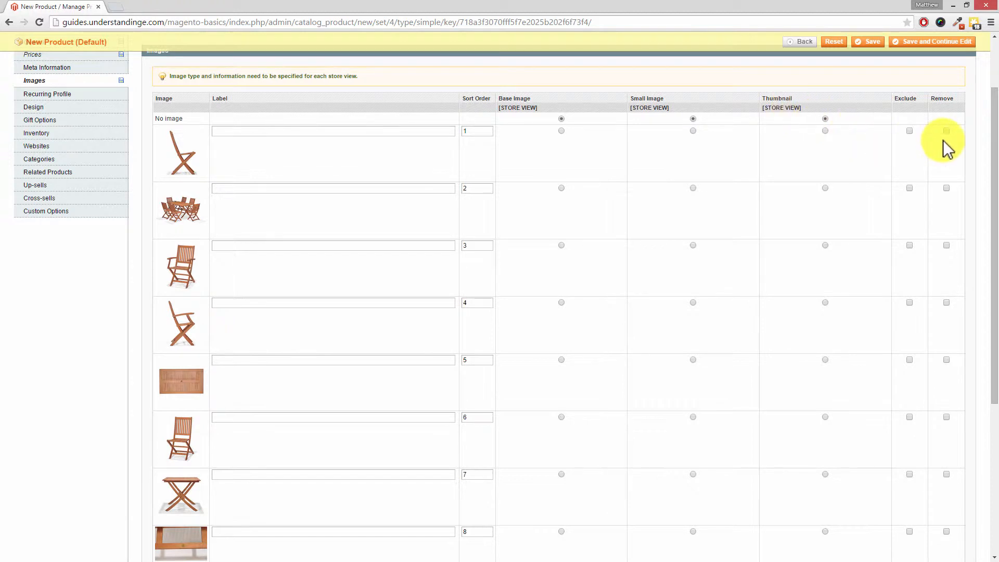
{"action": "scroll", "scroll_direction": "down", "scroll_amount": 3}
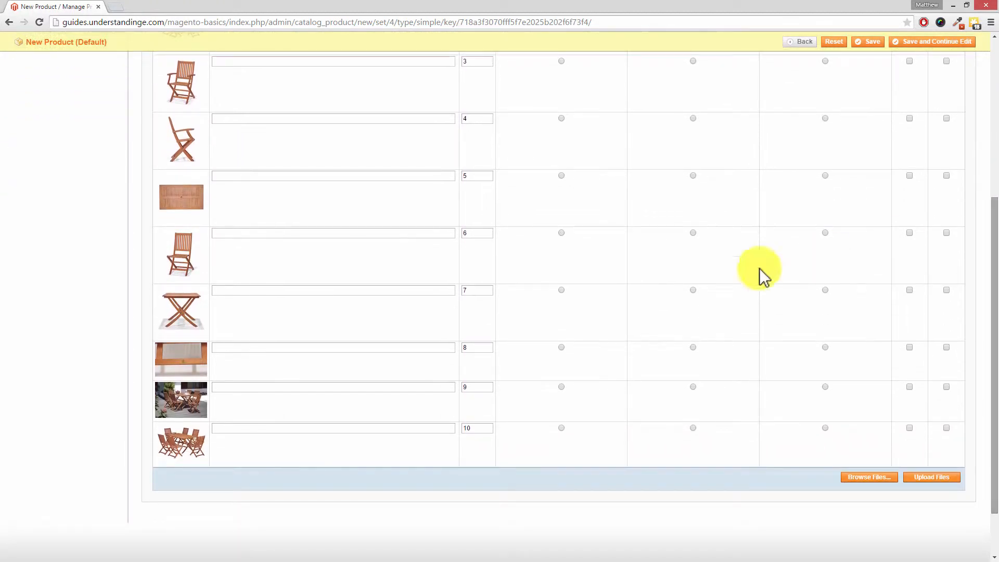
{"action": "mouse_move", "coordinate": [561, 389]}
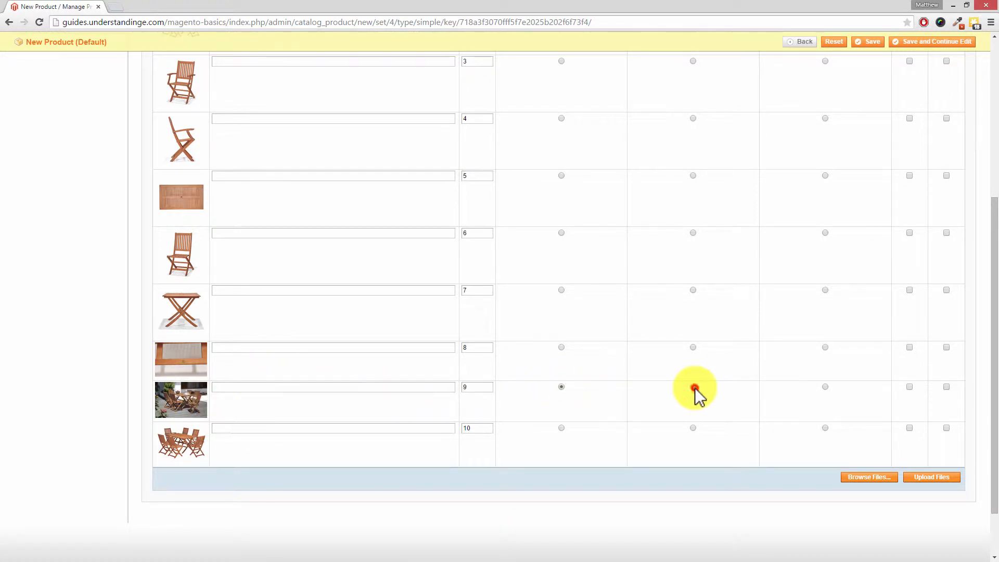
{"action": "left_click", "coordinate": [693, 387]}
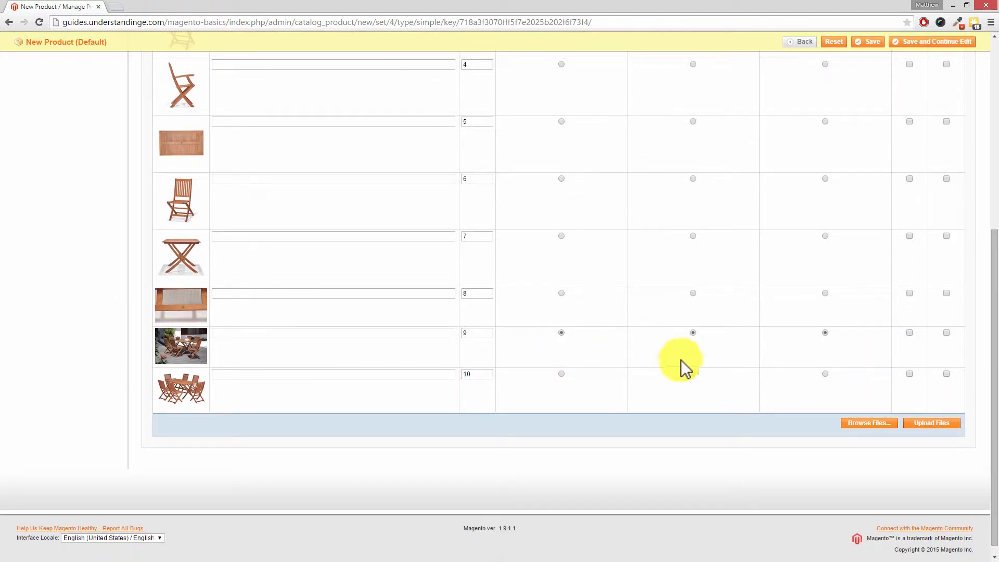
{"action": "left_click", "coordinate": [824, 332]}
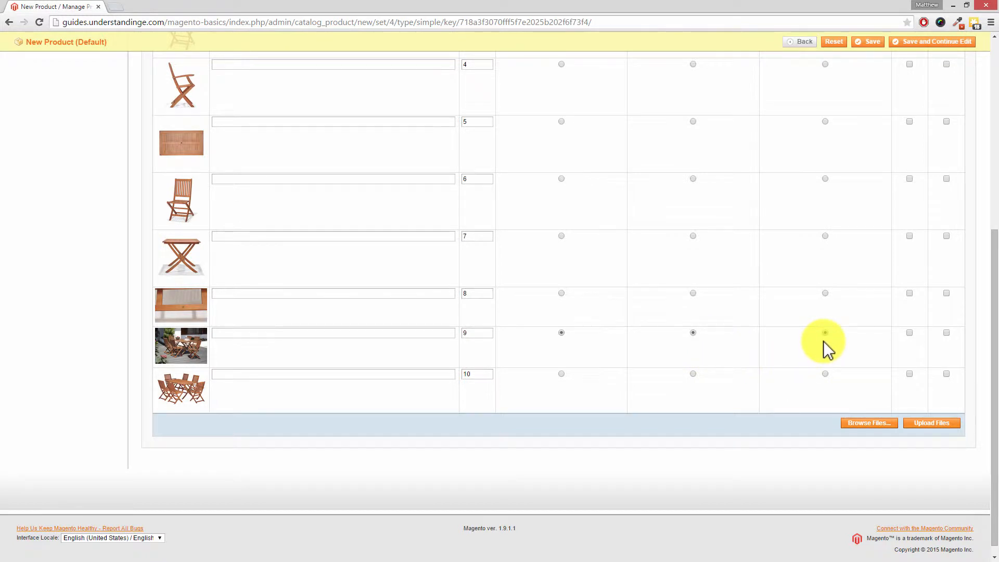
{"action": "mouse_move", "coordinate": [825, 338]}
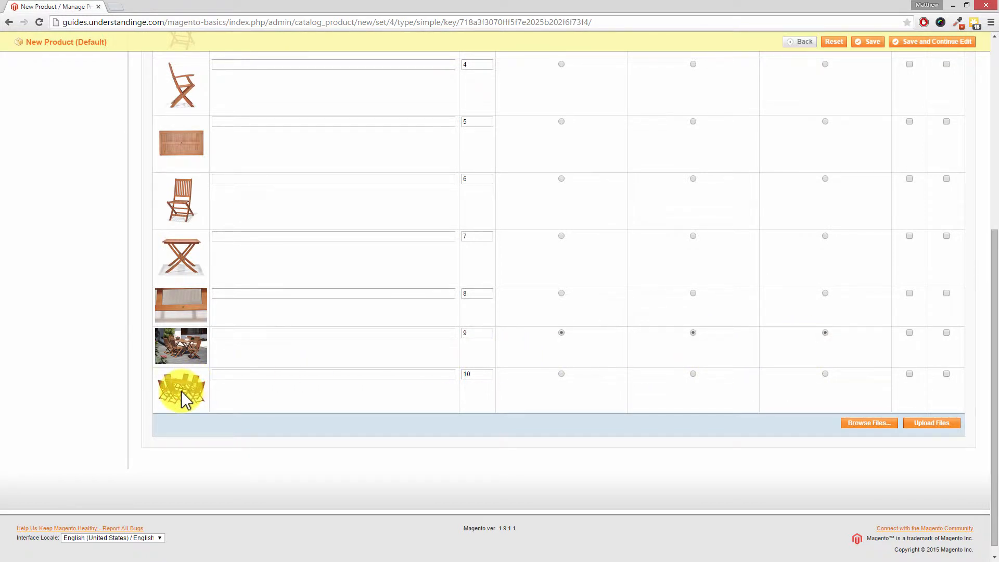
{"action": "left_click", "coordinate": [561, 374]}
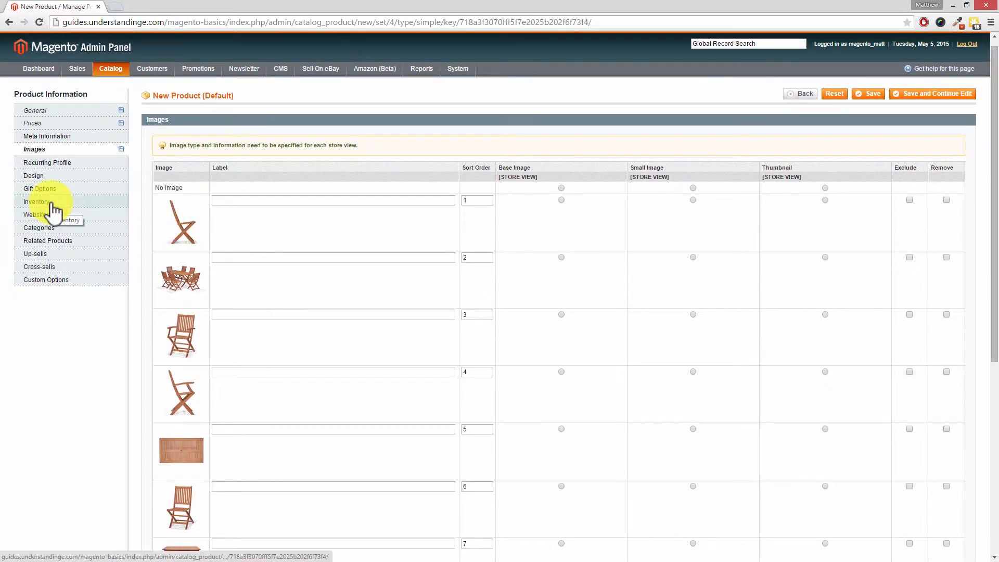
Set the product's inventory quantity to 12 with stock availability In Stock.
{"action": "left_click", "coordinate": [36, 201]}
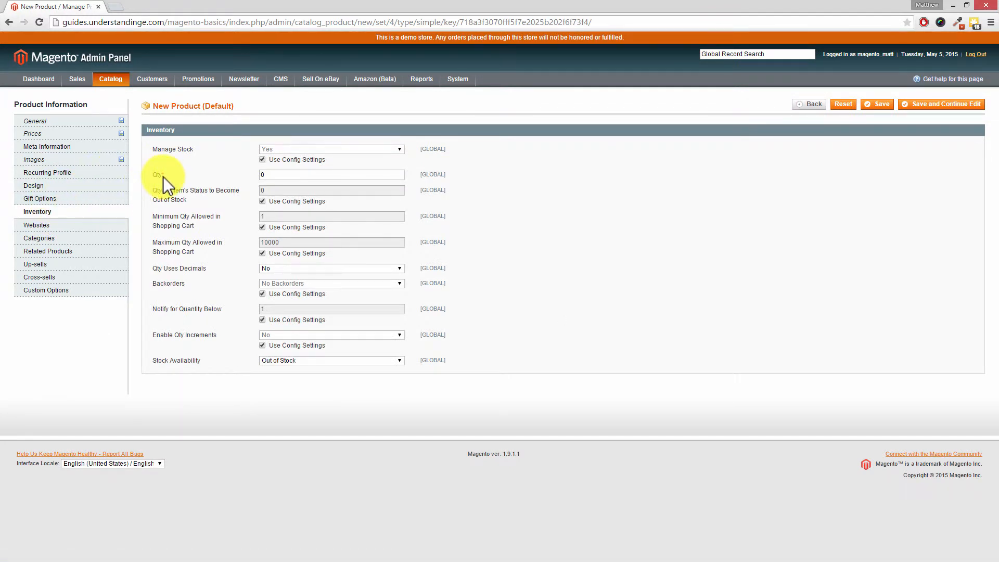
{"action": "left_click", "coordinate": [332, 175]}
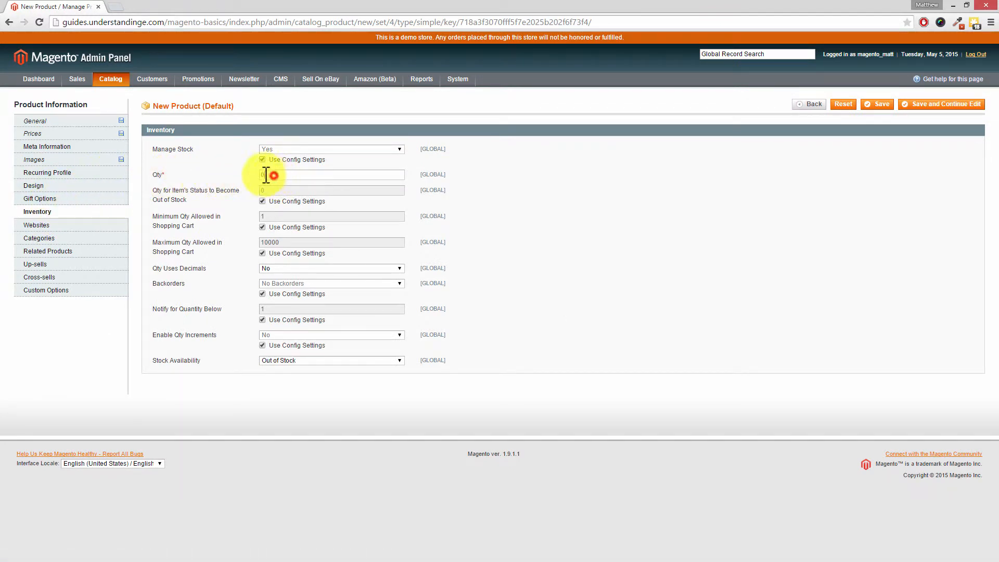
{"action": "type", "text": "12"}
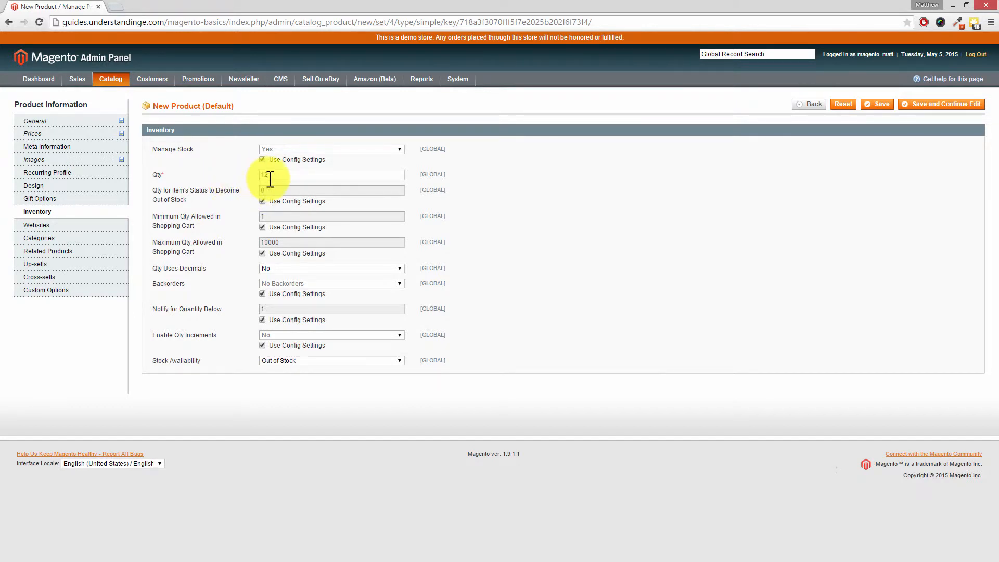
{"action": "type", "text": "12"}
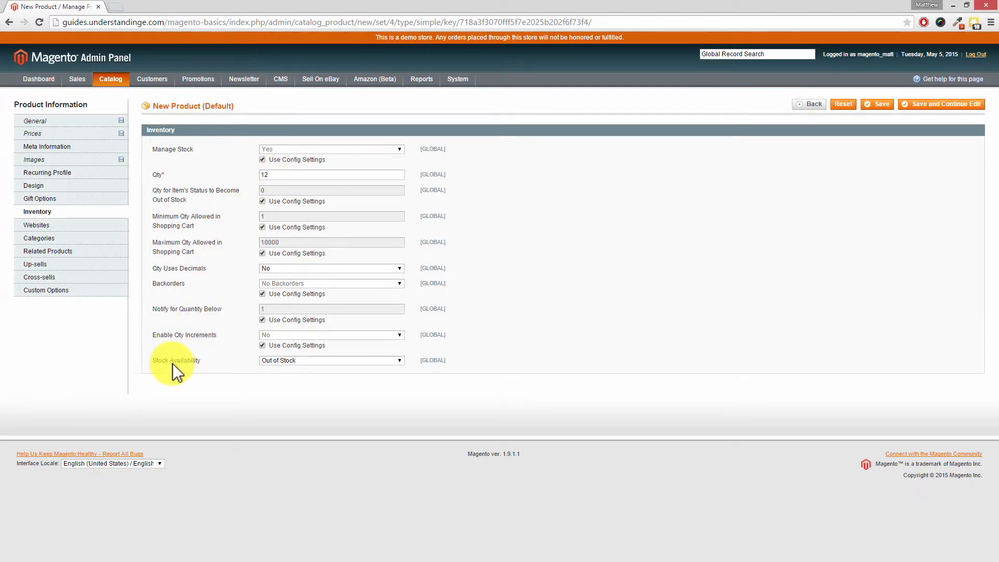
{"action": "left_click", "coordinate": [331, 360]}
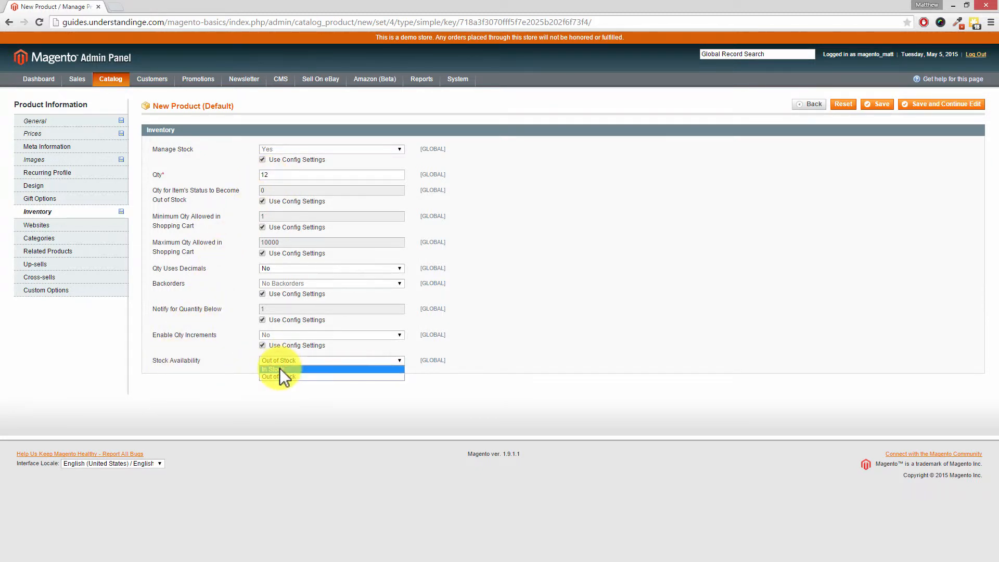
{"action": "left_click", "coordinate": [274, 370]}
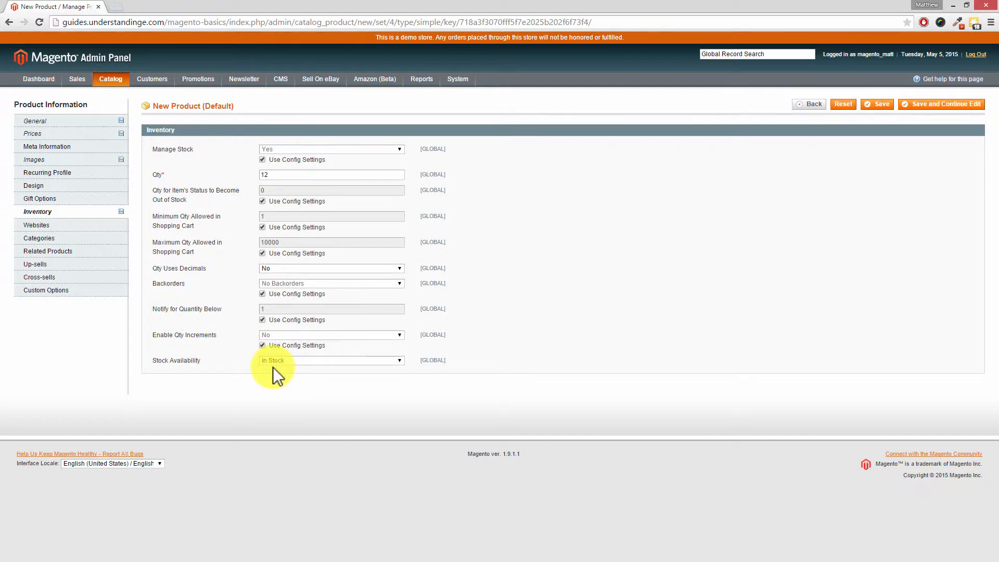
{"action": "left_click", "coordinate": [37, 224]}
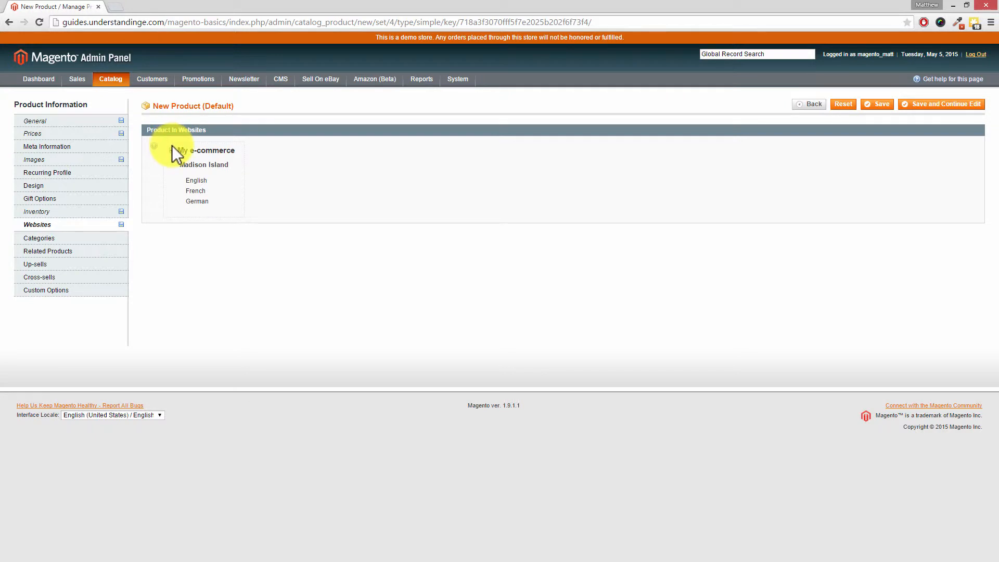
Assign the product to My e-commerce and the Home & Decor > Books & Music categories.
{"action": "left_click", "coordinate": [173, 150]}
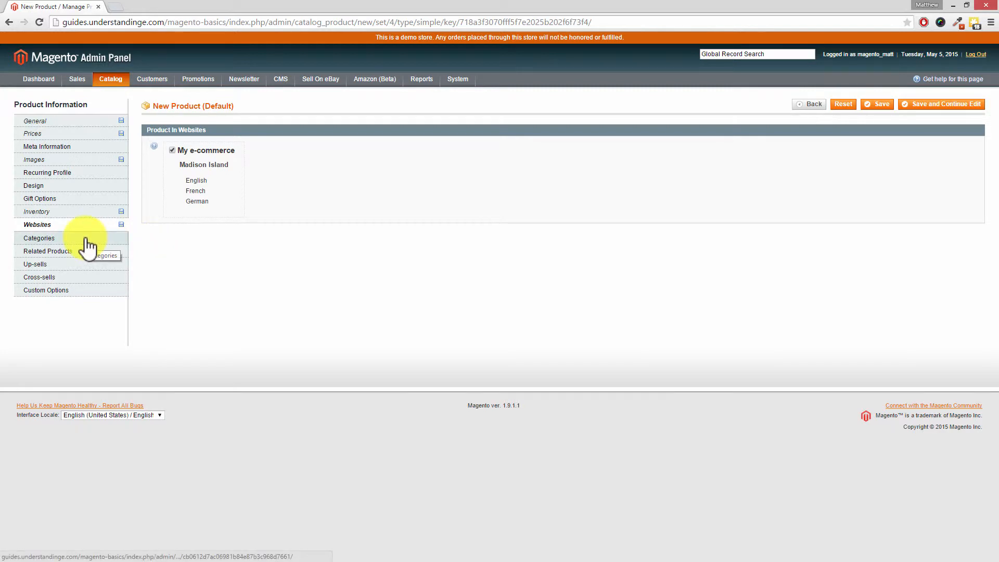
{"action": "left_click", "coordinate": [39, 238]}
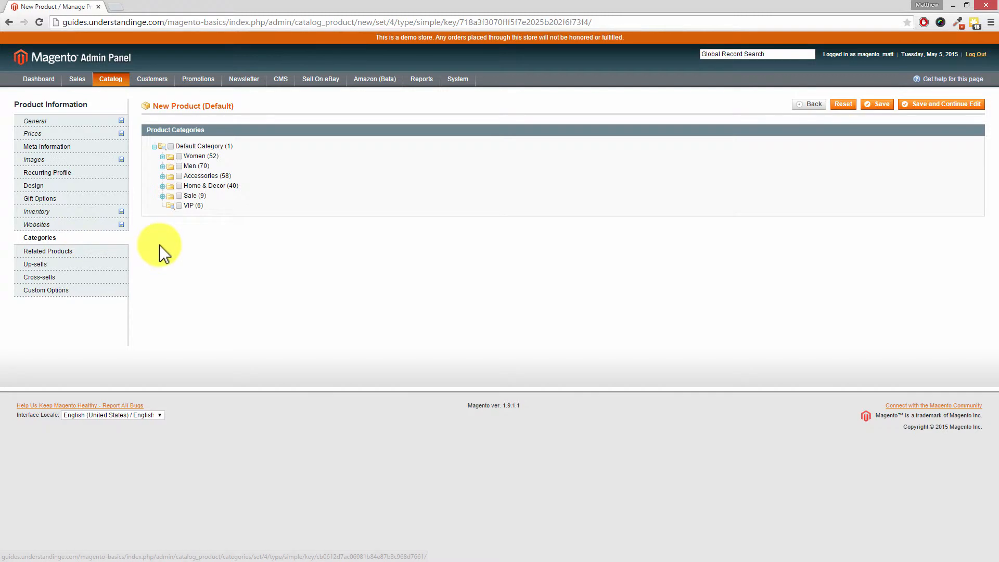
{"action": "mouse_move", "coordinate": [172, 230]}
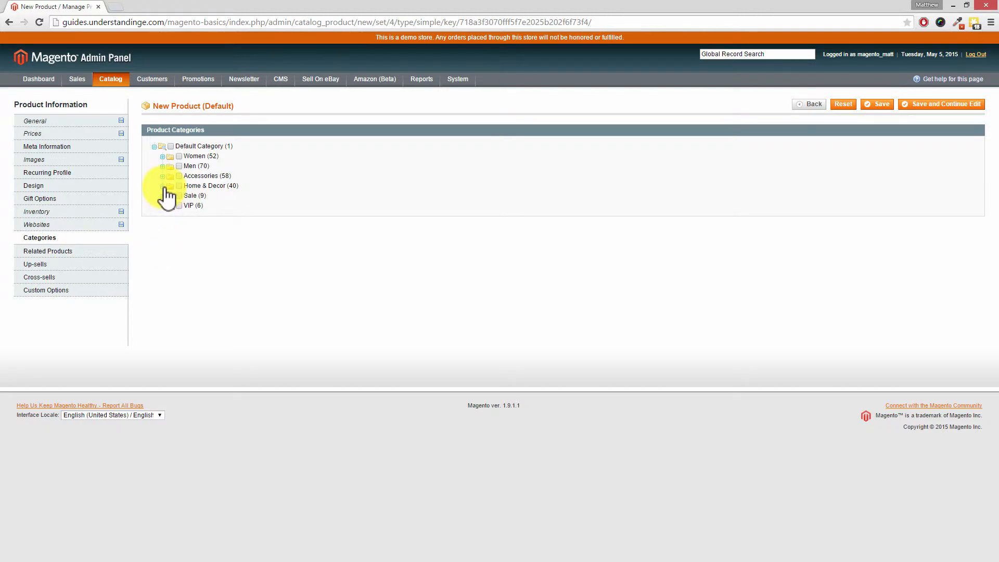
{"action": "left_click", "coordinate": [163, 185]}
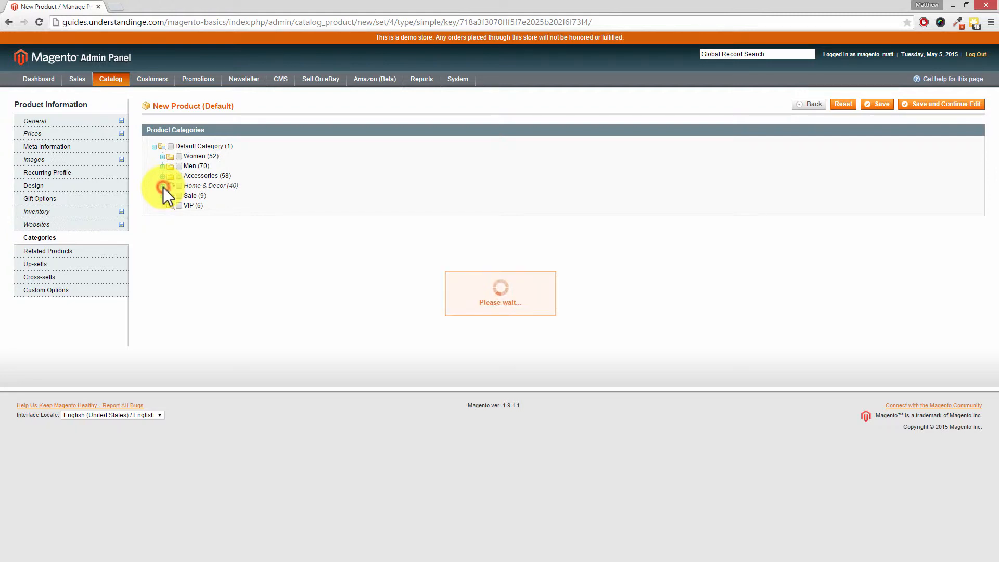
{"action": "left_click", "coordinate": [162, 185]}
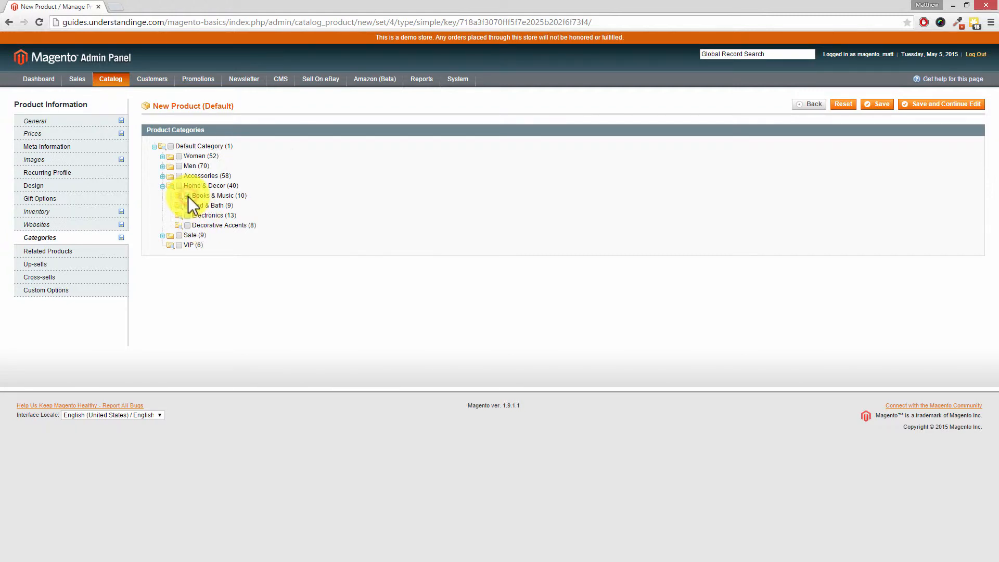
{"action": "left_click", "coordinate": [179, 185]}
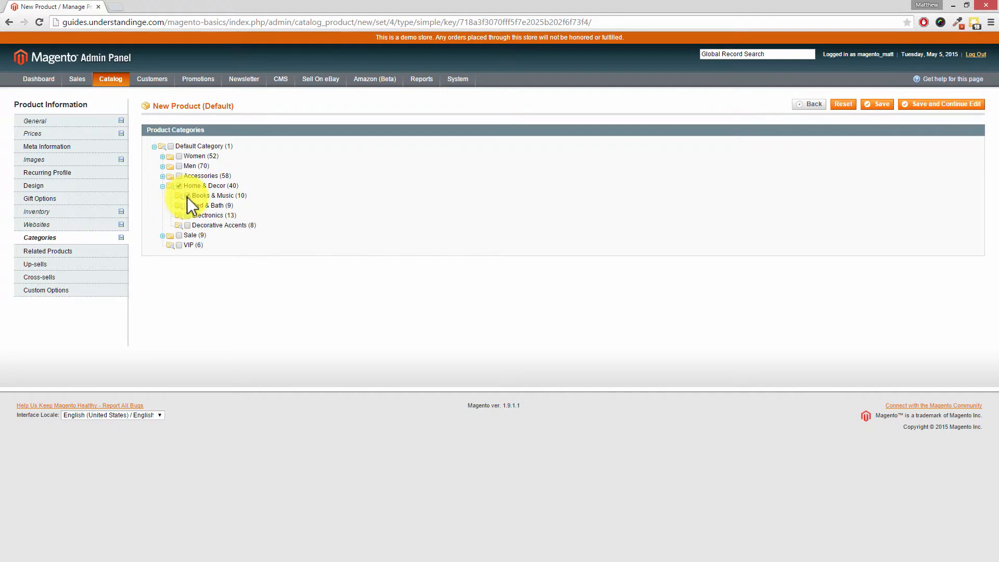
{"action": "left_click", "coordinate": [187, 196]}
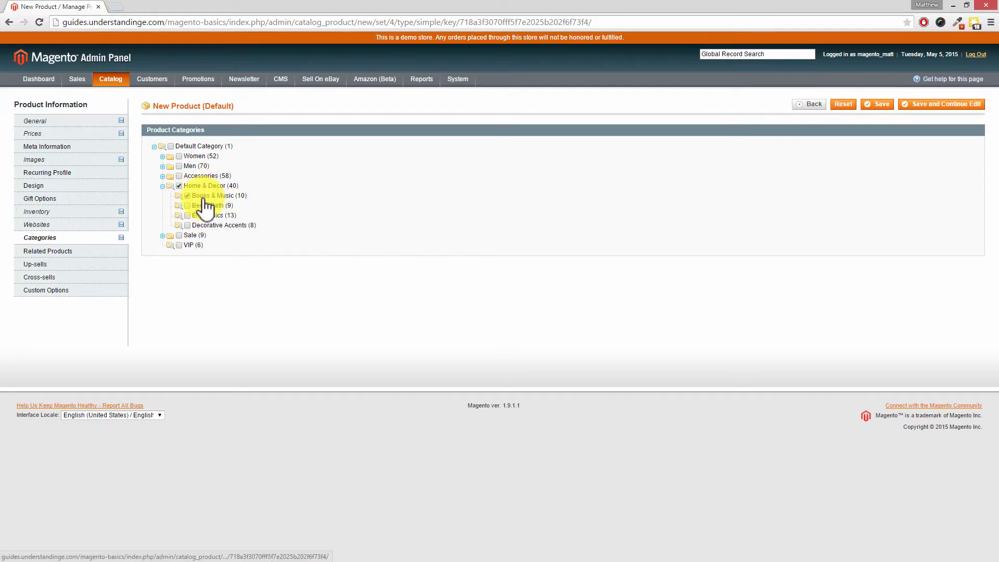
{"action": "left_click", "coordinate": [187, 196]}
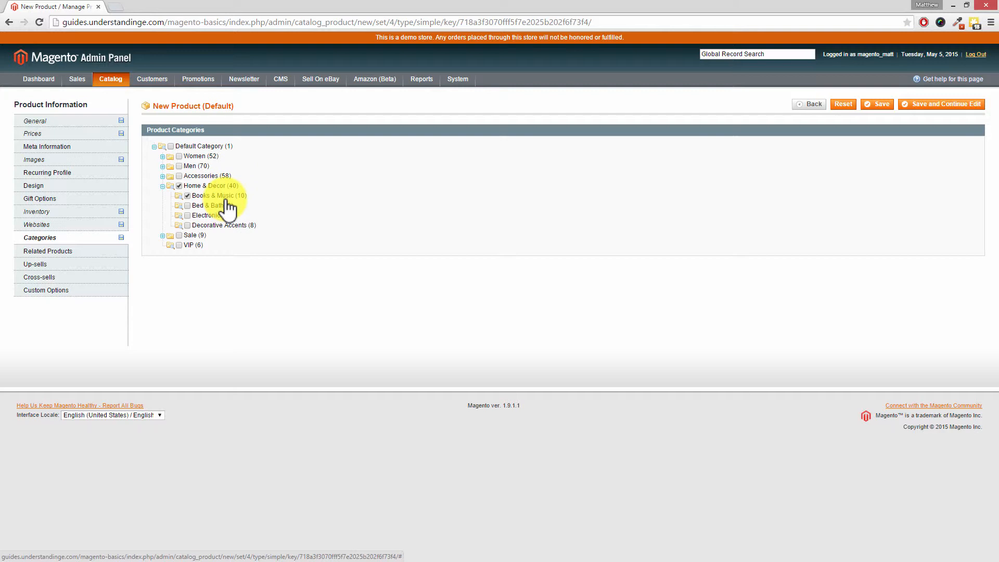
{"action": "left_click", "coordinate": [110, 78]}
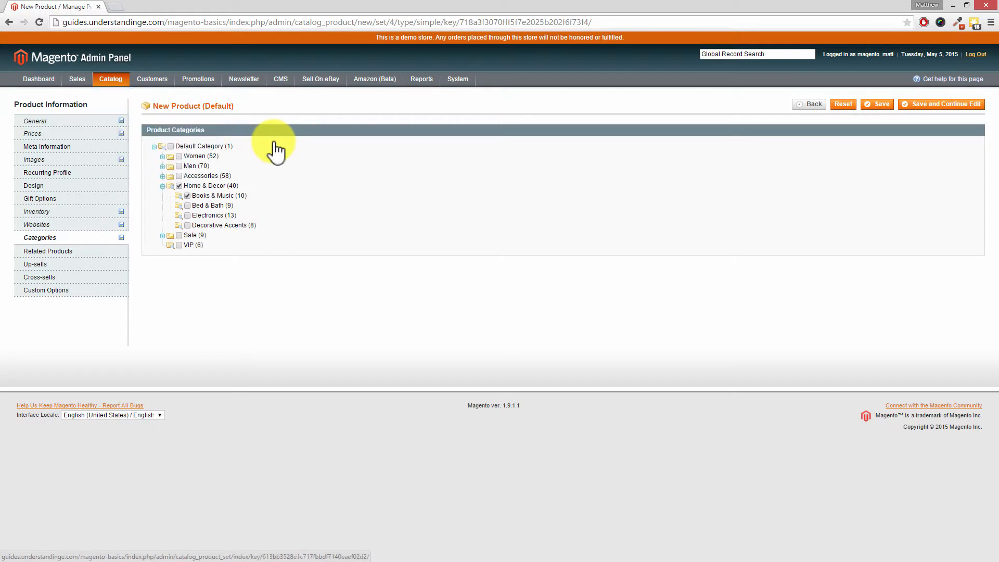
{"action": "mouse_move", "coordinate": [47, 250]}
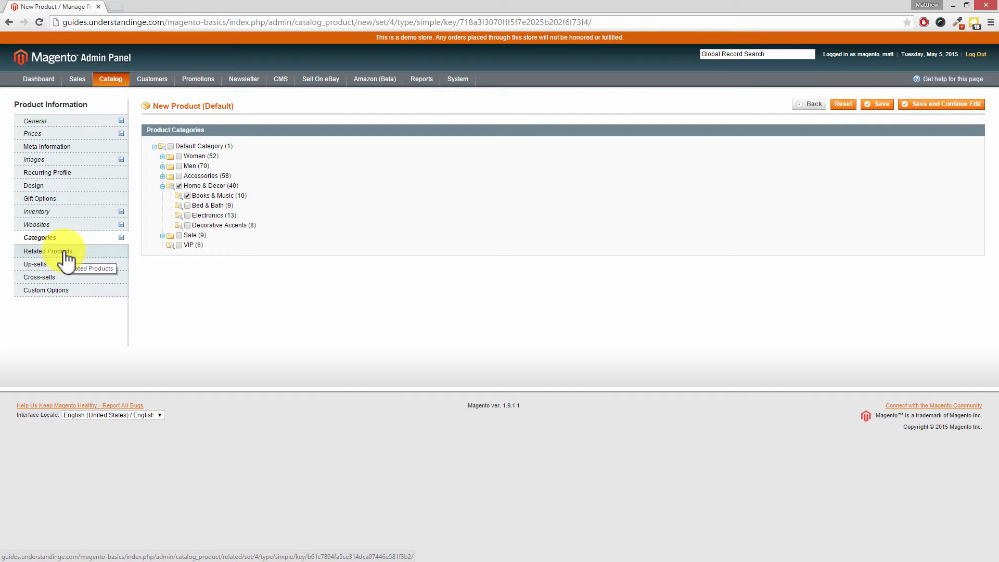
Tick My Bundle Product in the Related Products list.
{"action": "left_click", "coordinate": [49, 251]}
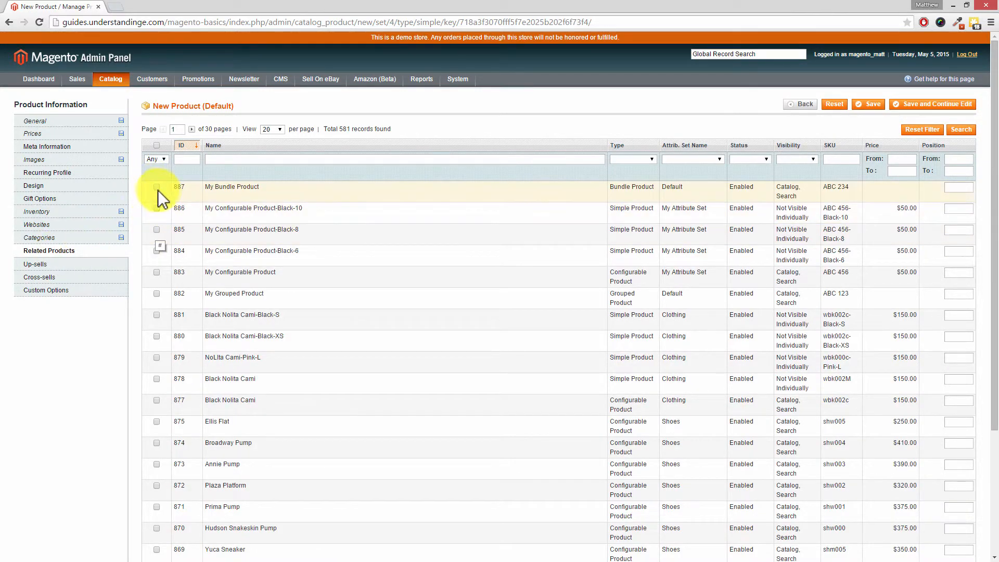
{"action": "left_click", "coordinate": [156, 186]}
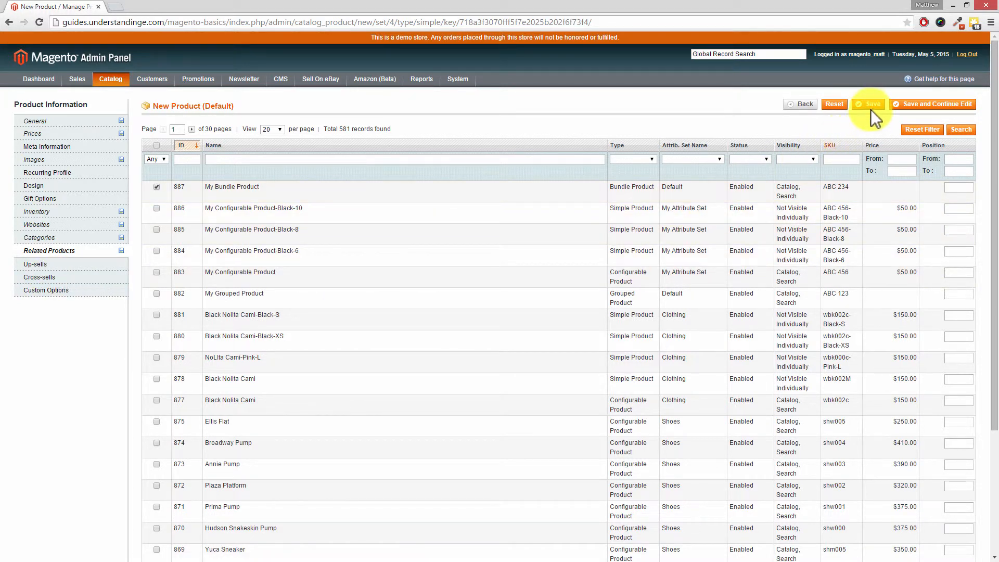
Save the Wiltshire dining set so it appears in Manage Products.
{"action": "left_click", "coordinate": [868, 104]}
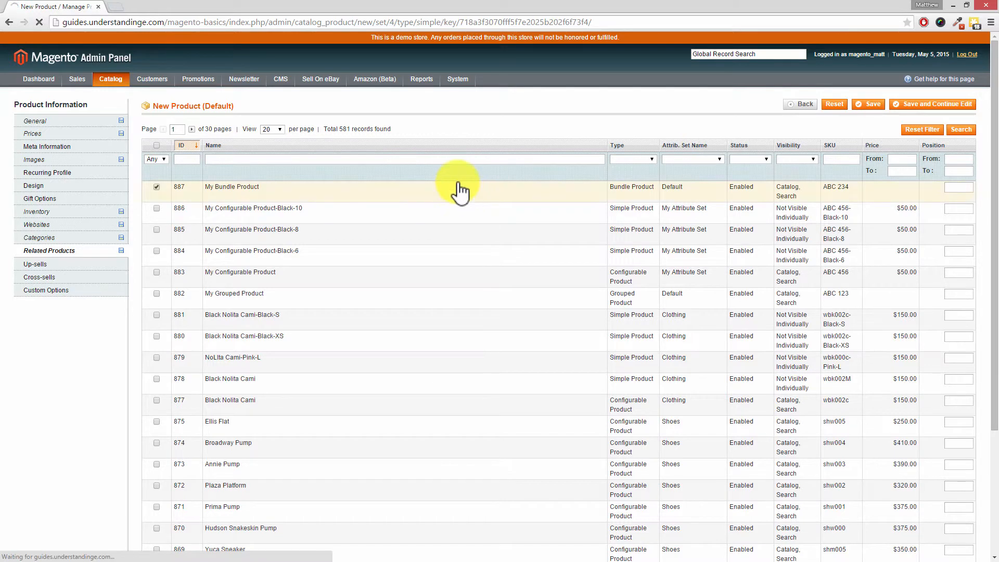
{"action": "left_click", "coordinate": [867, 104]}
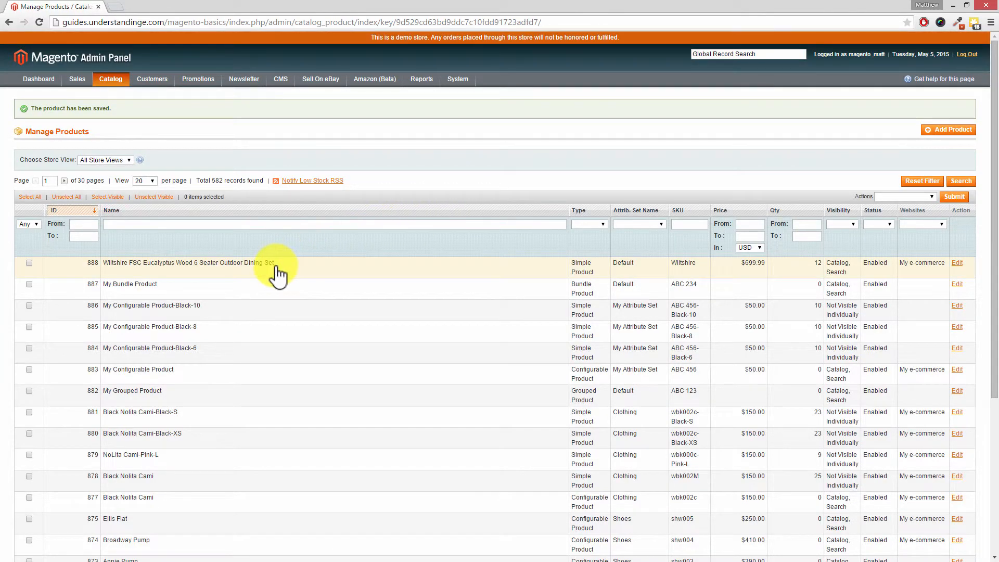
{"action": "mouse_move", "coordinate": [278, 271]}
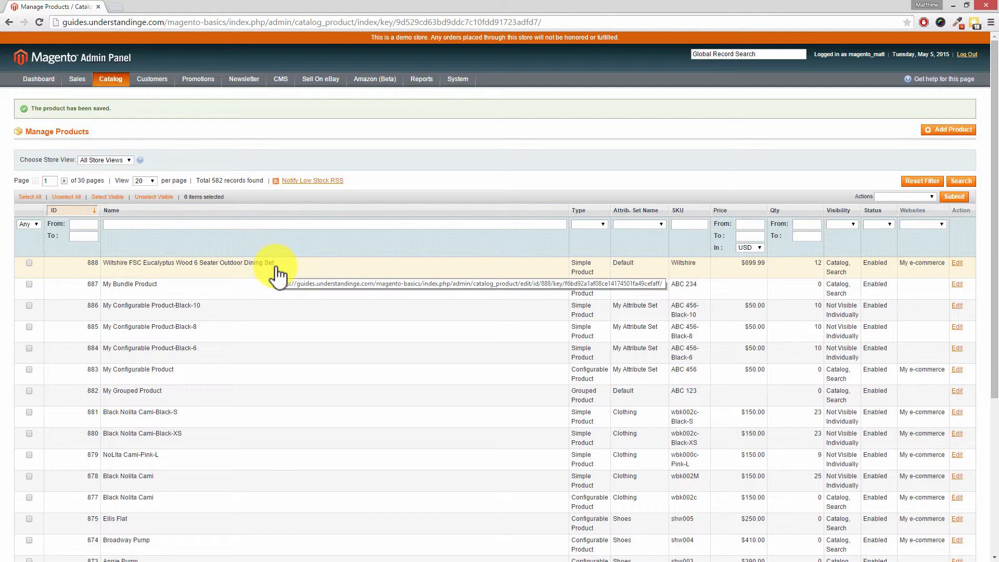
{"action": "mouse_move", "coordinate": [244, 79]}
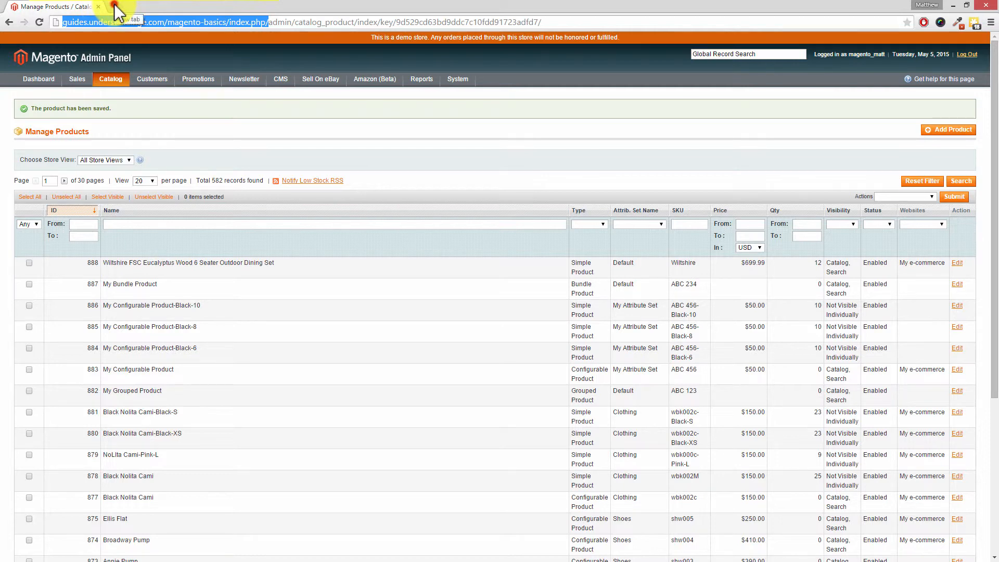
In a storefront tab, confirm Books & Music lists the Wiltshire set at $699.99.
{"action": "left_click", "coordinate": [150, 6]}
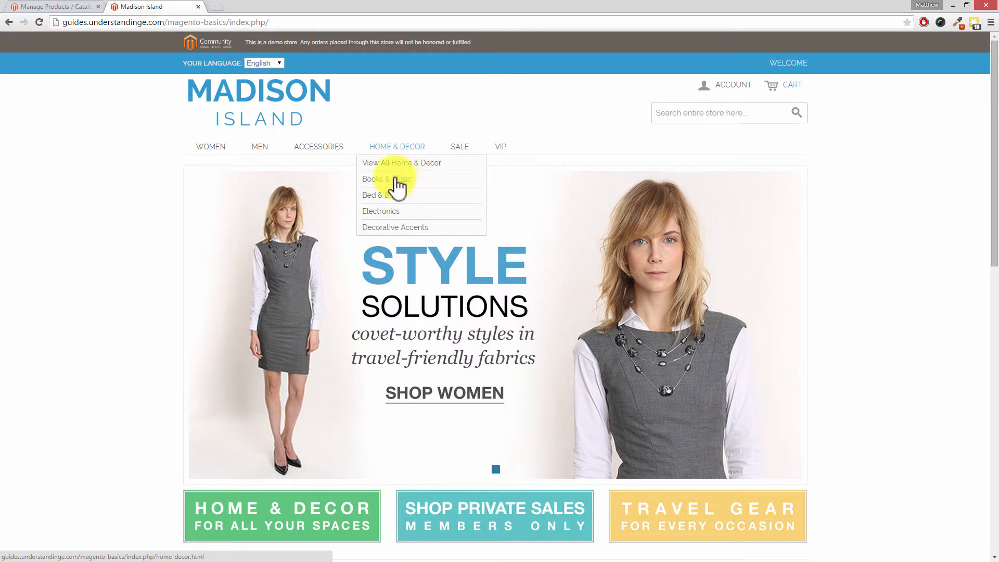
{"action": "left_click", "coordinate": [387, 179]}
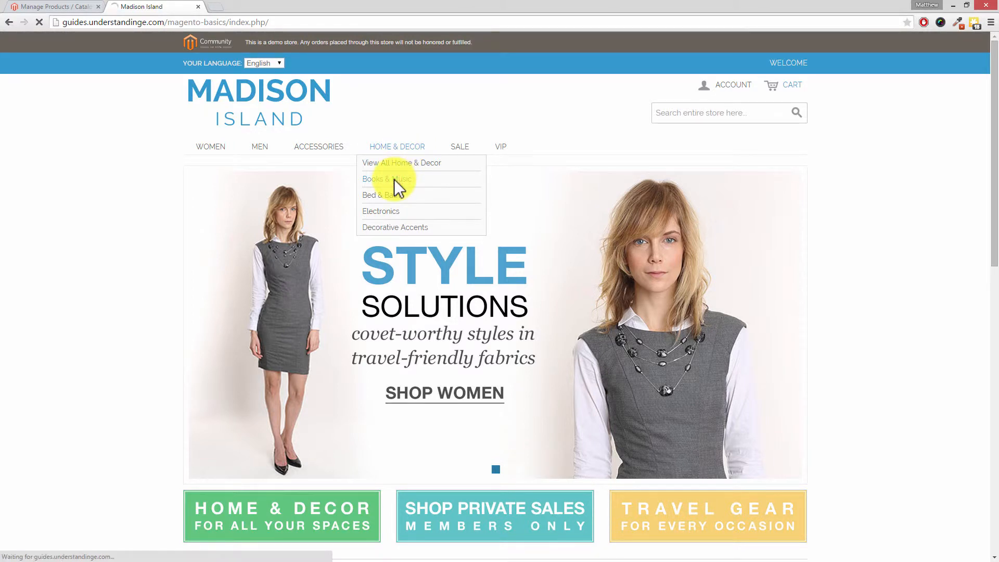
{"action": "left_click", "coordinate": [386, 179]}
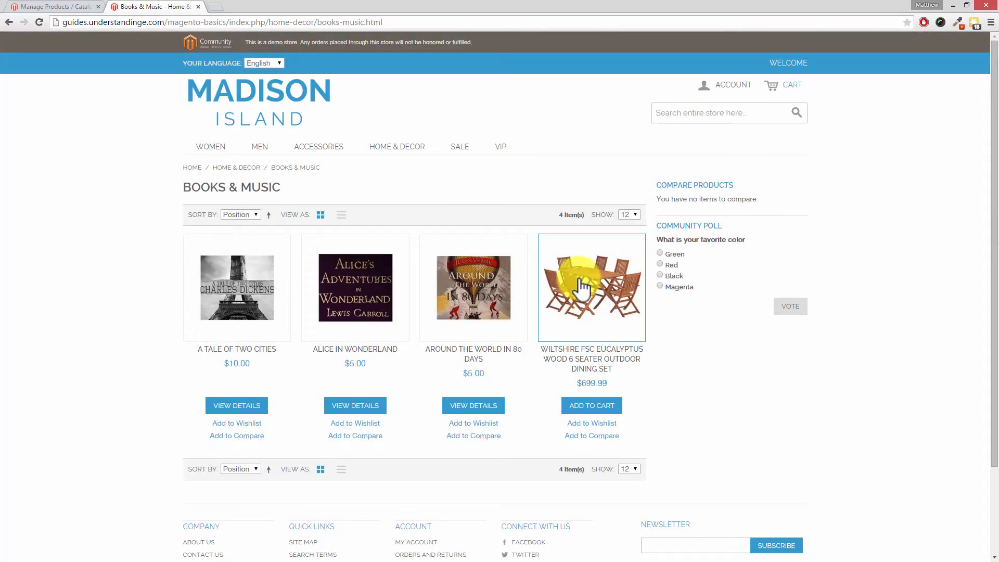
{"action": "mouse_move", "coordinate": [582, 286]}
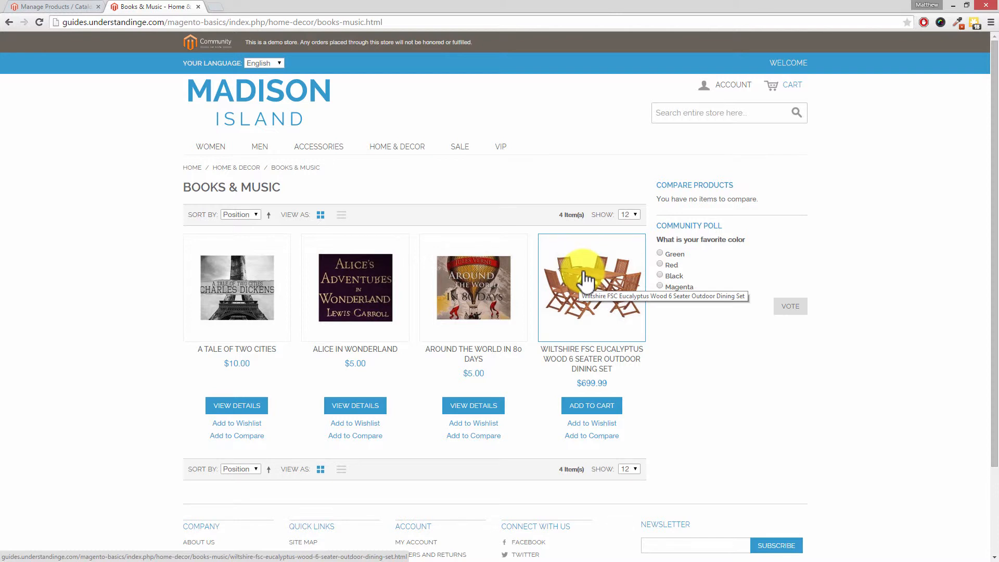
{"action": "left_click", "coordinate": [51, 6]}
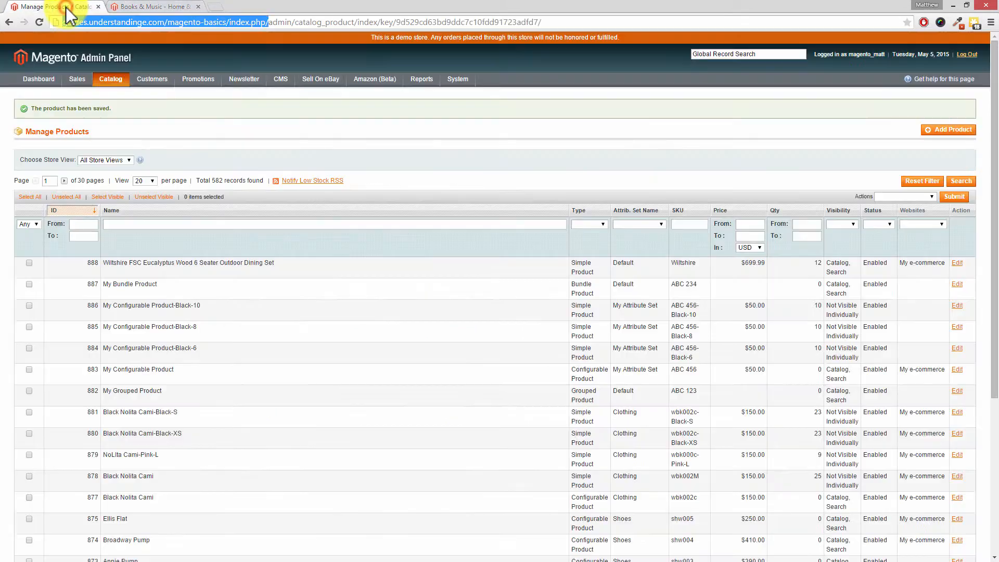
Return to the storefront Books & Music tab showing the Wiltshire set.
{"action": "left_click", "coordinate": [457, 78]}
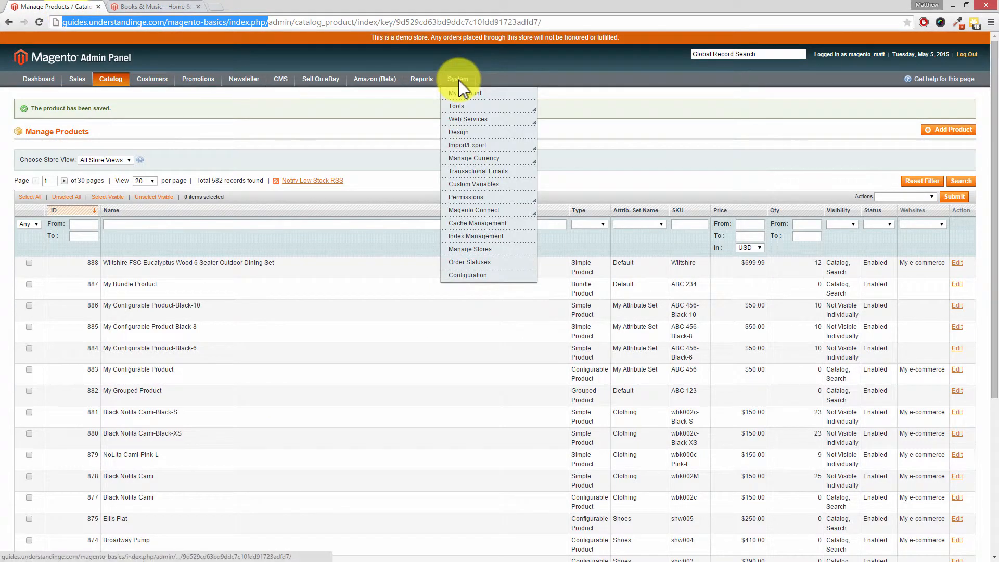
{"action": "mouse_move", "coordinate": [475, 236]}
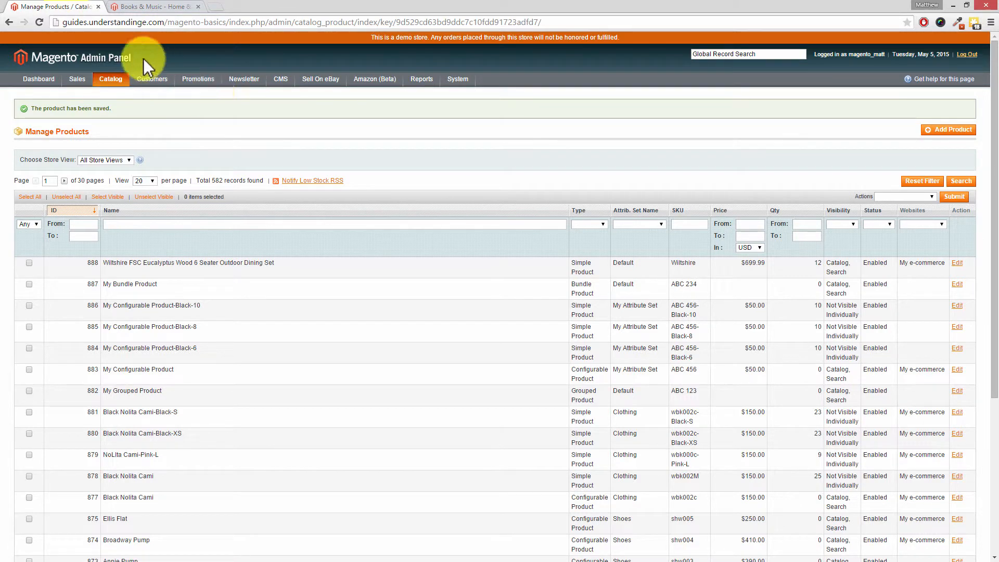
{"action": "left_click", "coordinate": [153, 6]}
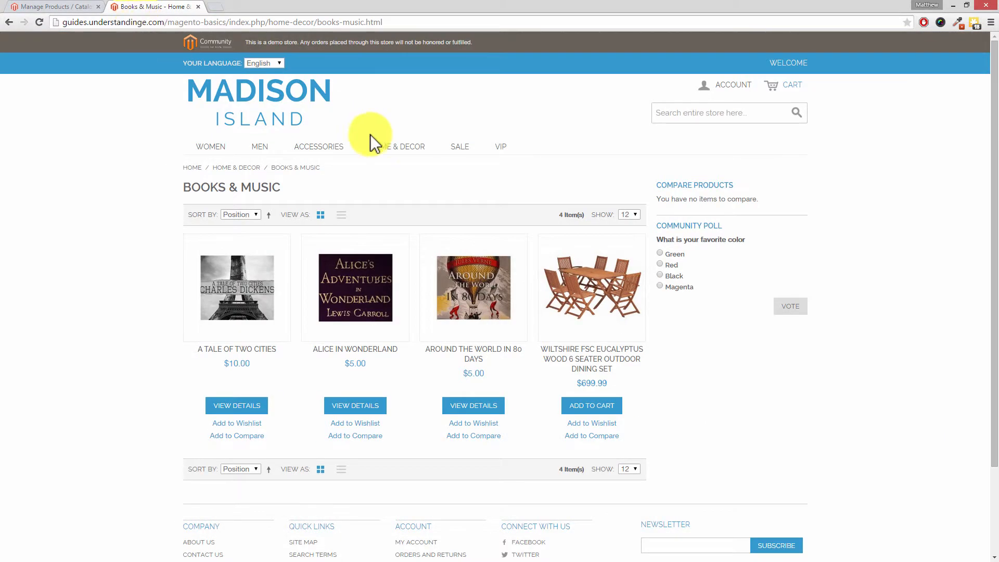
Open the Wiltshire set's product page and browse its extra photos and description.
{"action": "left_click", "coordinate": [591, 287]}
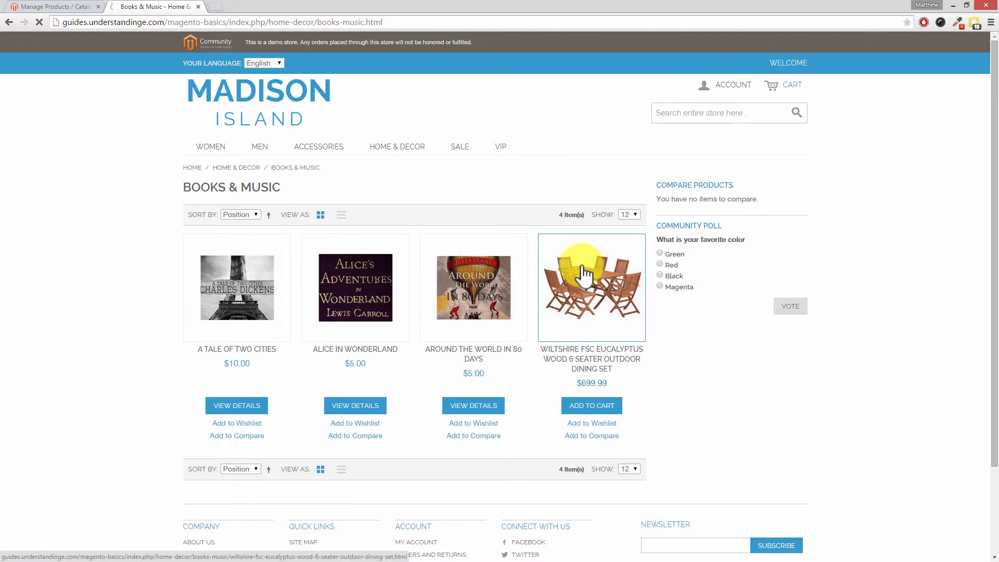
{"action": "left_click", "coordinate": [591, 288]}
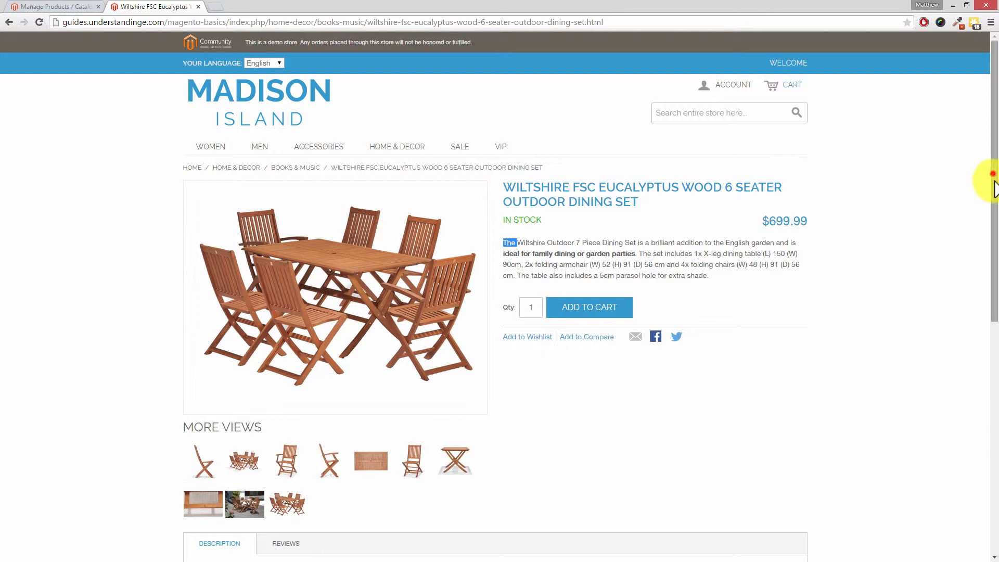
{"action": "scroll", "scroll_direction": "down", "scroll_amount": 3}
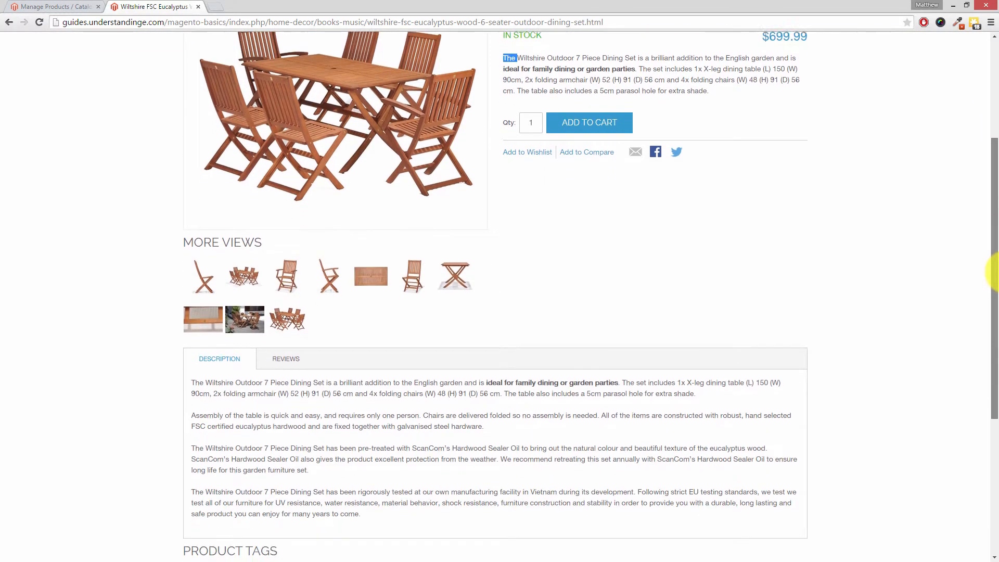
{"action": "left_click", "coordinate": [370, 275]}
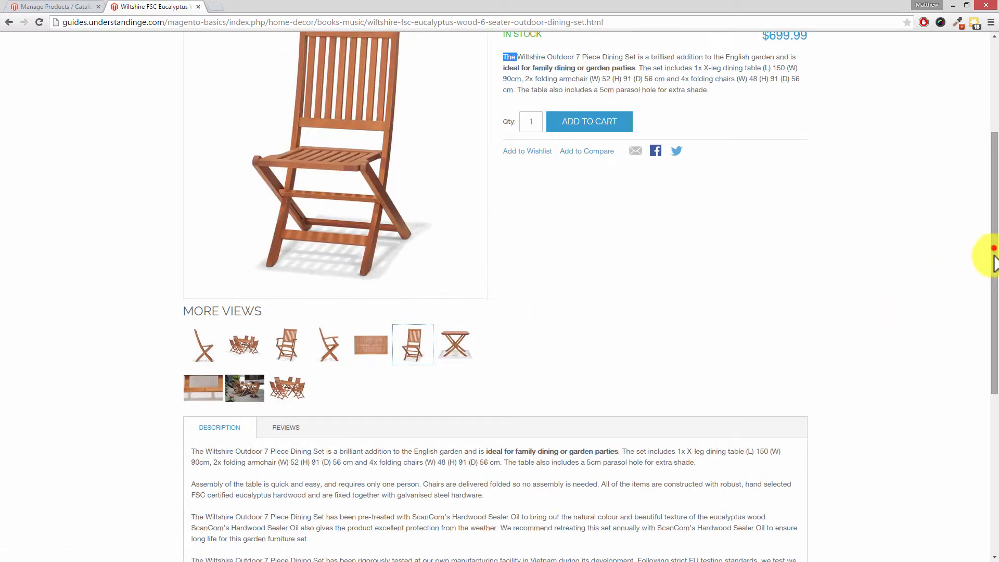
{"action": "scroll", "scroll_direction": "down", "scroll_amount": 3}
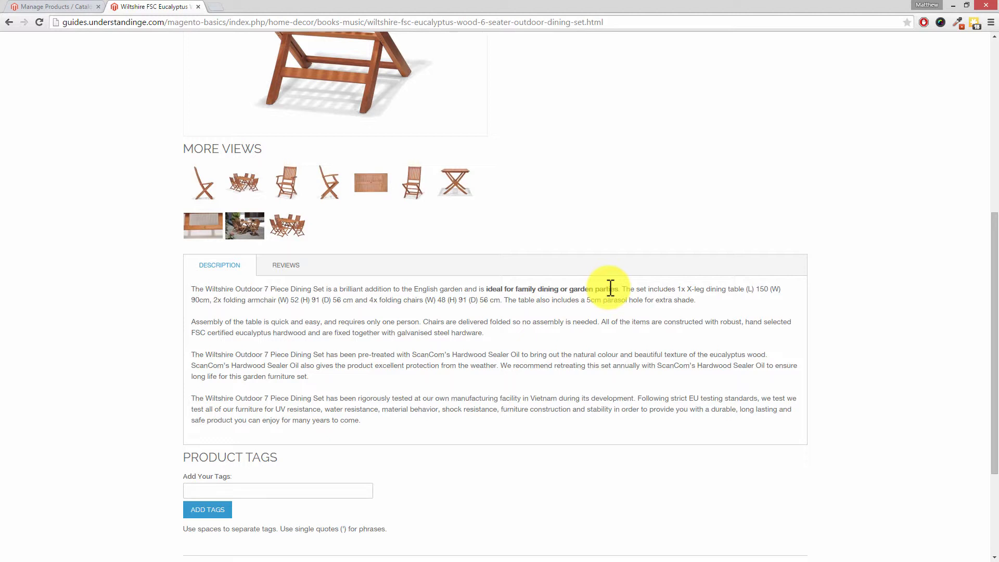
{"action": "mouse_move", "coordinate": [606, 287]}
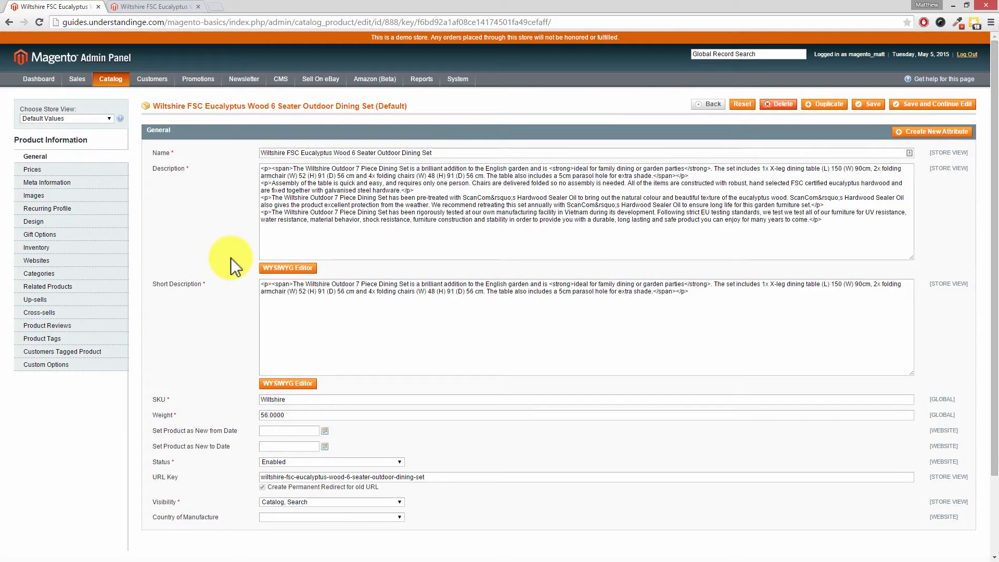
{"action": "mouse_move", "coordinate": [204, 233]}
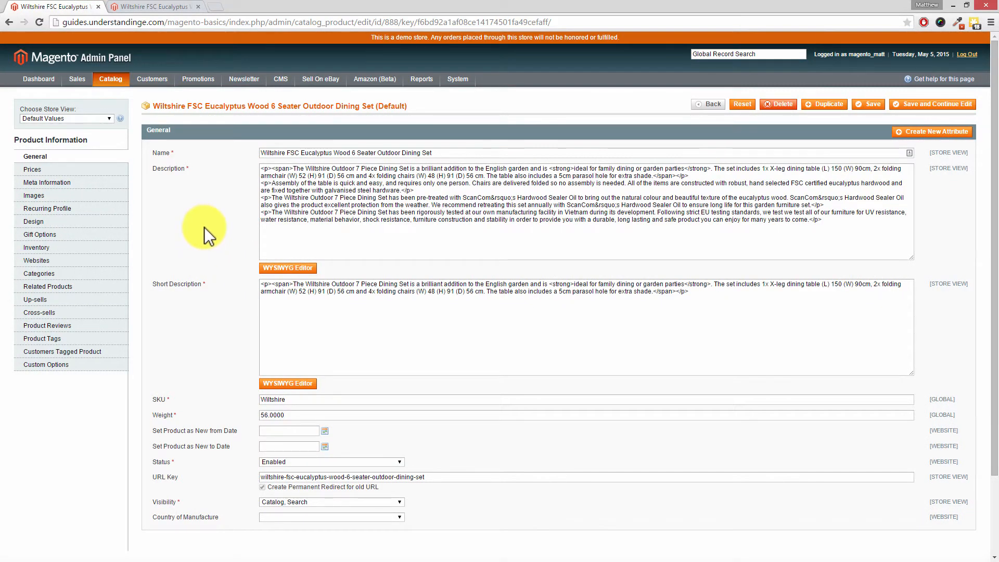
{"action": "mouse_move", "coordinate": [204, 436]}
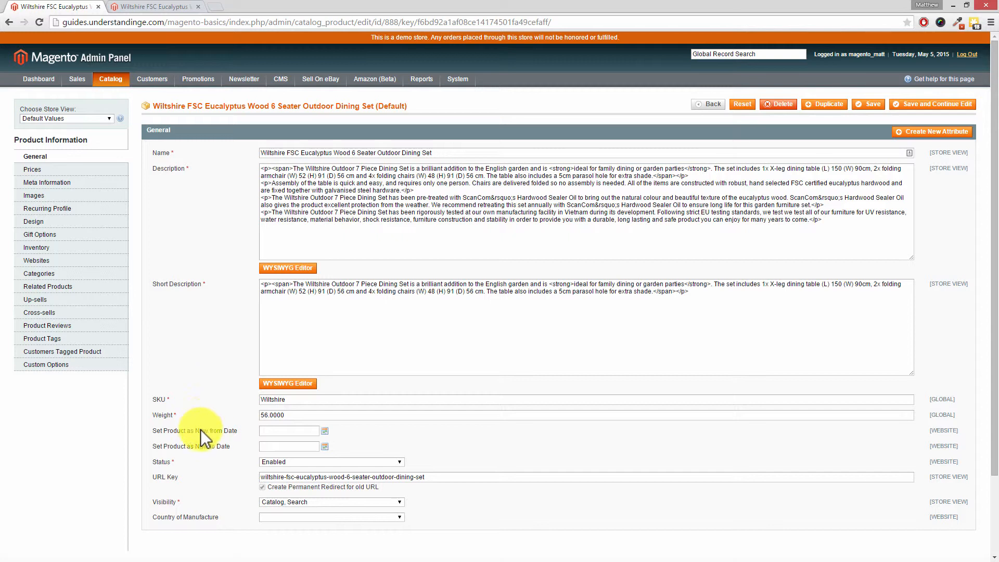
{"action": "mouse_move", "coordinate": [94, 209]}
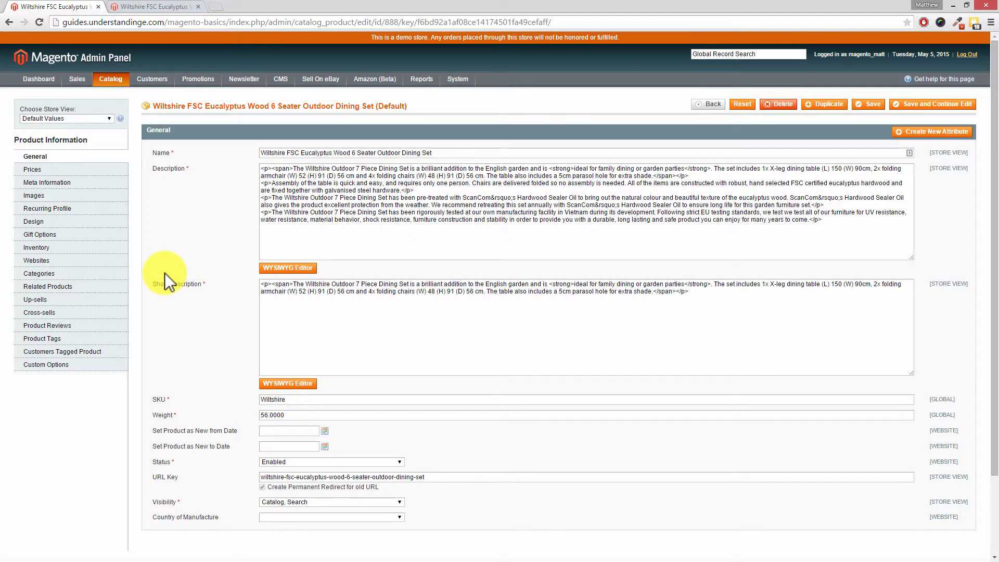
Switch from the Wiltshire set's edit form to the UnderstandingE Magento video tutorials window.
{"action": "left_click", "coordinate": [76, 6]}
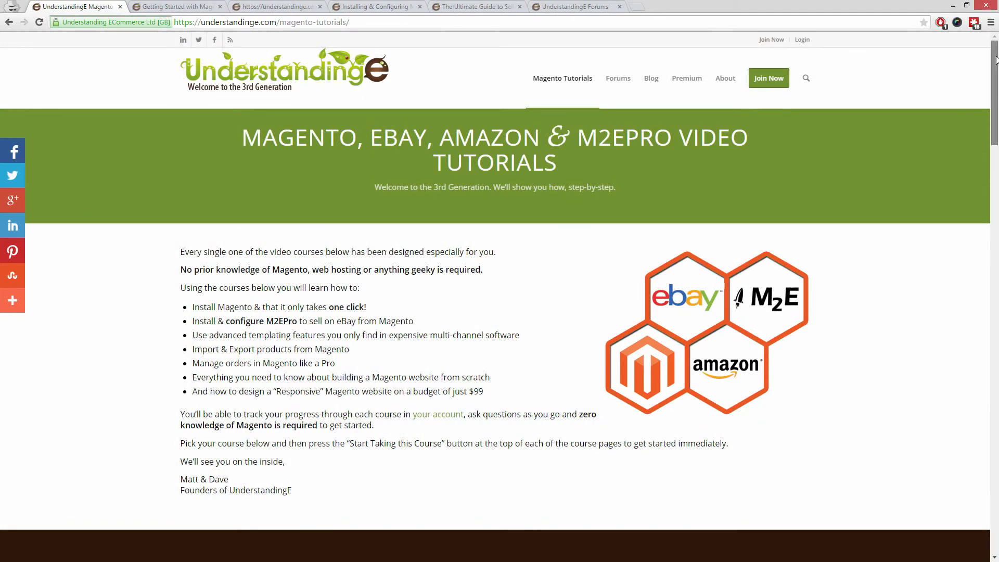
Browse the Magento tutorials page and open the Responsive Magento Website course page.
{"action": "scroll", "scroll_direction": "down", "scroll_amount": 3}
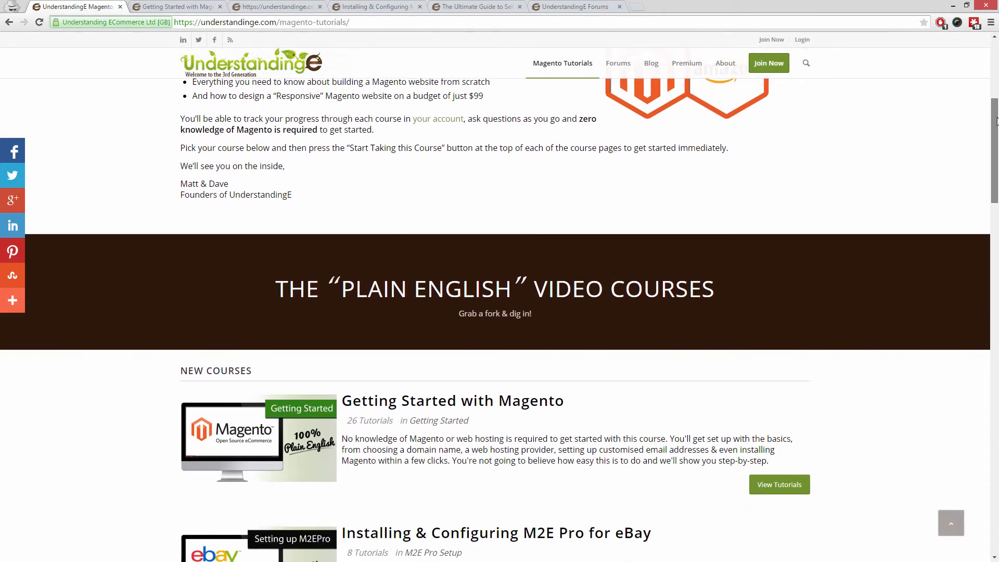
{"action": "scroll", "scroll_direction": "down", "scroll_amount": 3}
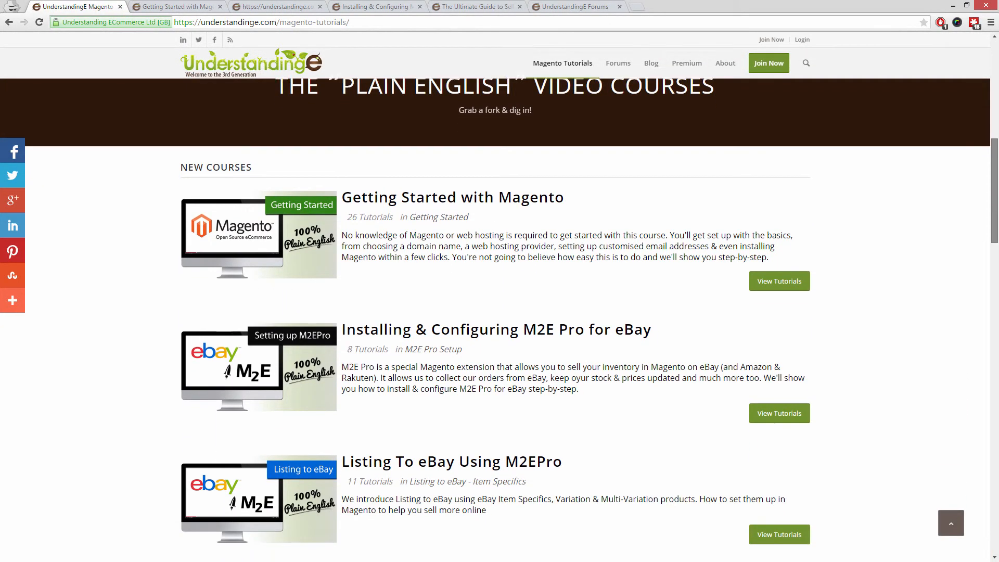
{"action": "scroll", "scroll_direction": "down", "scroll_amount": 3}
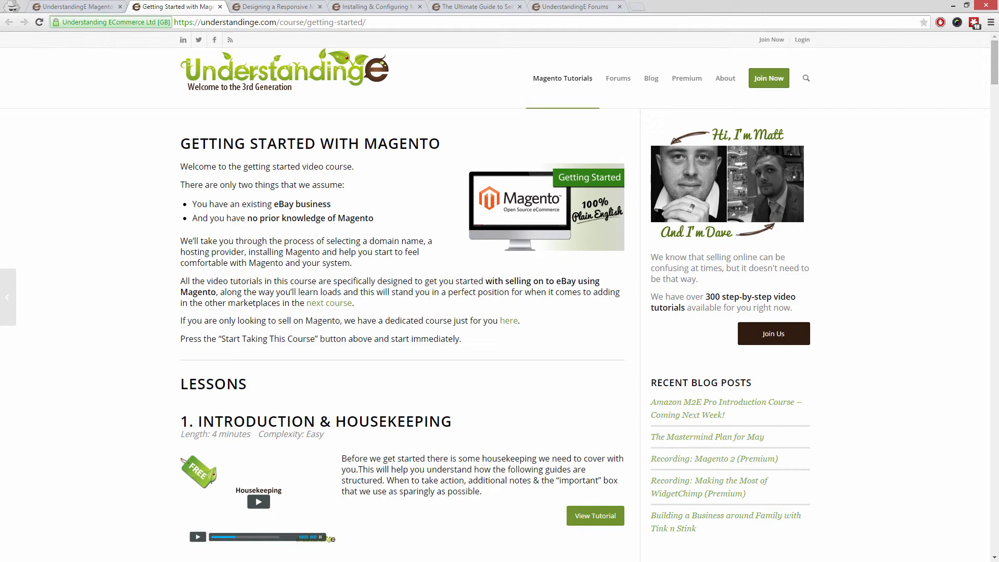
{"action": "left_click", "coordinate": [277, 6]}
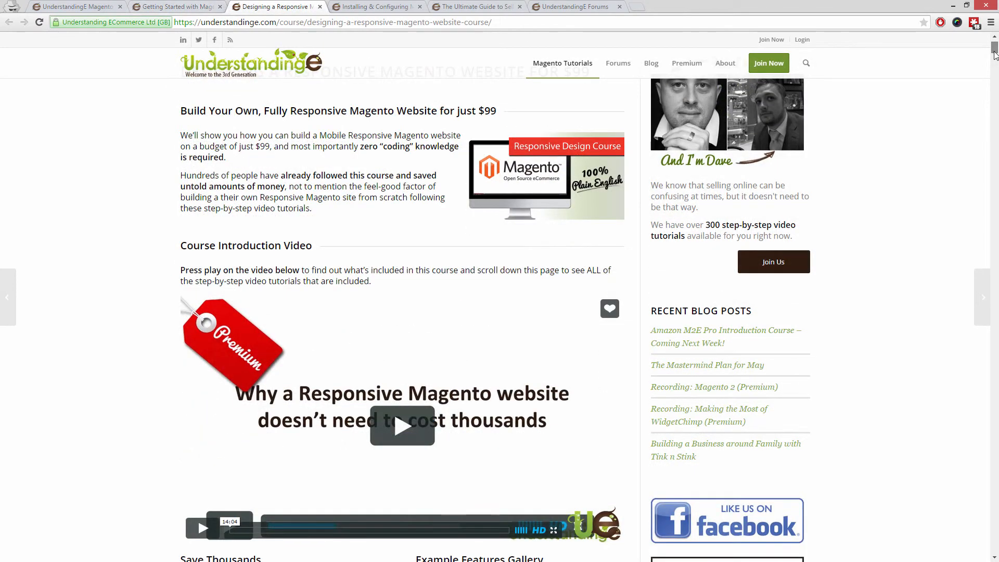
Look through the Responsive Design course, then open the M2E Pro for eBay course page.
{"action": "scroll", "scroll_direction": "down", "scroll_amount": 3}
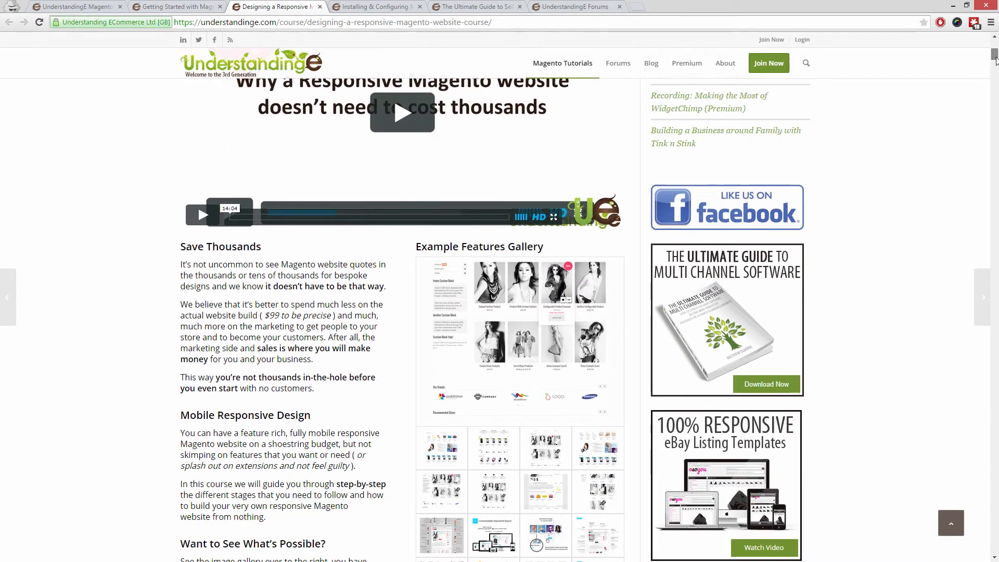
{"action": "scroll", "scroll_direction": "down", "scroll_amount": 3}
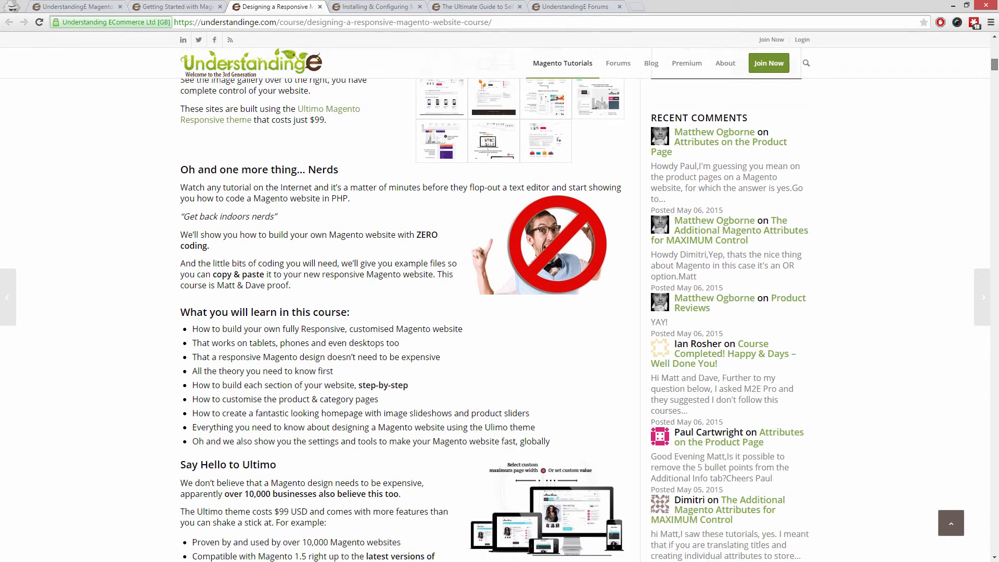
{"action": "left_click", "coordinate": [377, 7]}
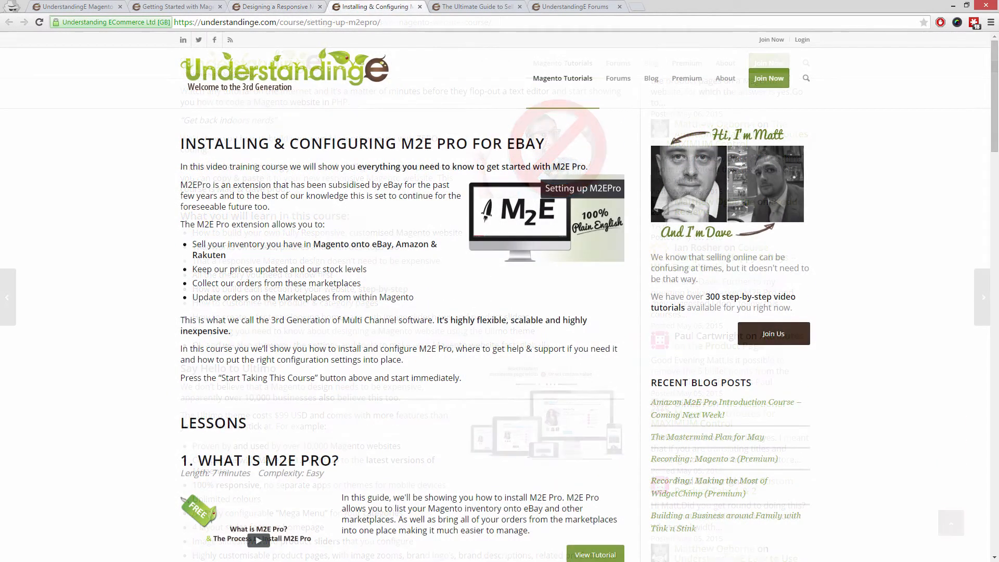